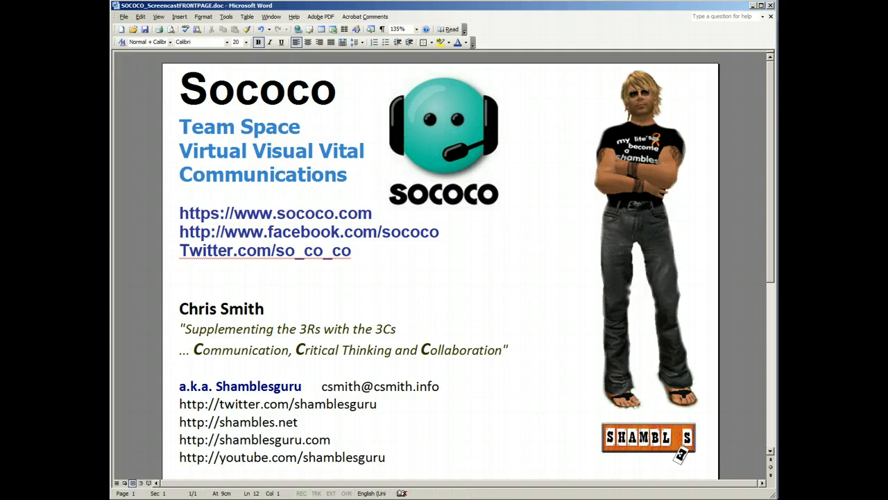
Step: Ignore the spelling flag on the Twitter.com/so_co_co address via Ignore All
{"action": "left_click", "coordinate": [180, 308]}
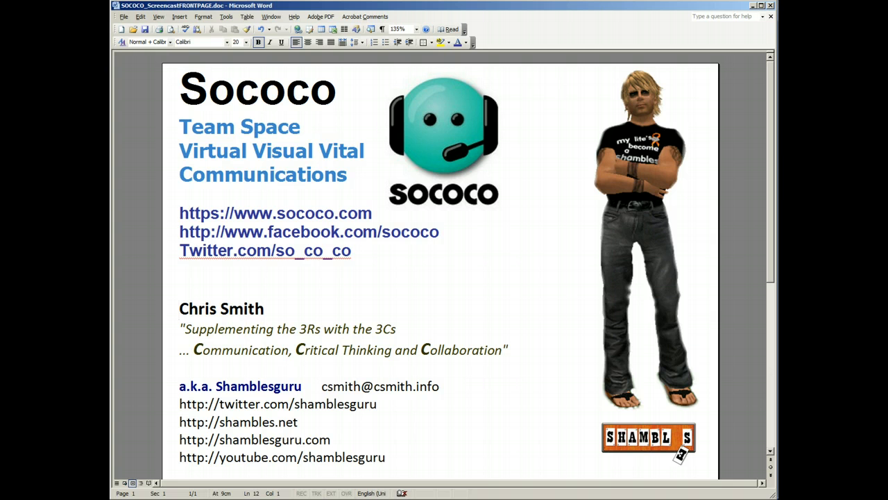
{"action": "left_click", "coordinate": [180, 308]}
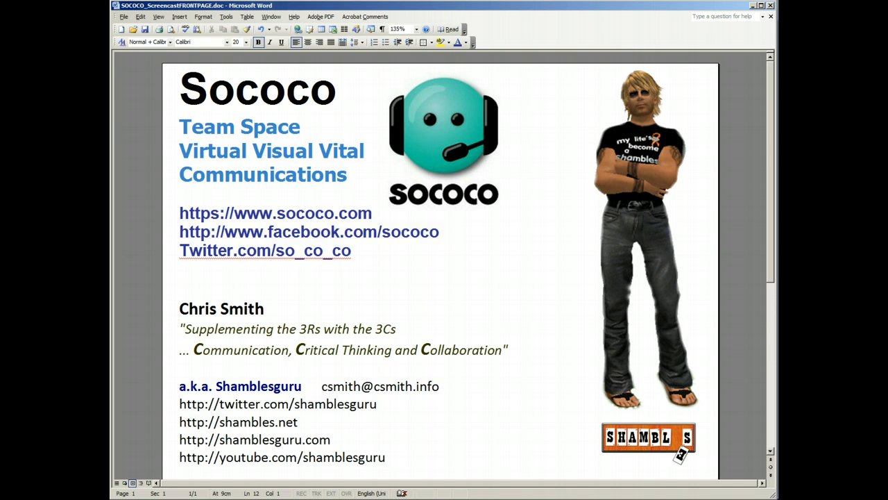
{"action": "left_click", "coordinate": [181, 308]}
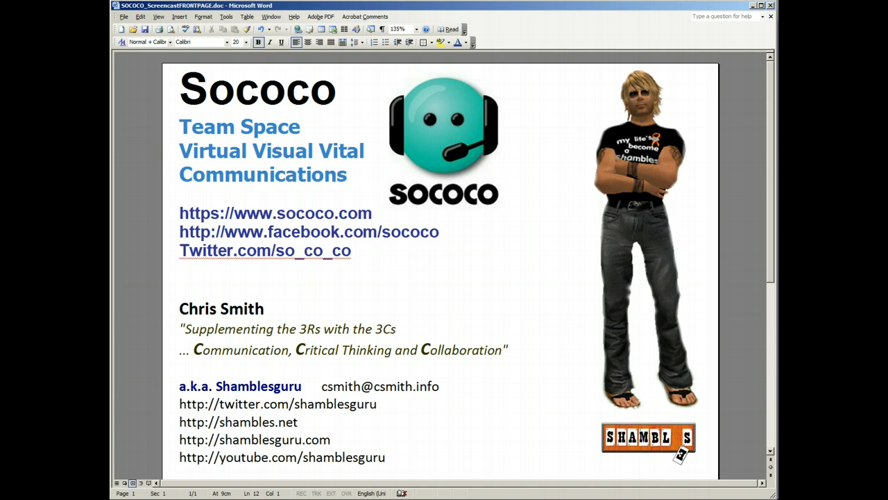
{"action": "left_click", "coordinate": [180, 308]}
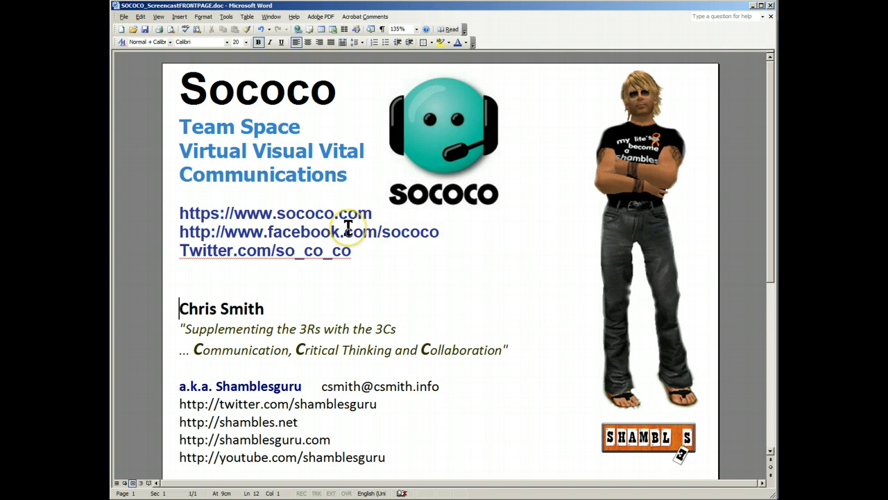
{"action": "mouse_move", "coordinate": [214, 118]}
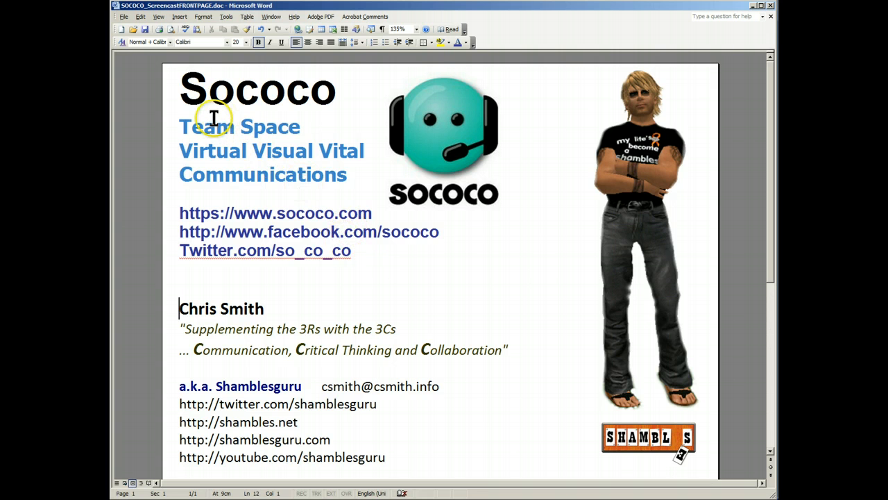
{"action": "mouse_move", "coordinate": [380, 108]}
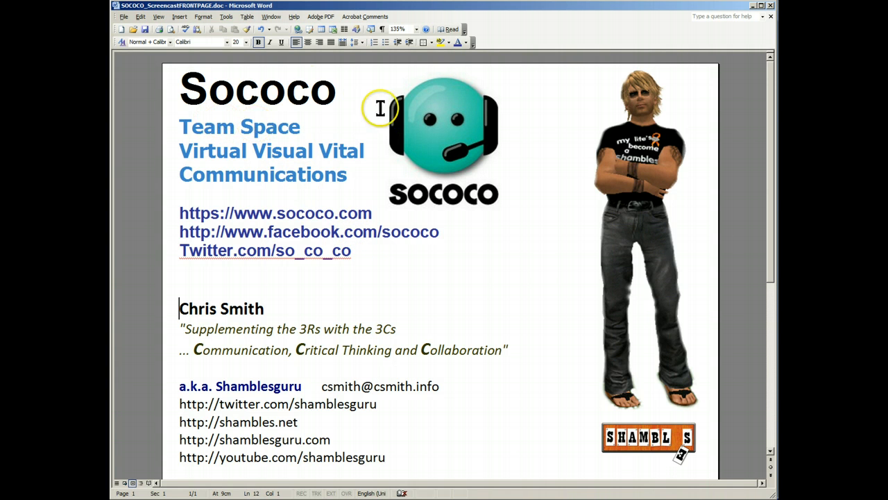
{"action": "mouse_move", "coordinate": [203, 126]}
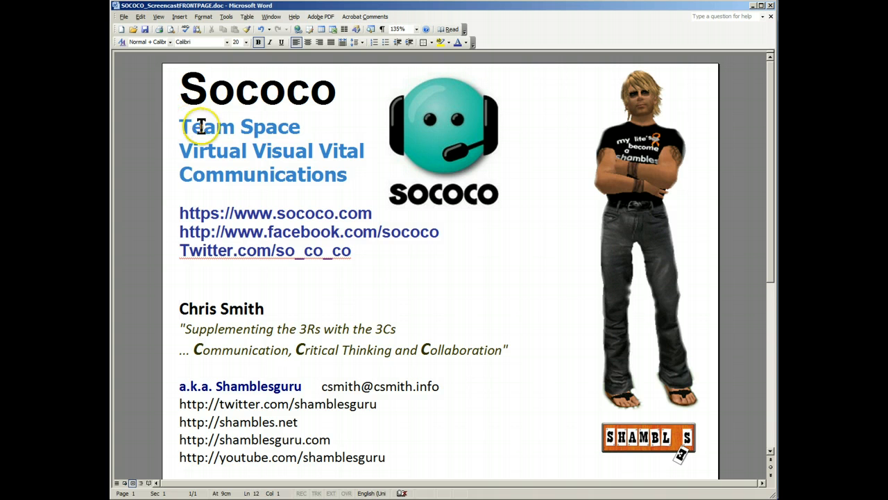
{"action": "mouse_move", "coordinate": [433, 218]}
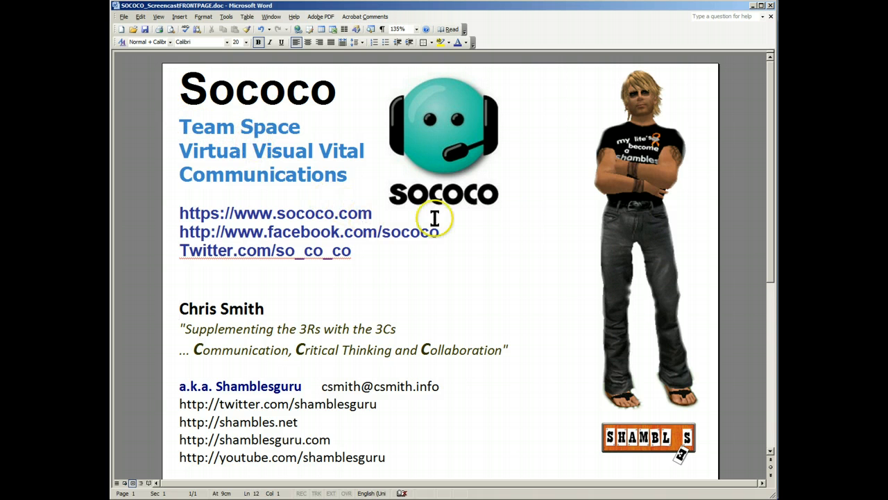
{"action": "mouse_move", "coordinate": [397, 78]}
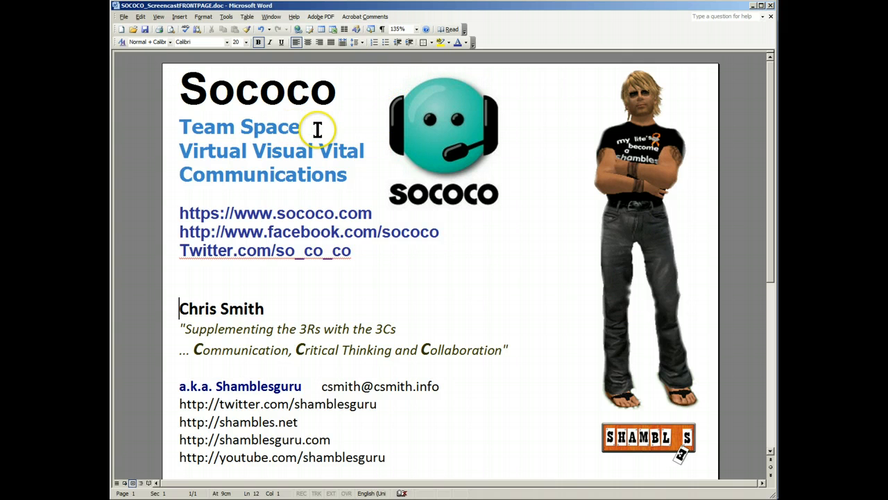
{"action": "mouse_move", "coordinate": [208, 139]}
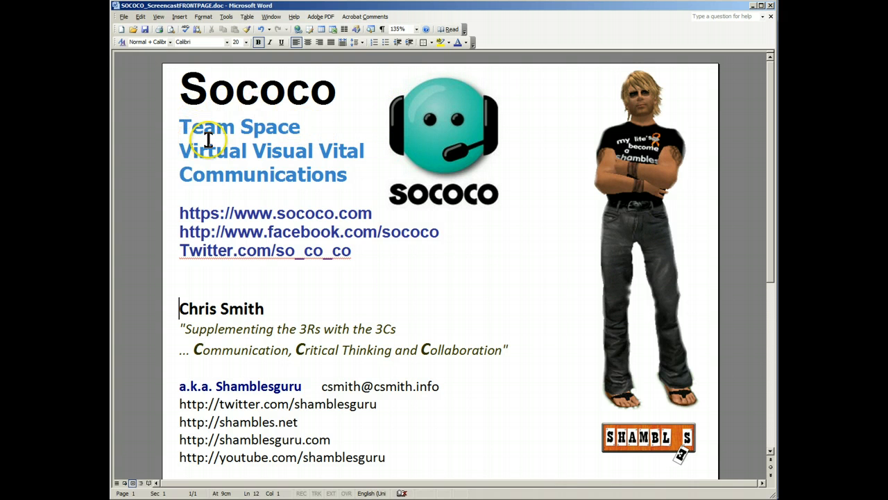
{"action": "mouse_move", "coordinate": [291, 178]}
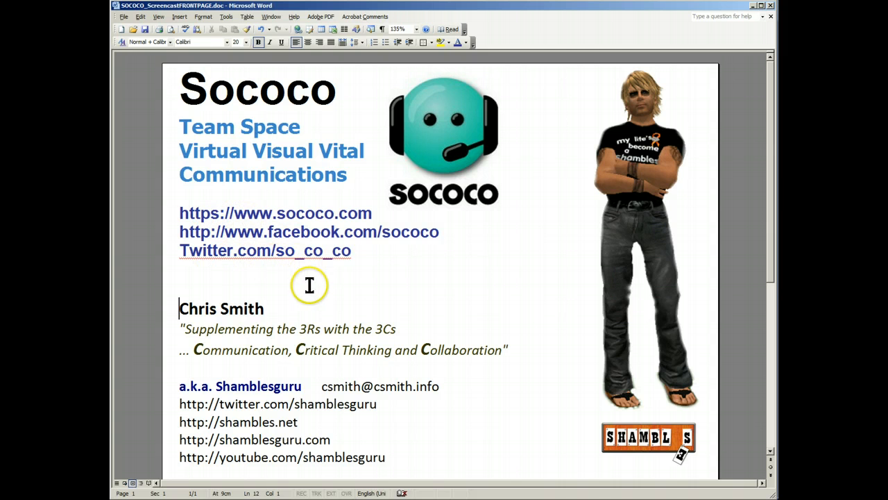
{"action": "mouse_move", "coordinate": [307, 272]}
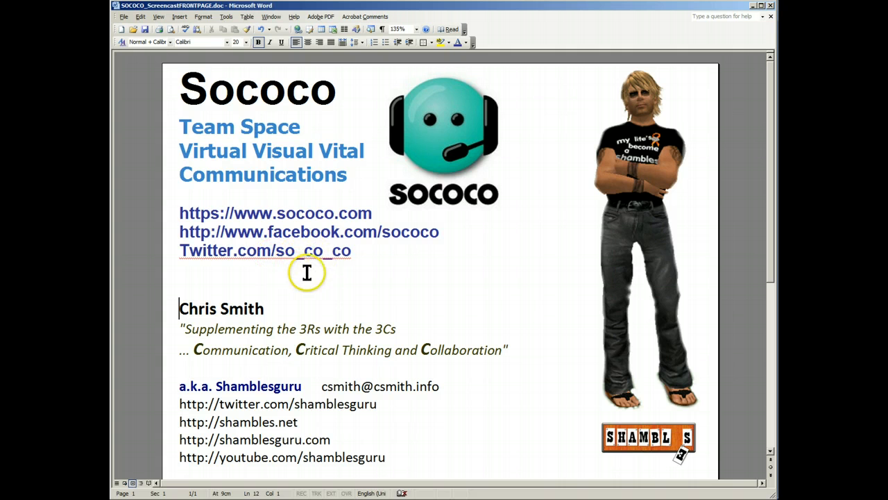
{"action": "right_click", "coordinate": [261, 250]}
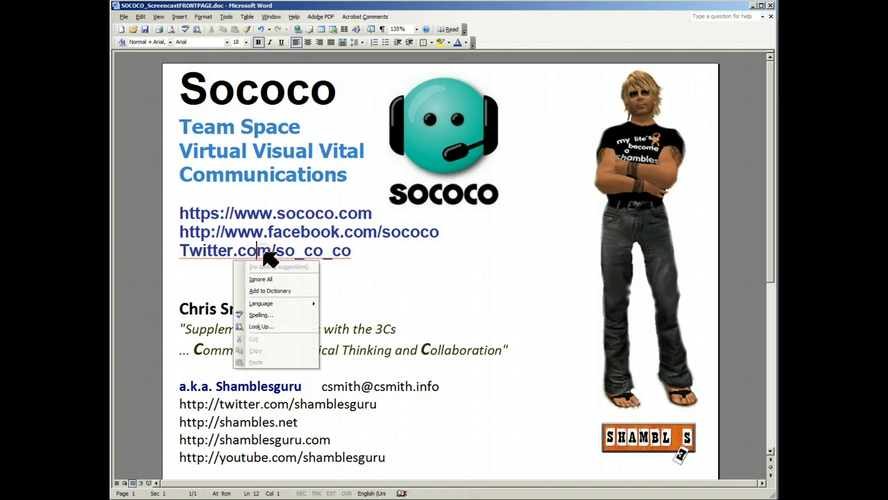
{"action": "left_click", "coordinate": [272, 250]}
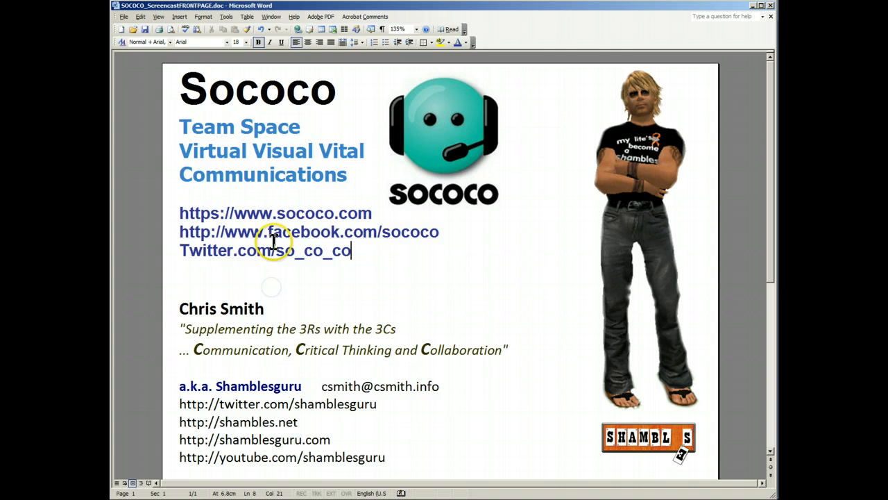
{"action": "mouse_move", "coordinate": [344, 294]}
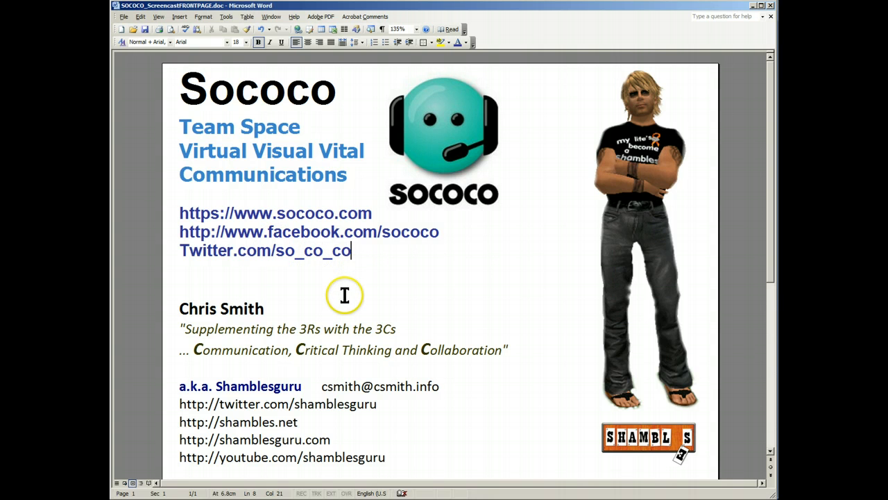
{"action": "mouse_move", "coordinate": [345, 291]}
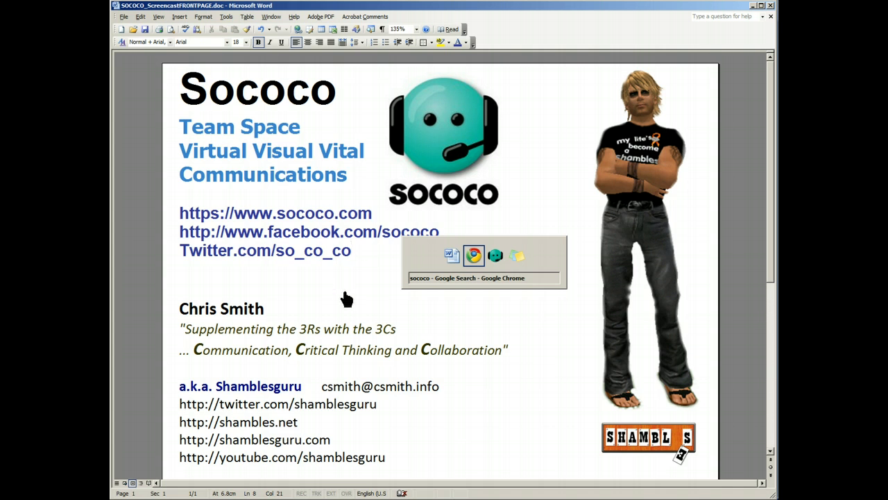
Step: Show the Google results for "Sococo" and enlarge the page for readability
{"action": "left_click", "coordinate": [474, 255]}
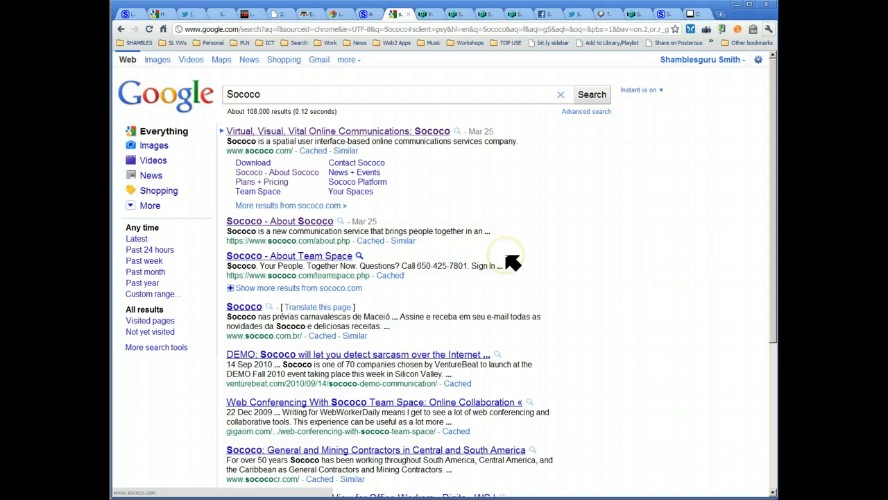
{"action": "mouse_move", "coordinate": [548, 262]}
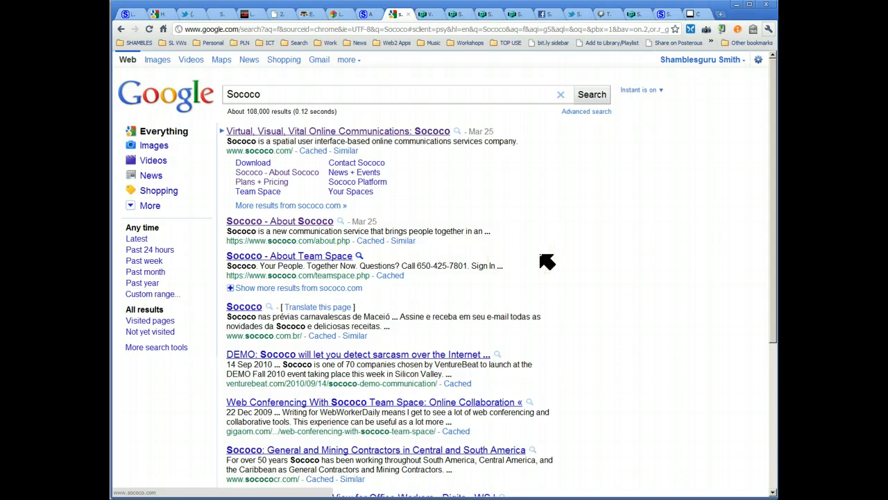
{"action": "mouse_move", "coordinate": [571, 261]}
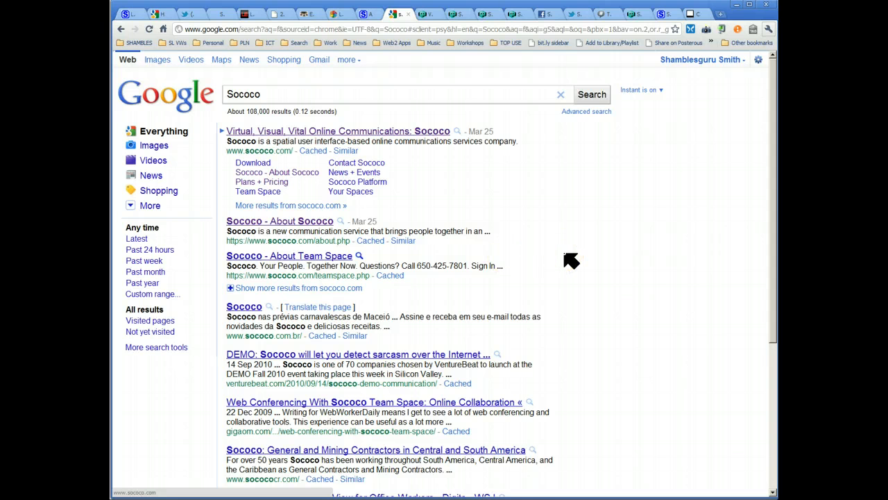
{"action": "key", "text": "ctrl+plus"}
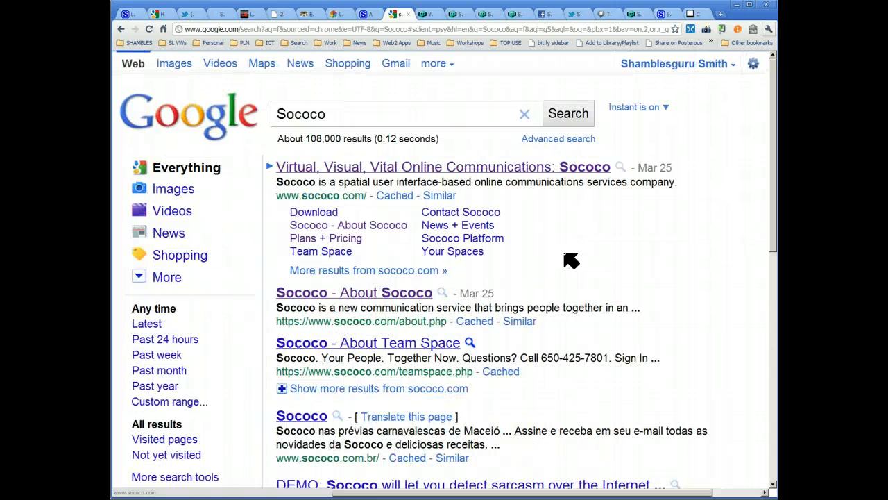
{"action": "mouse_move", "coordinate": [572, 299]}
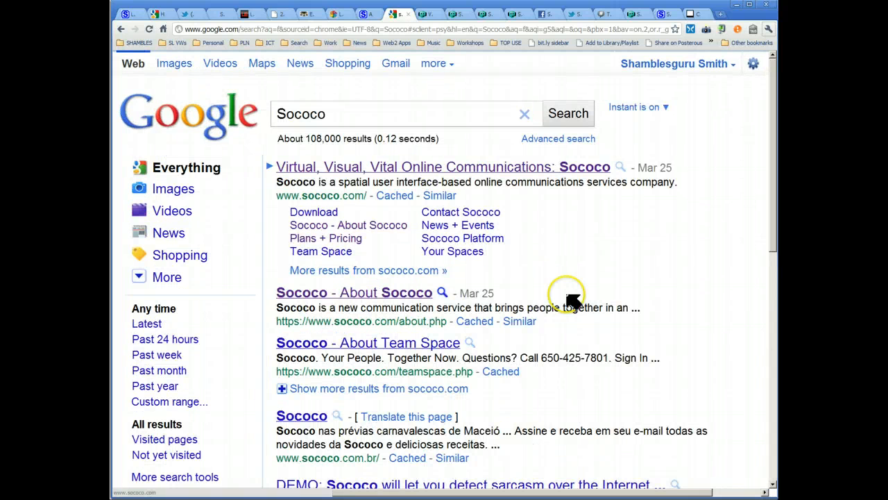
{"action": "mouse_move", "coordinate": [488, 123]}
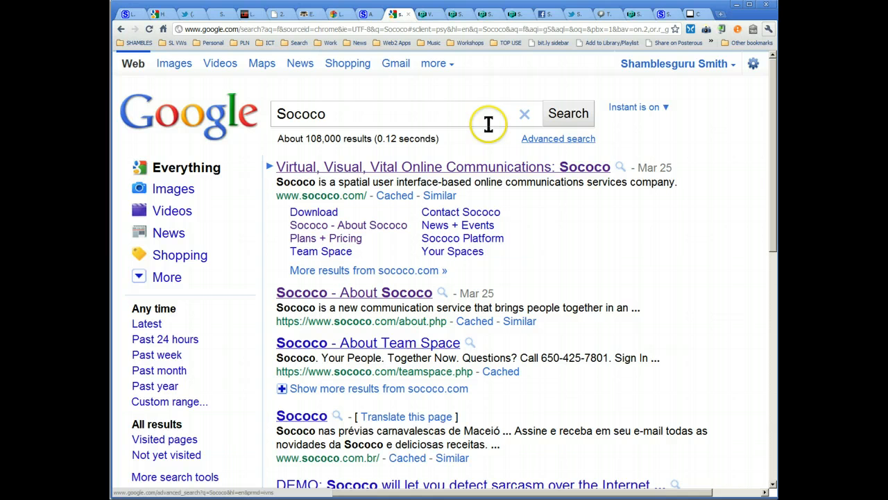
{"action": "mouse_move", "coordinate": [375, 256]}
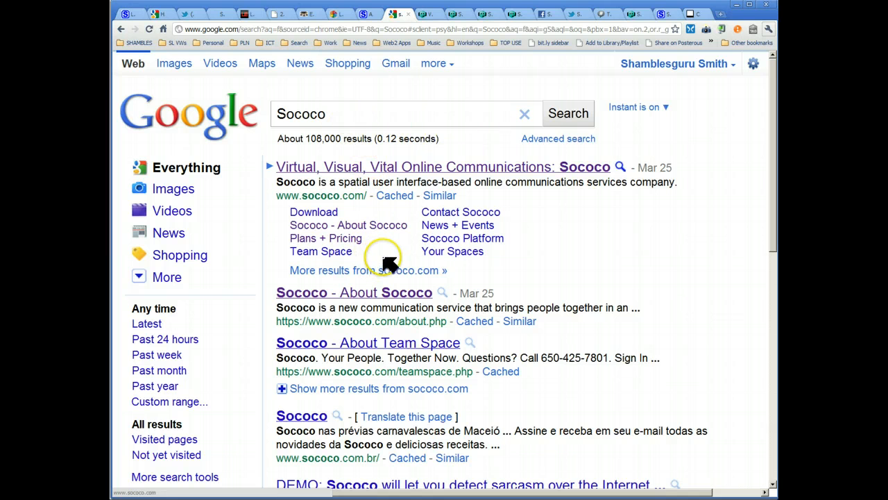
{"action": "mouse_move", "coordinate": [336, 182]}
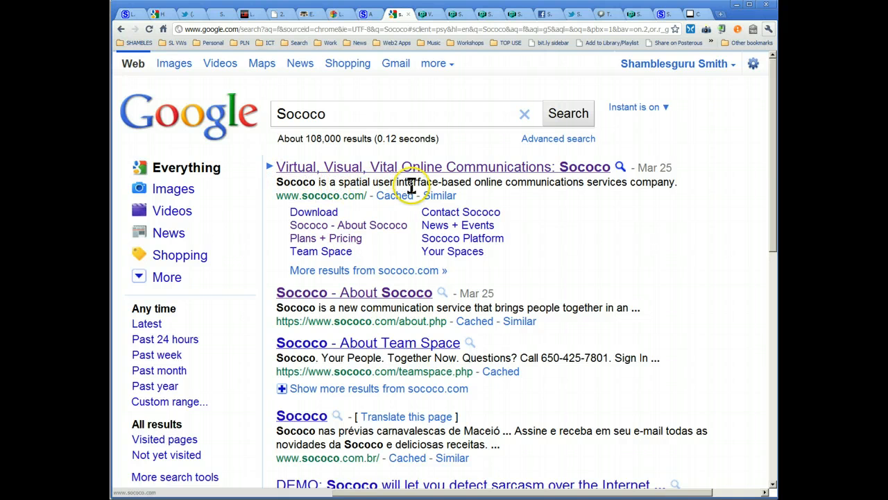
{"action": "mouse_move", "coordinate": [572, 202]}
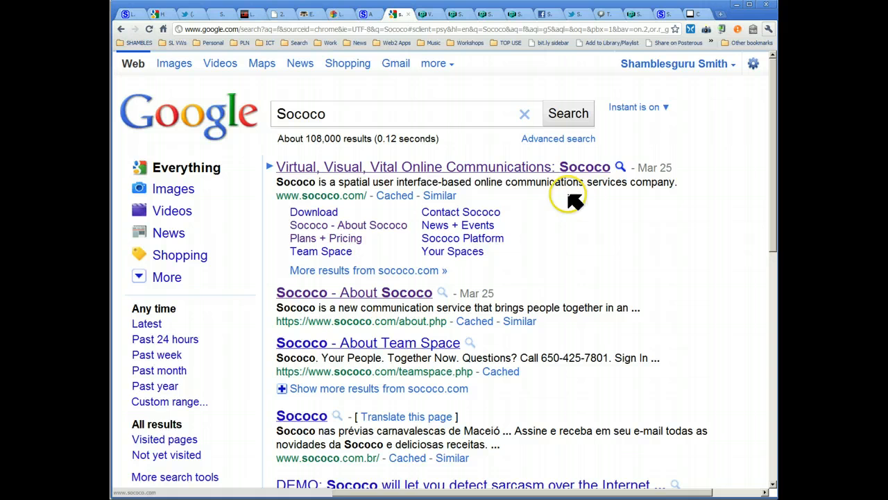
{"action": "mouse_move", "coordinate": [632, 184]}
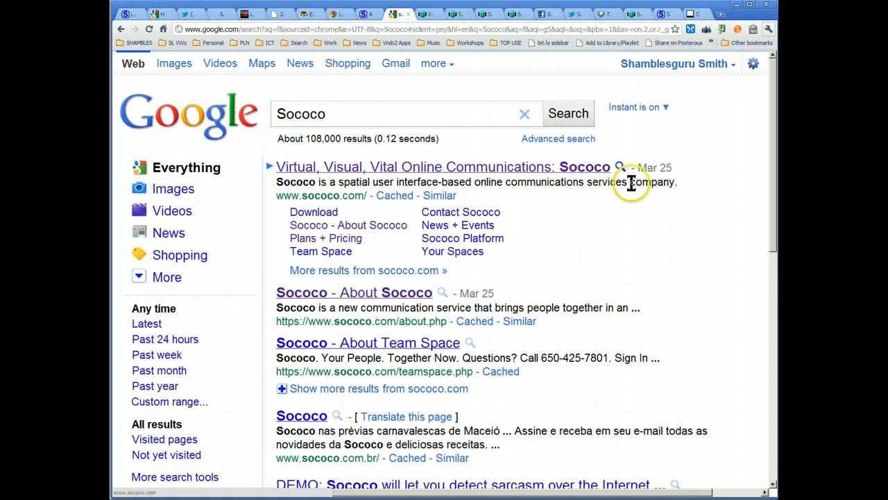
{"action": "mouse_move", "coordinate": [706, 161]}
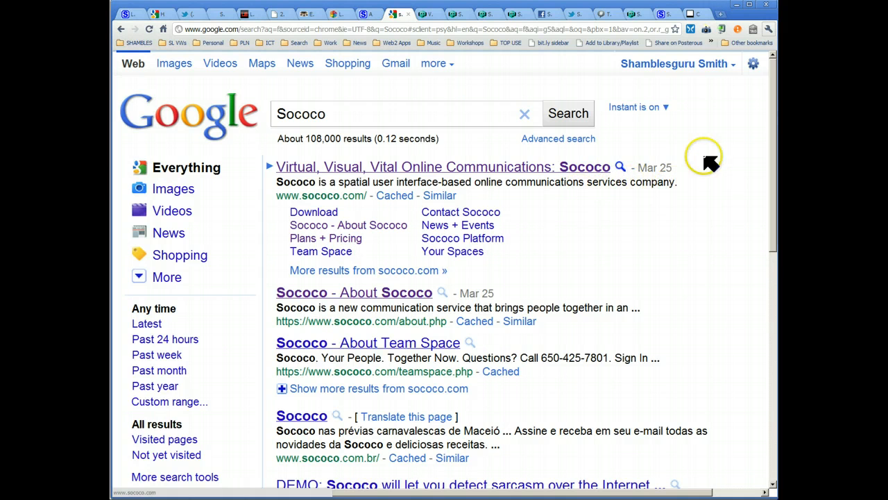
{"action": "mouse_move", "coordinate": [687, 194]}
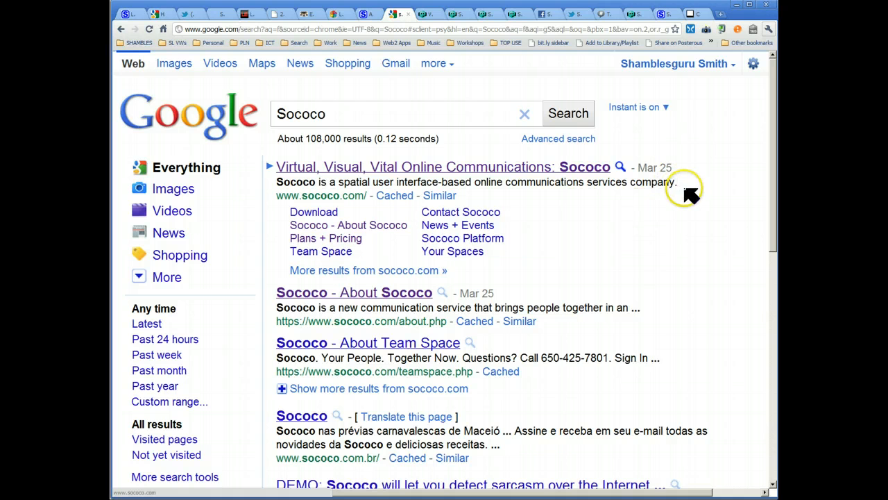
{"action": "mouse_move", "coordinate": [691, 195]}
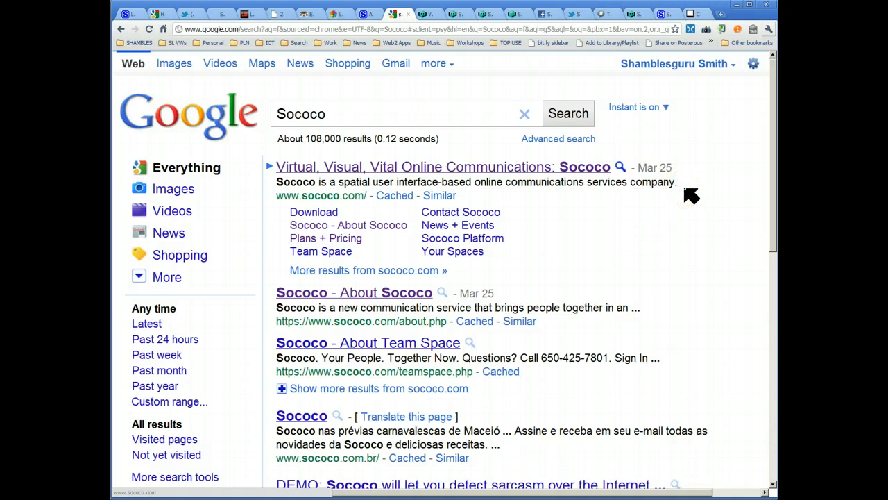
{"action": "mouse_move", "coordinate": [684, 200]}
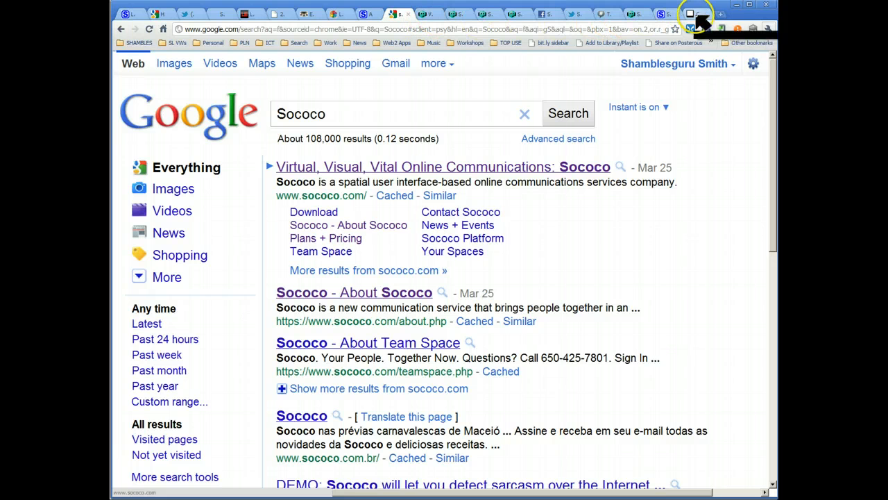
Step: Follow the Sococo result to the sococo.com home page
{"action": "left_click", "coordinate": [442, 167]}
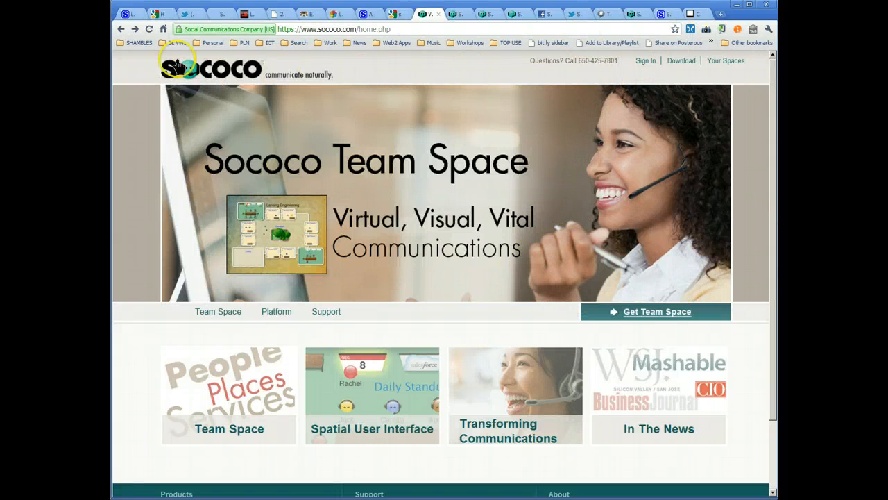
{"action": "mouse_move", "coordinate": [719, 267]}
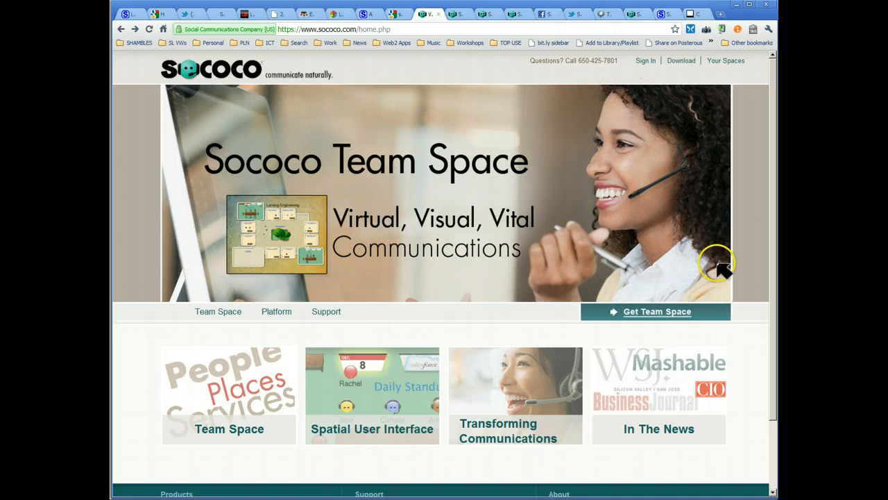
{"action": "mouse_move", "coordinate": [382, 303]}
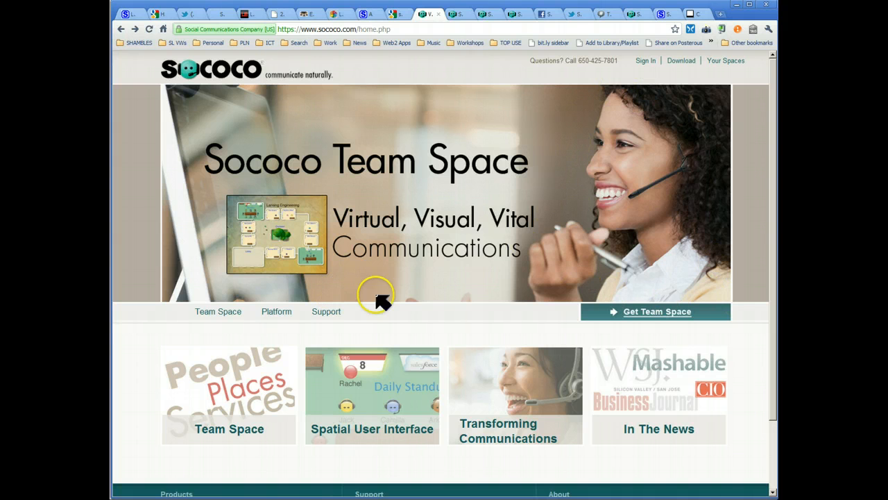
{"action": "mouse_move", "coordinate": [164, 233]}
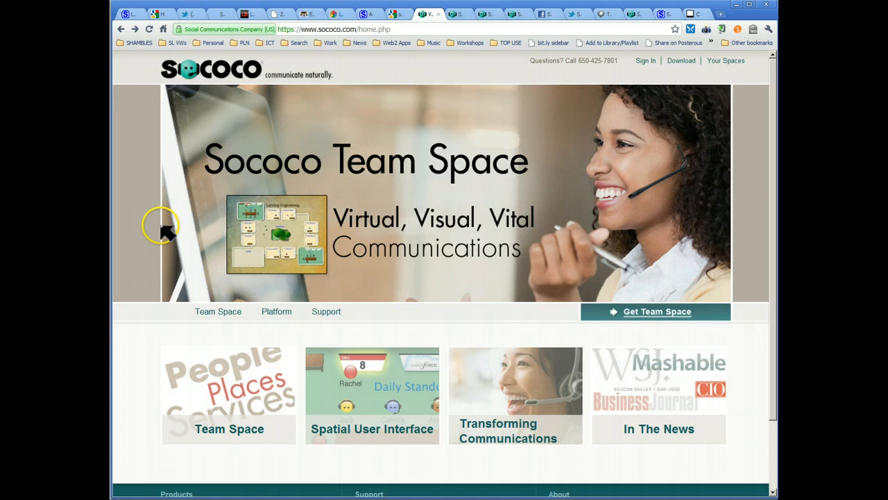
{"action": "mouse_move", "coordinate": [161, 339]}
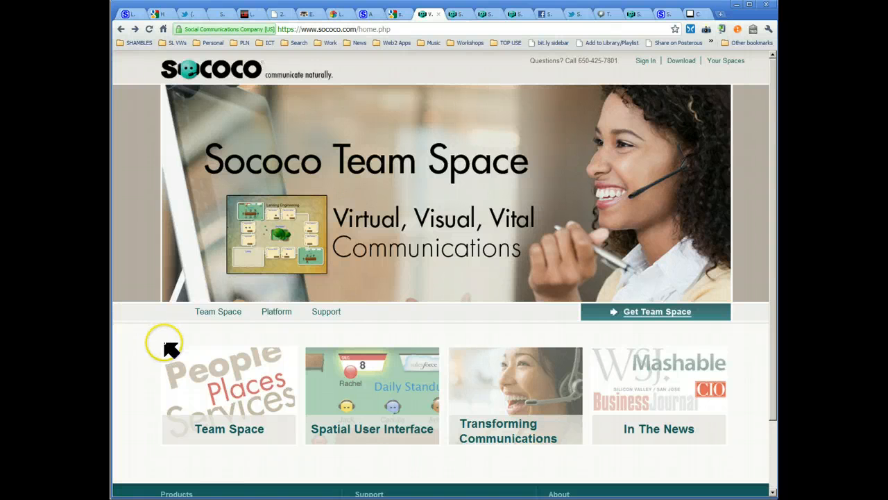
{"action": "mouse_move", "coordinate": [738, 197]}
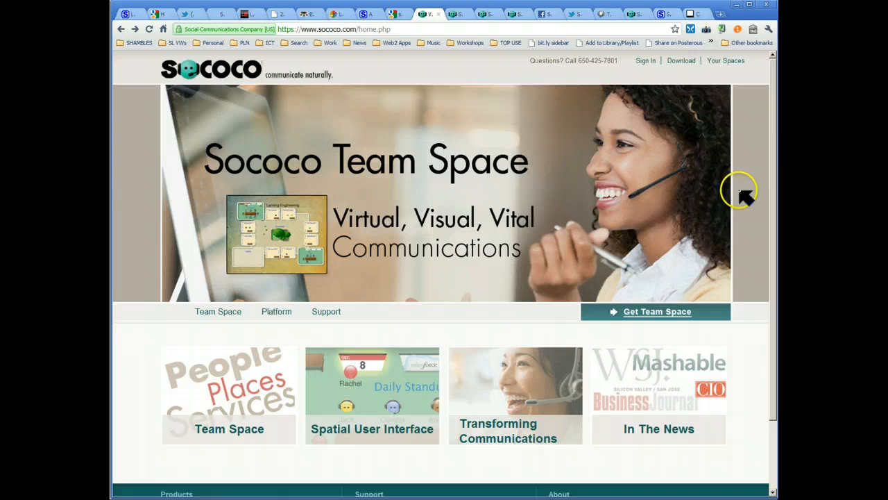
Step: Read down the About Sococo page through The Team section and return to the top
{"action": "scroll", "scroll_direction": "down", "scroll_amount": 3}
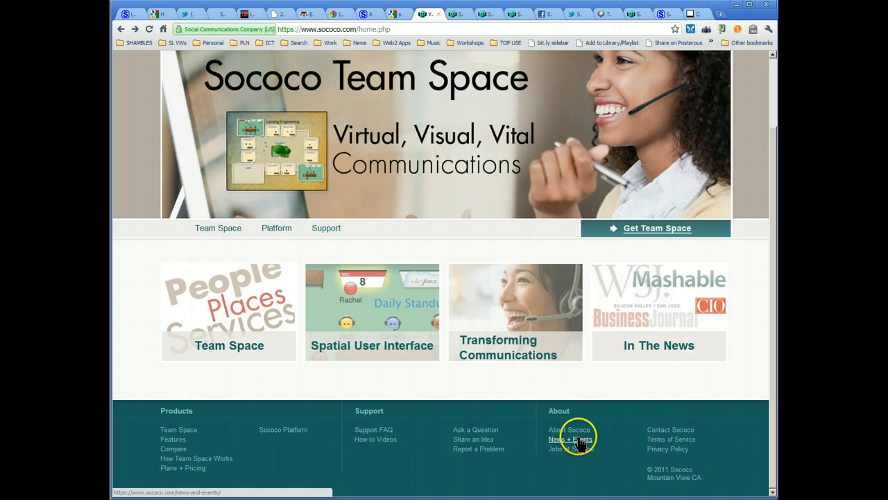
{"action": "mouse_move", "coordinate": [298, 441]}
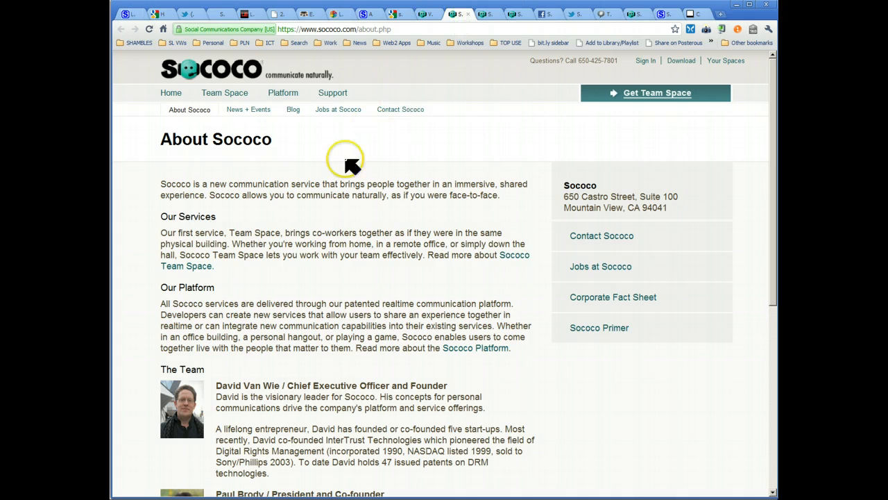
{"action": "mouse_move", "coordinate": [229, 155]}
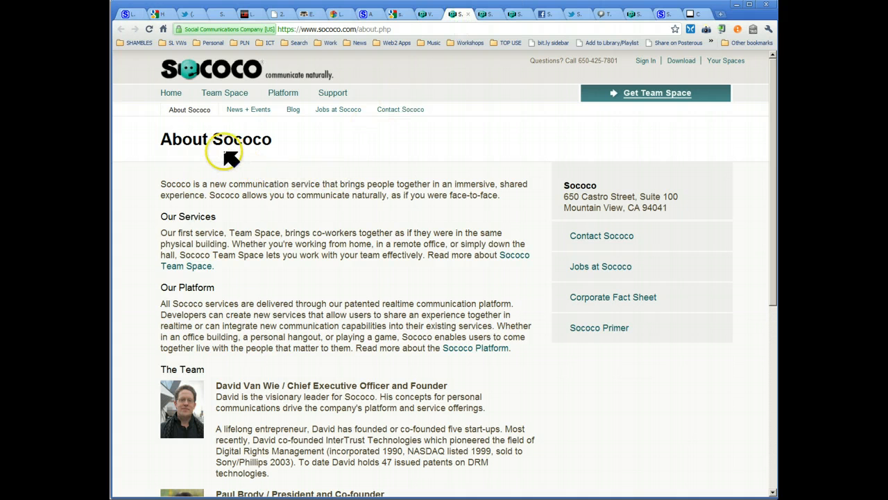
{"action": "mouse_move", "coordinate": [252, 260]}
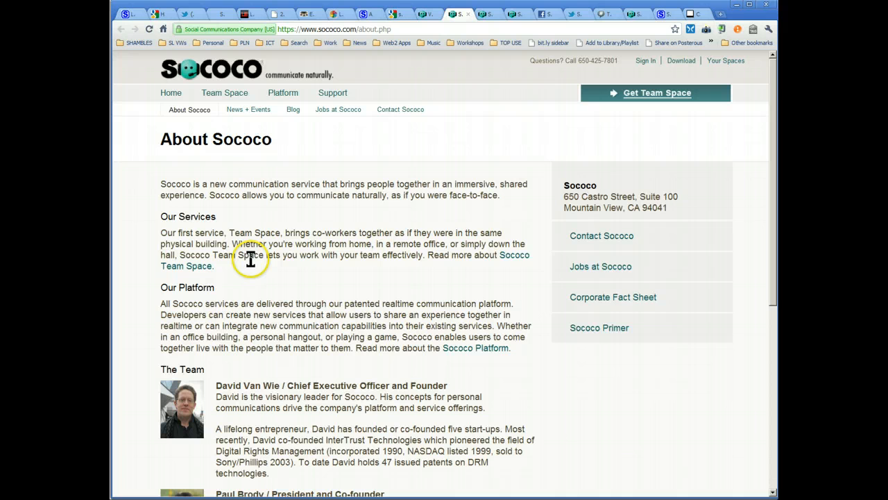
{"action": "mouse_move", "coordinate": [444, 251]}
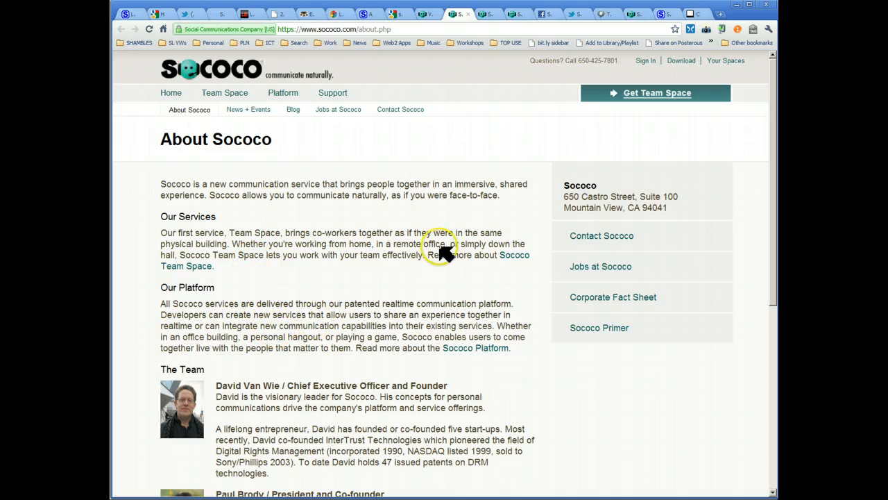
{"action": "mouse_move", "coordinate": [618, 188]}
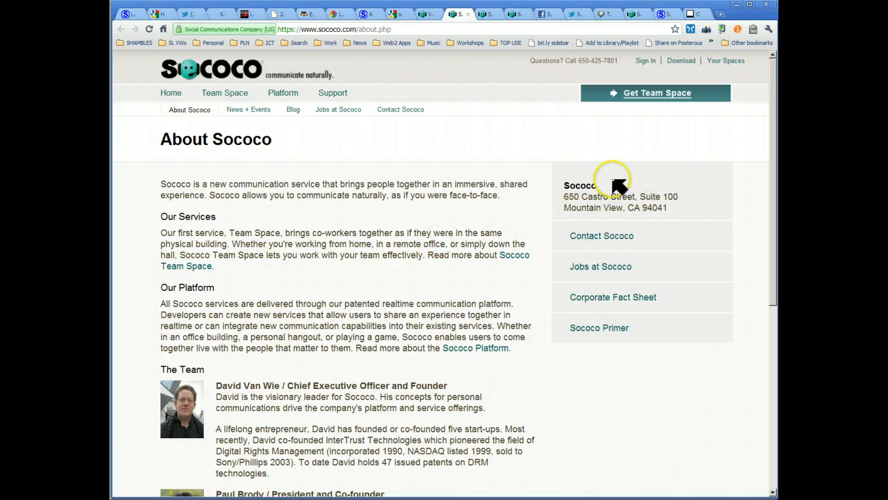
{"action": "mouse_move", "coordinate": [541, 222]}
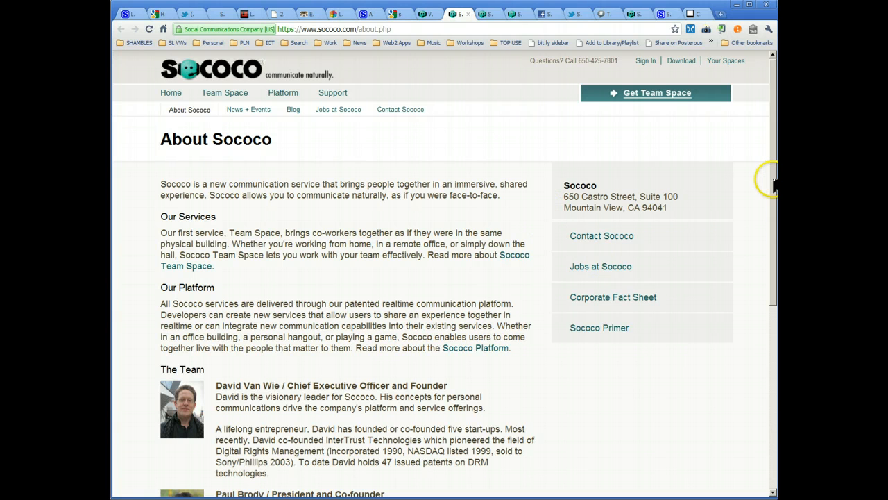
{"action": "scroll", "scroll_direction": "down", "scroll_amount": 3}
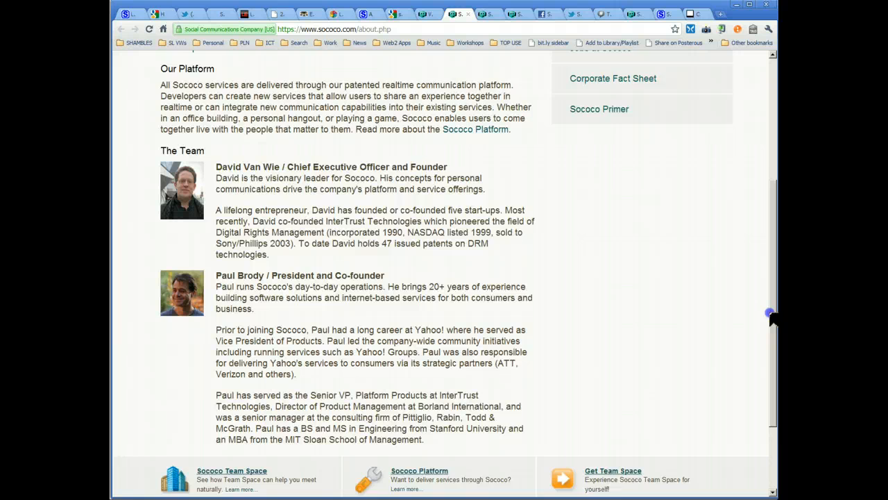
{"action": "scroll", "scroll_direction": "up", "scroll_amount": 3}
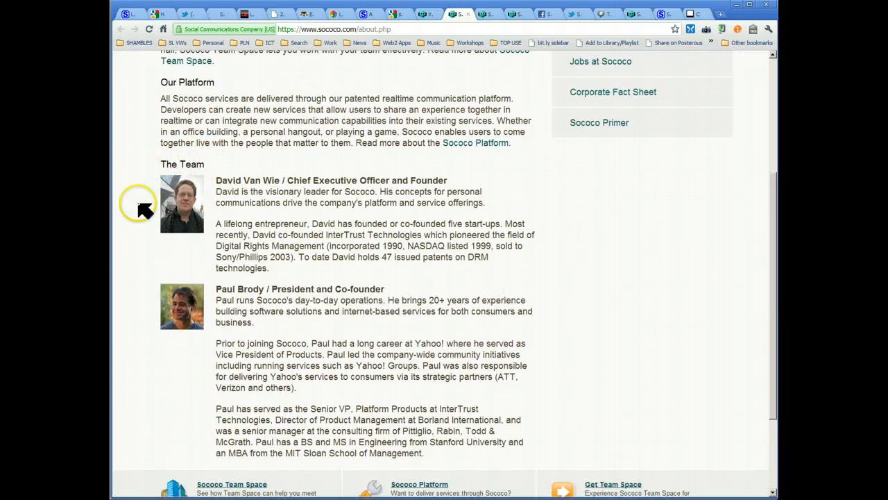
{"action": "mouse_move", "coordinate": [770, 211]}
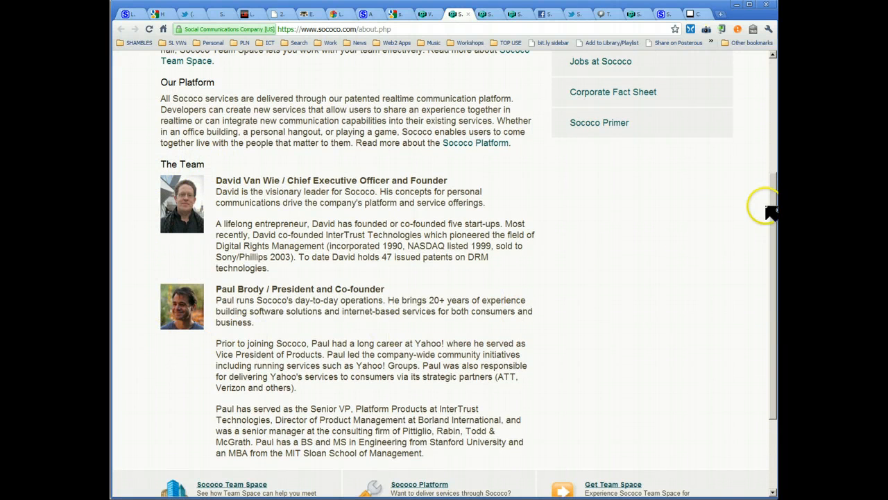
{"action": "scroll", "scroll_direction": "down", "scroll_amount": 3}
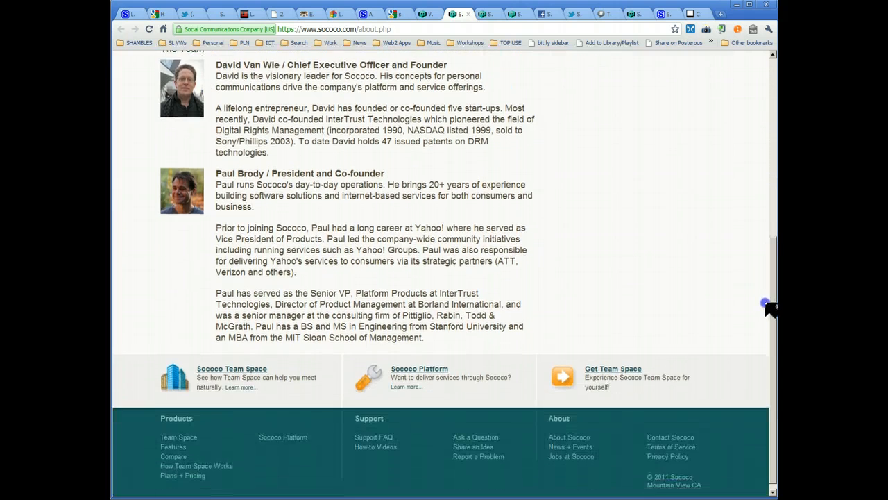
{"action": "scroll", "scroll_direction": "up", "scroll_amount": 3}
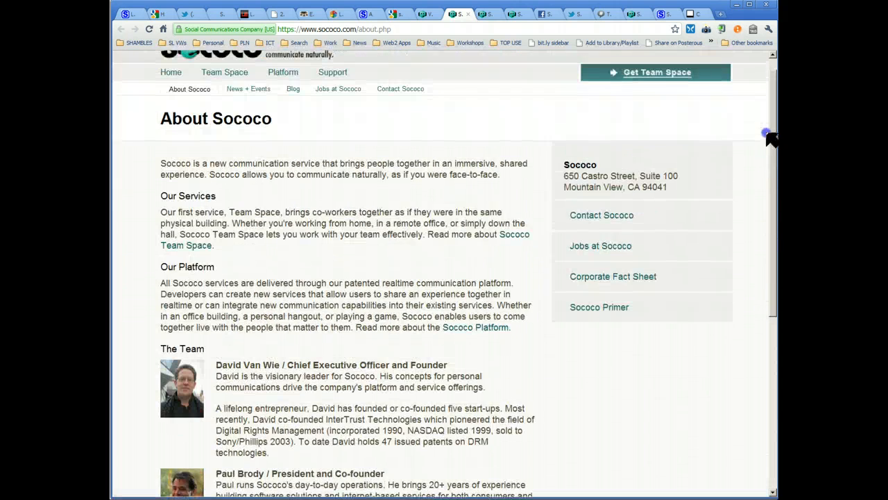
{"action": "scroll", "scroll_direction": "up", "scroll_amount": 3}
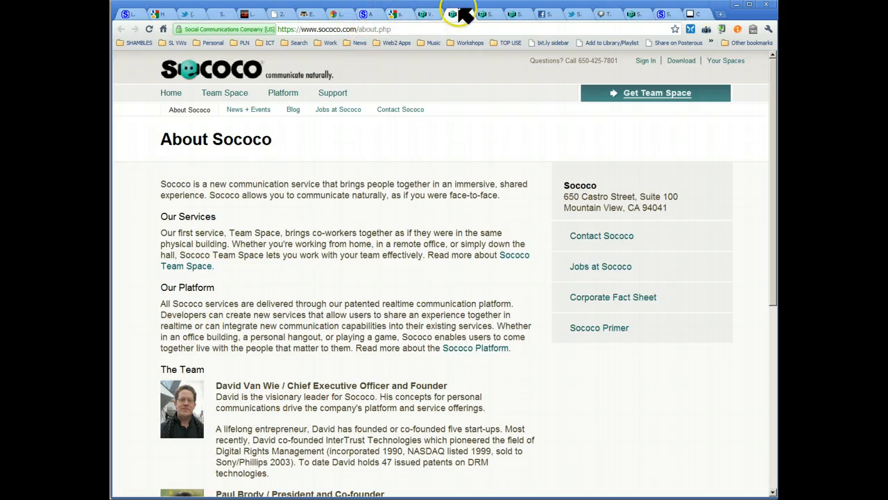
Step: Browse the Team Space features page down to the avatars and presence-status section
{"action": "left_click", "coordinate": [225, 91]}
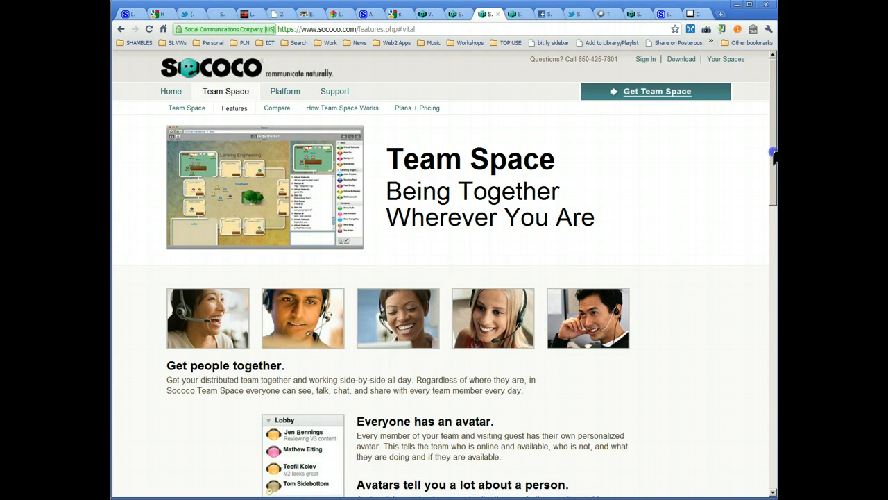
{"action": "scroll", "scroll_direction": "down", "scroll_amount": 3}
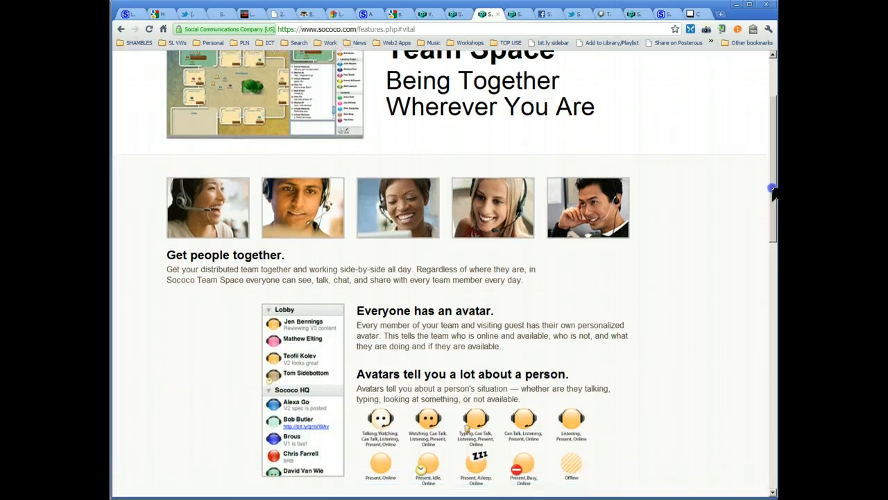
{"action": "scroll", "scroll_direction": "down", "scroll_amount": 3}
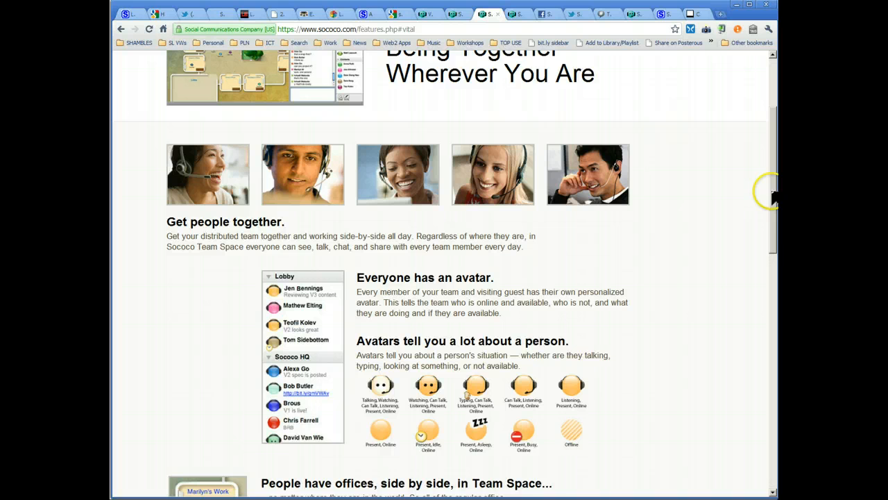
{"action": "scroll", "scroll_direction": "down", "scroll_amount": 3}
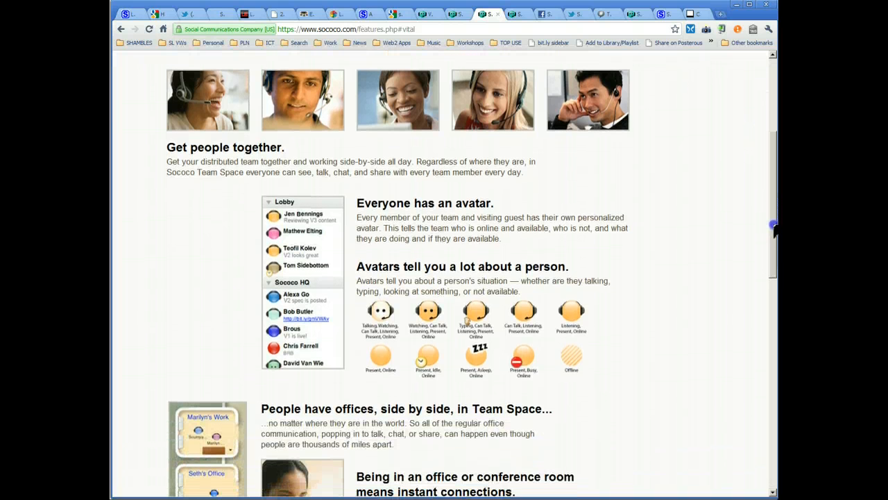
{"action": "scroll", "scroll_direction": "down", "scroll_amount": 3}
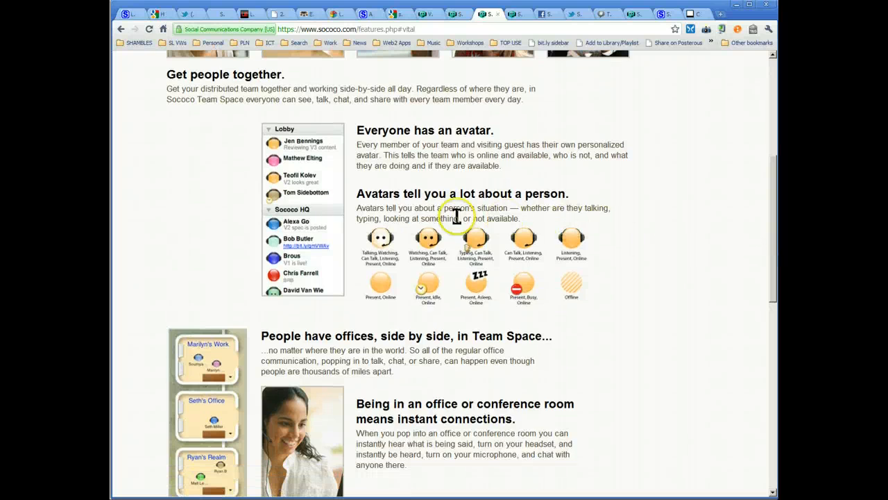
{"action": "mouse_move", "coordinate": [636, 313]}
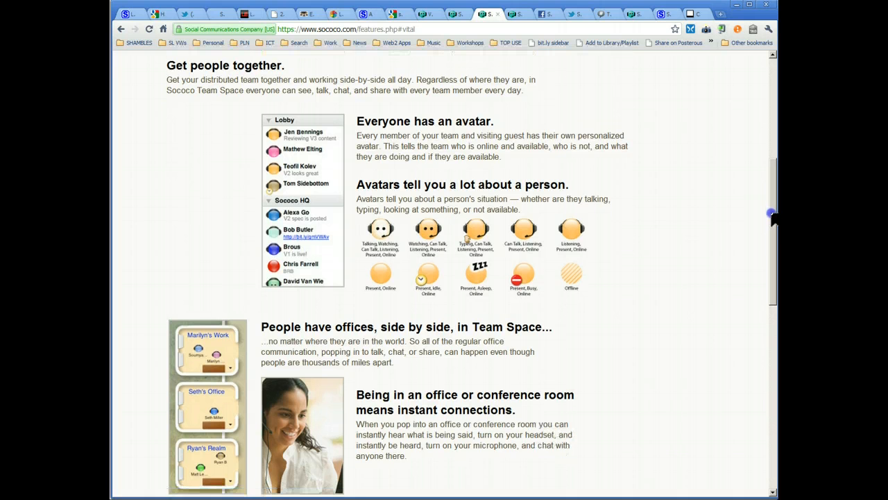
{"action": "scroll", "scroll_direction": "down", "scroll_amount": 3}
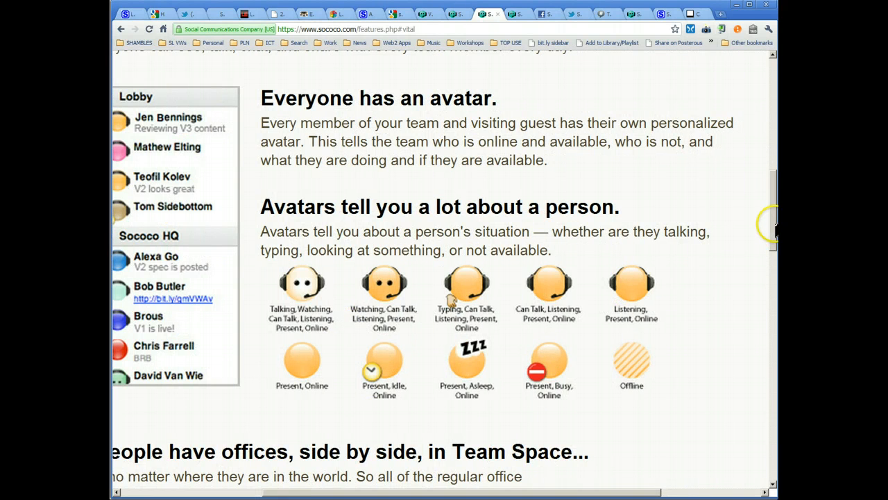
Step: Move past the avatar status examples to the 'People have offices' section
{"action": "scroll", "scroll_direction": "down", "scroll_amount": 3}
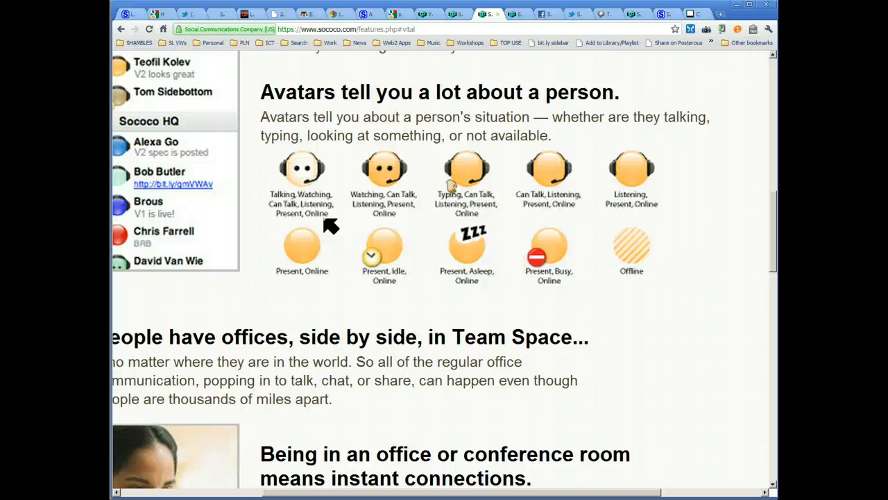
{"action": "mouse_move", "coordinate": [492, 208]}
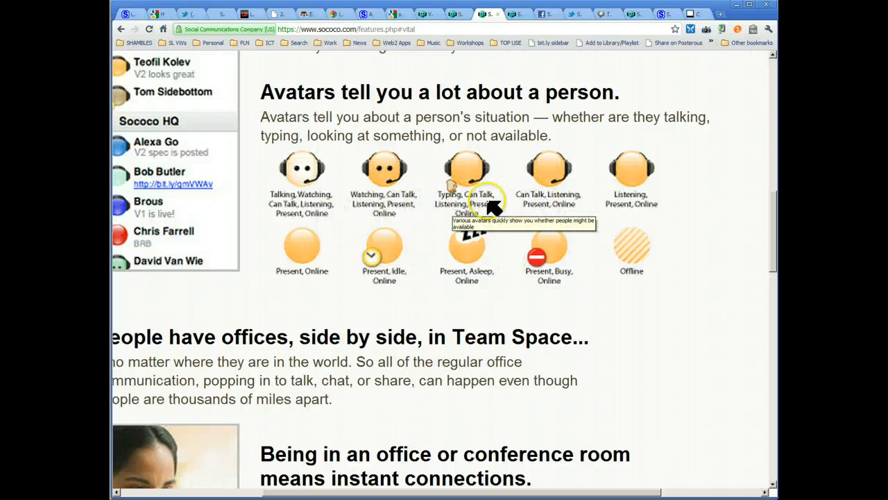
{"action": "scroll", "scroll_direction": "down", "scroll_amount": 3}
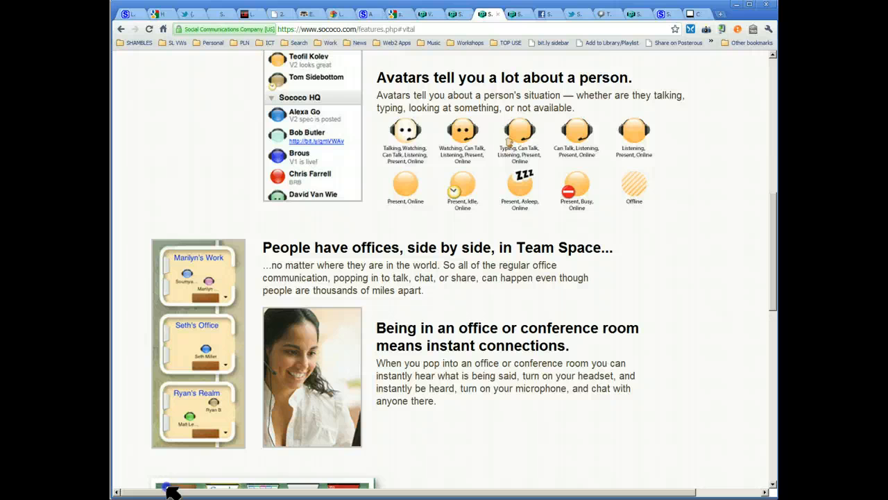
{"action": "mouse_move", "coordinate": [770, 233]}
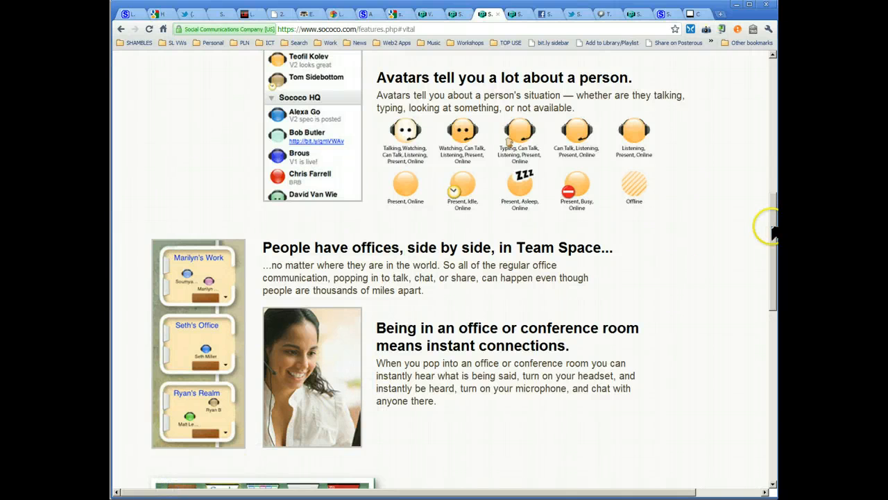
Step: Read through the conference rooms section down to 'Outfit your rooms with cloud-based services'
{"action": "scroll", "scroll_direction": "down", "scroll_amount": 3}
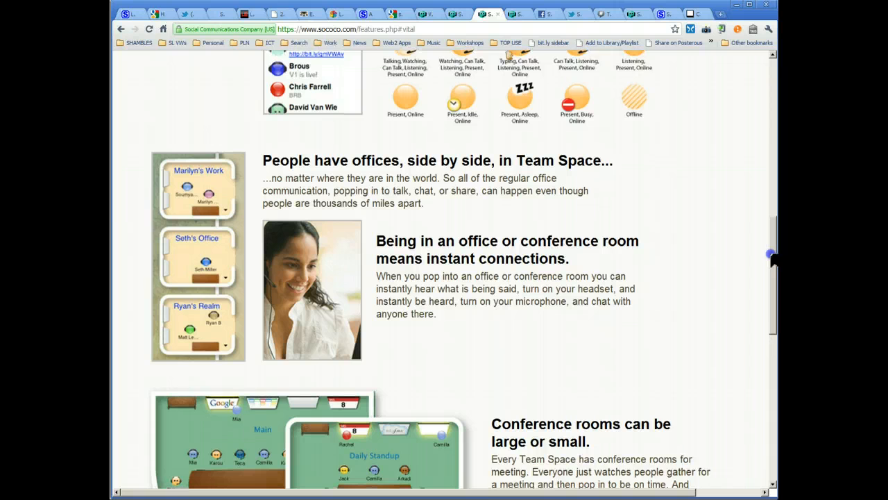
{"action": "scroll", "scroll_direction": "down", "scroll_amount": 3}
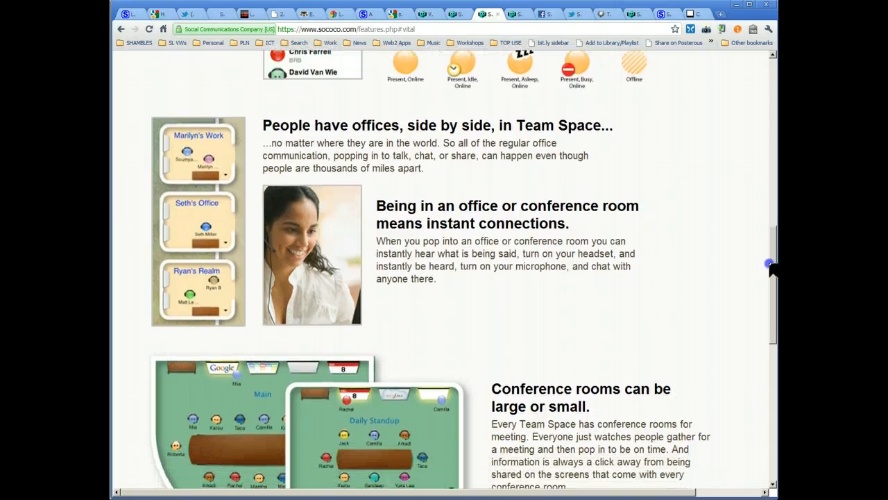
{"action": "scroll", "scroll_direction": "down", "scroll_amount": 3}
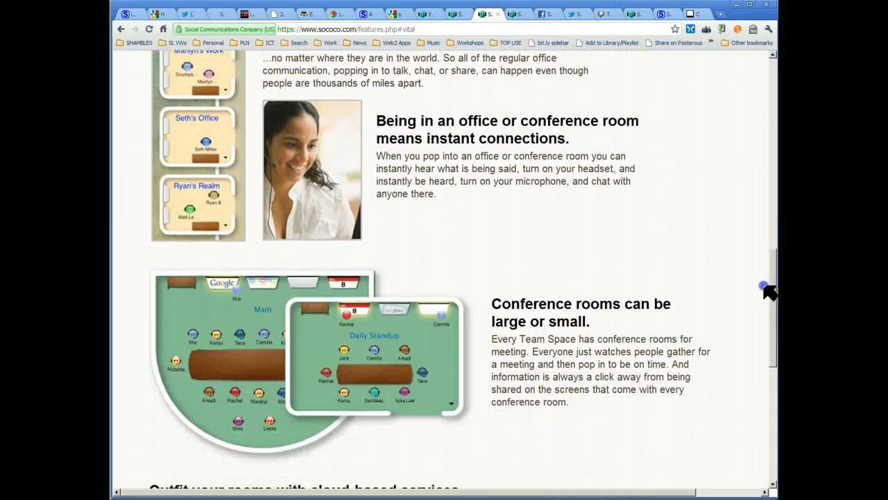
{"action": "scroll", "scroll_direction": "down", "scroll_amount": 3}
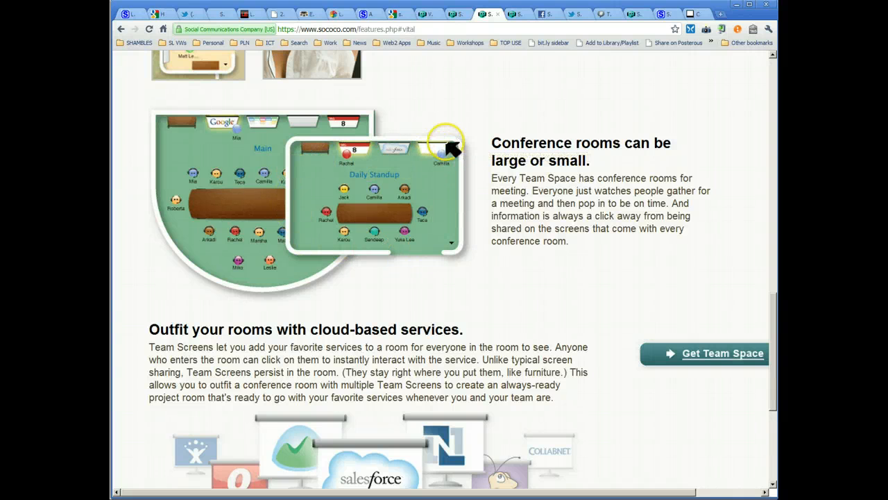
{"action": "mouse_move", "coordinate": [372, 225]}
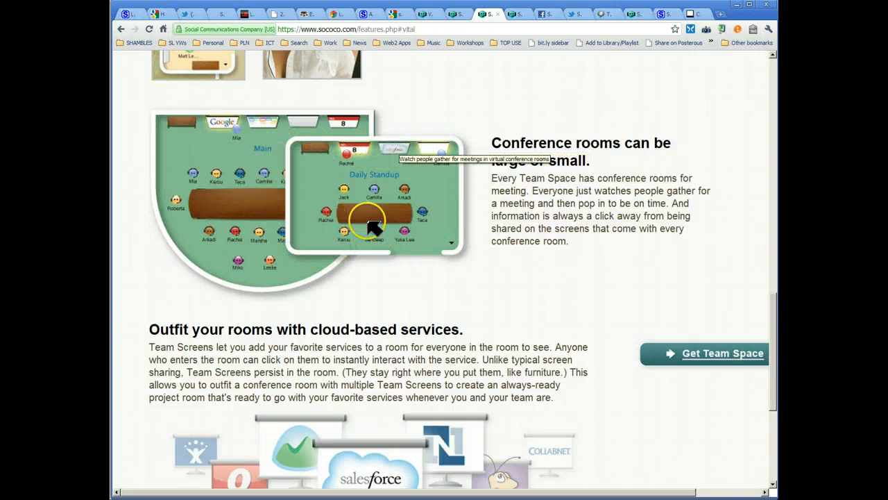
{"action": "mouse_move", "coordinate": [416, 201]}
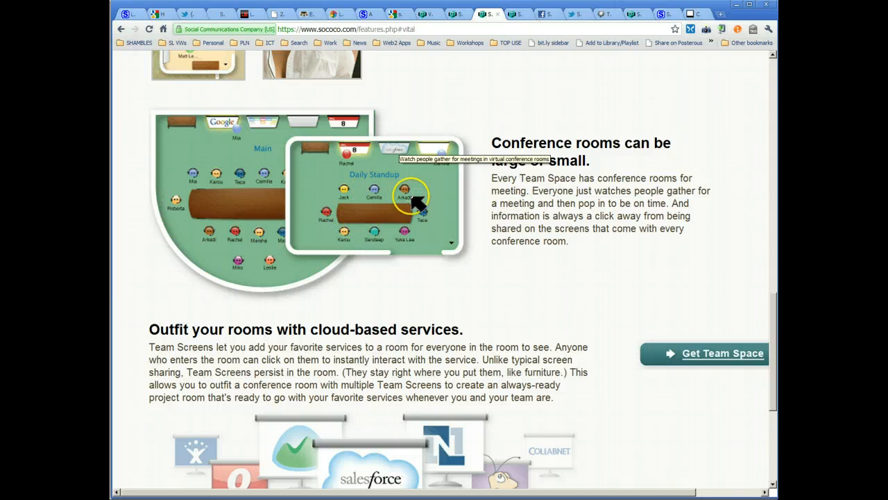
{"action": "mouse_move", "coordinate": [354, 153]}
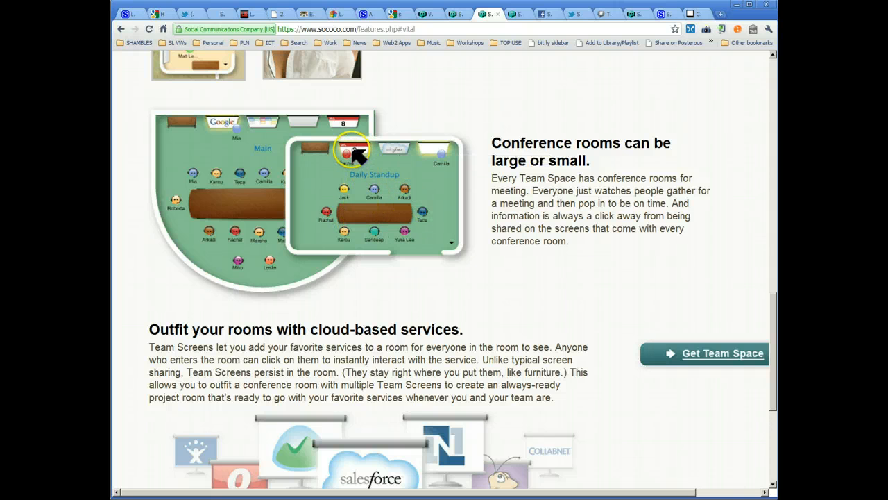
{"action": "mouse_move", "coordinate": [358, 153]}
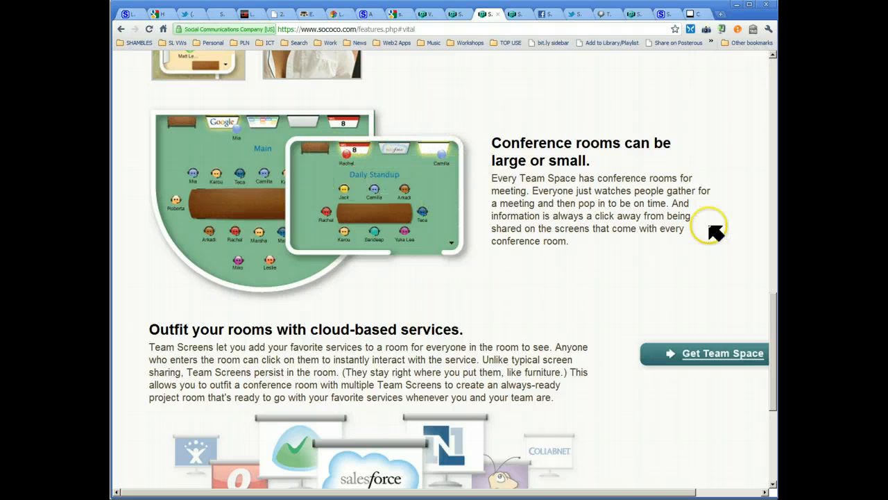
{"action": "scroll", "scroll_direction": "down", "scroll_amount": 3}
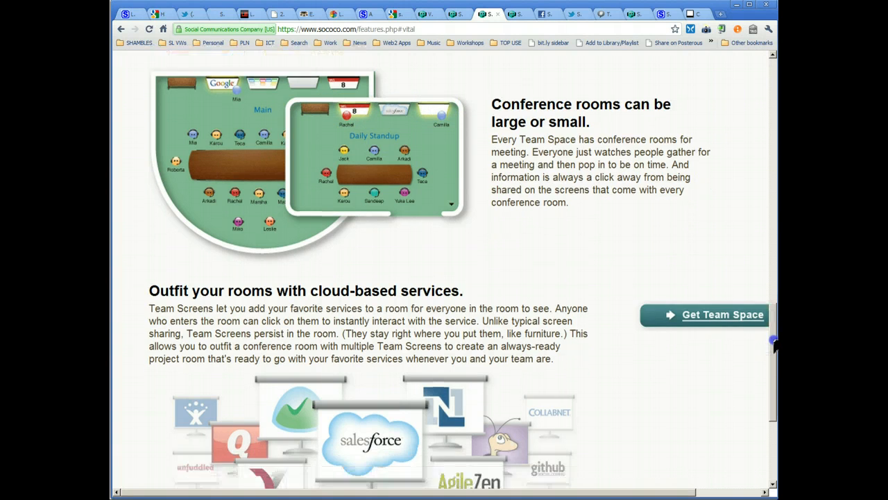
{"action": "scroll", "scroll_direction": "down", "scroll_amount": 3}
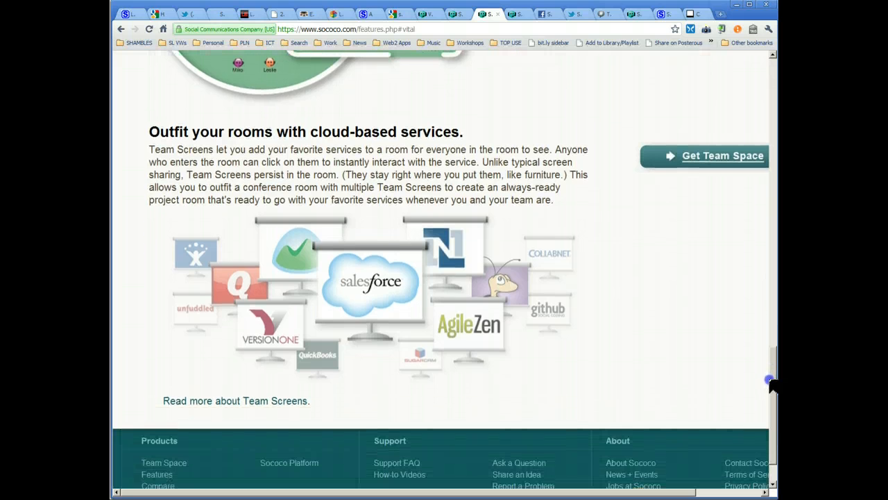
{"action": "scroll", "scroll_direction": "up", "scroll_amount": 3}
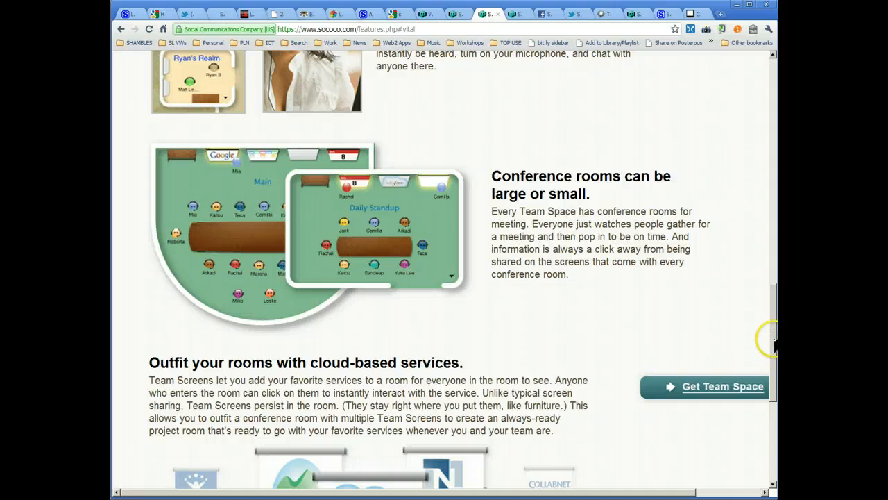
{"action": "scroll", "scroll_direction": "down", "scroll_amount": 3}
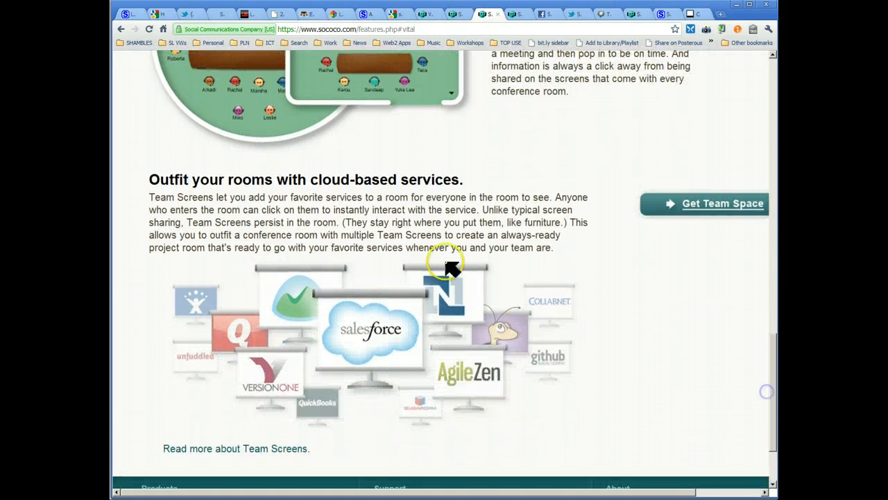
{"action": "mouse_move", "coordinate": [389, 192]}
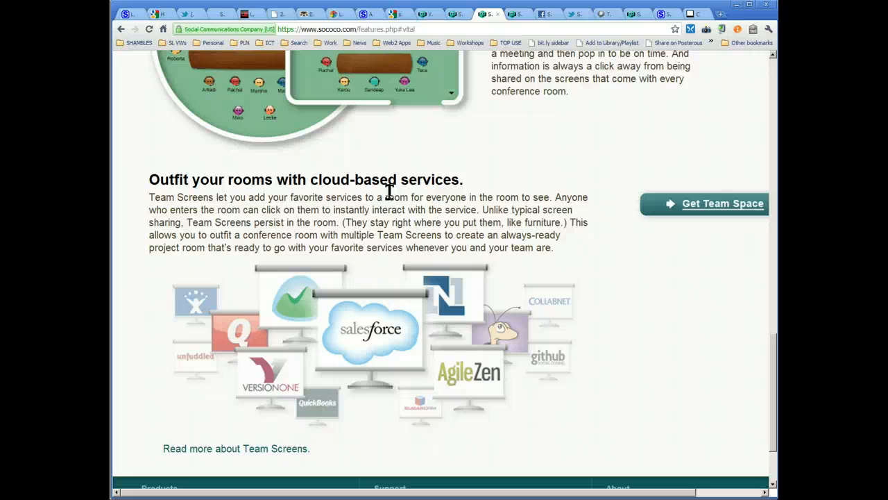
{"action": "mouse_move", "coordinate": [239, 375]}
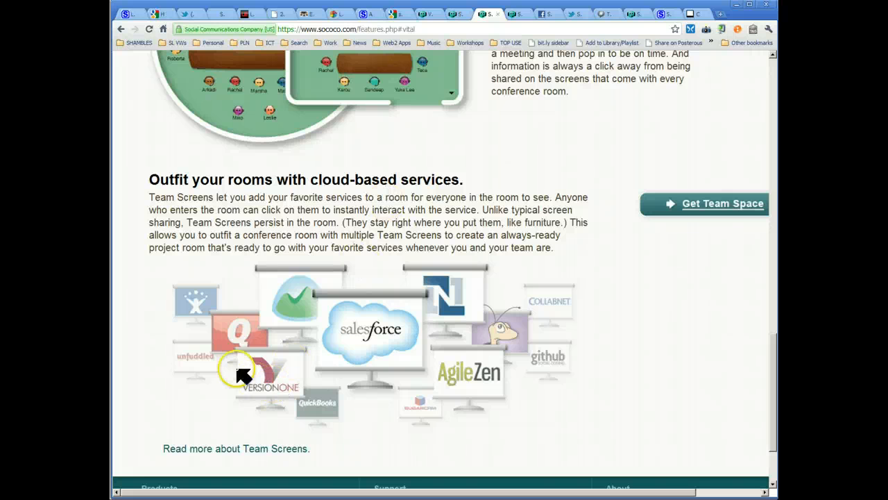
{"action": "mouse_move", "coordinate": [402, 349]}
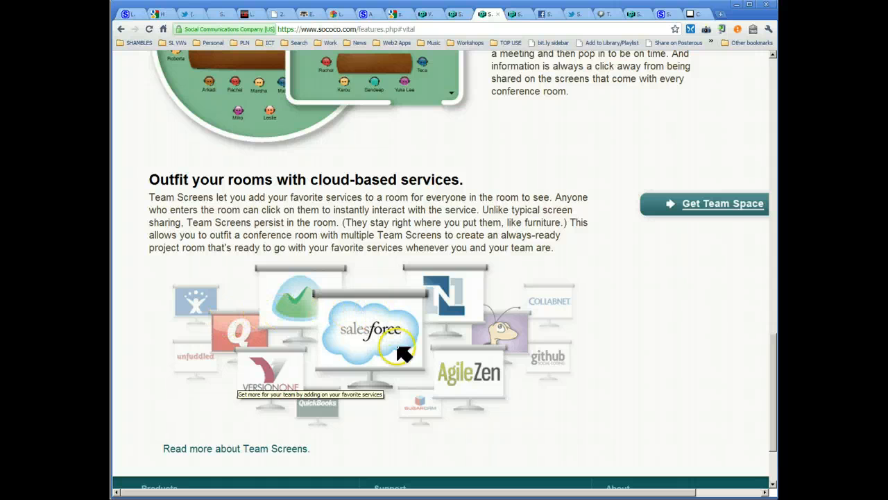
{"action": "mouse_move", "coordinate": [499, 344]}
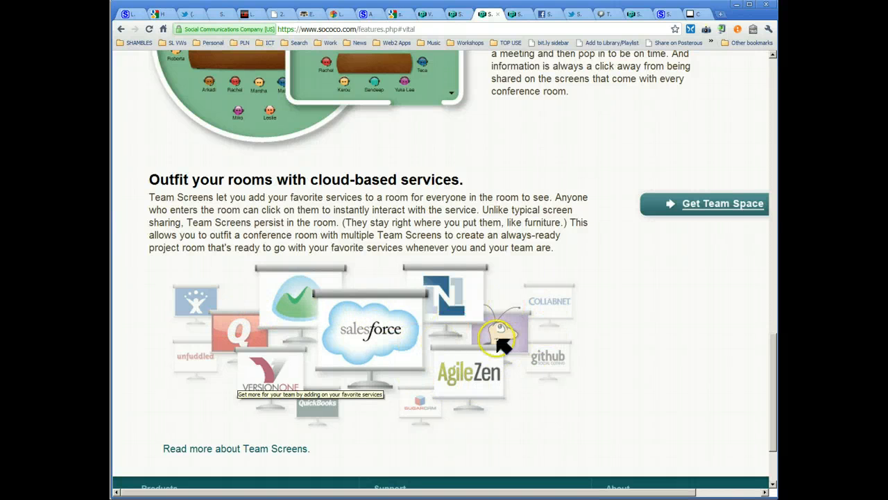
{"action": "scroll", "scroll_direction": "up", "scroll_amount": 3}
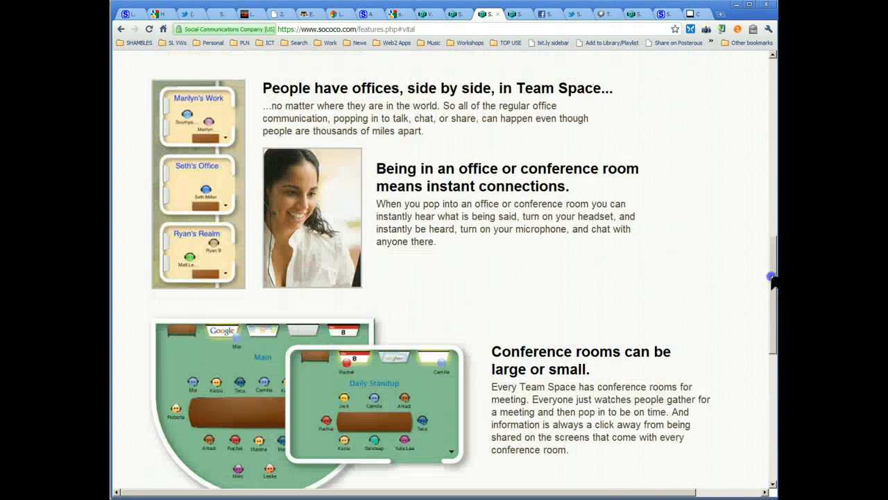
{"action": "scroll", "scroll_direction": "down", "scroll_amount": 3}
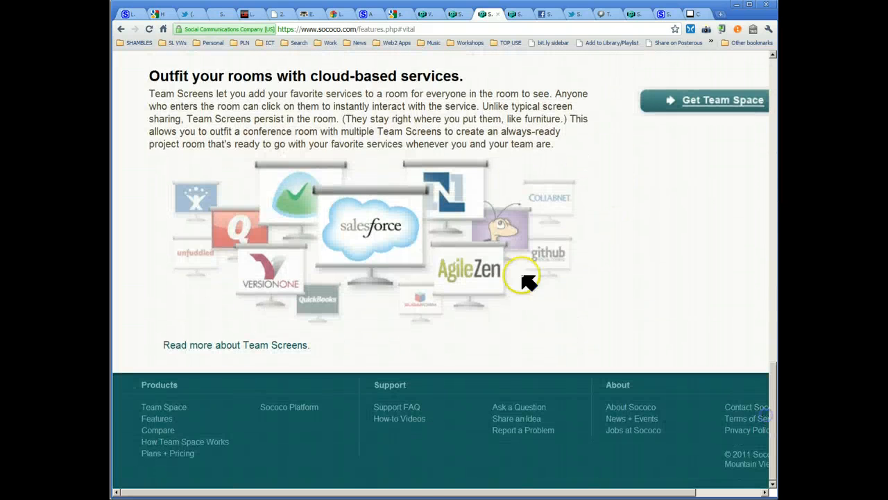
{"action": "mouse_move", "coordinate": [455, 216]}
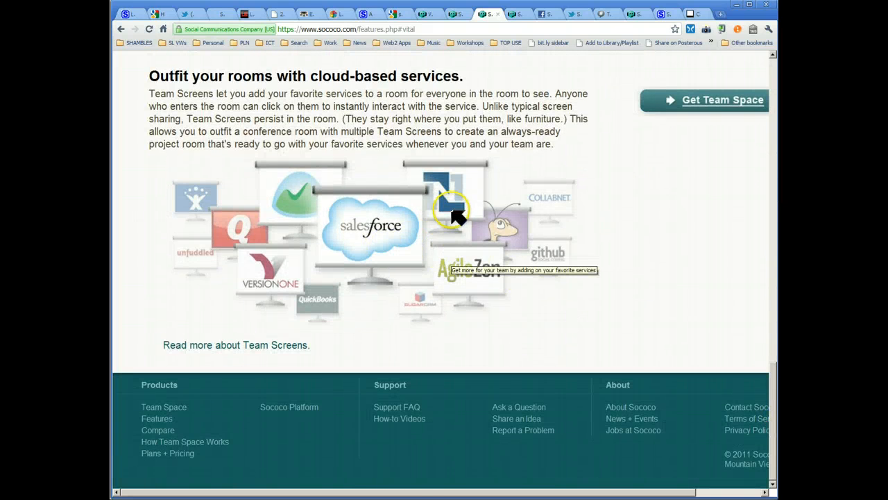
{"action": "mouse_move", "coordinate": [243, 229]}
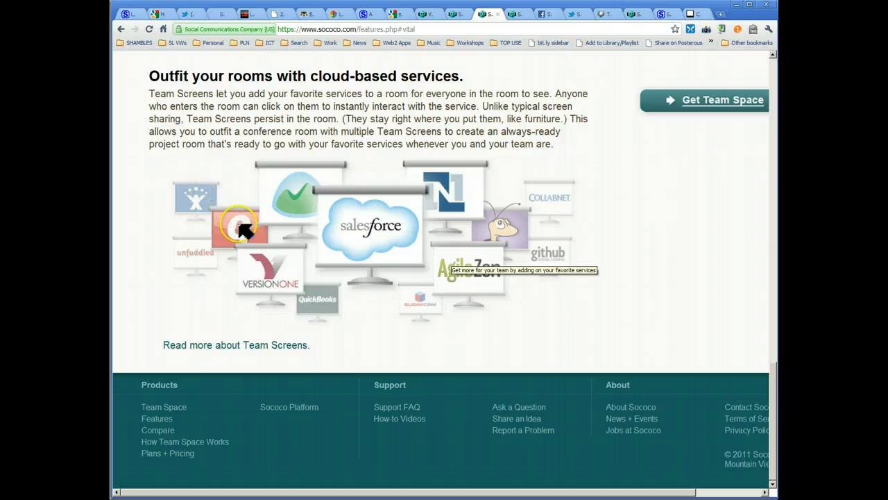
{"action": "mouse_move", "coordinate": [369, 242]}
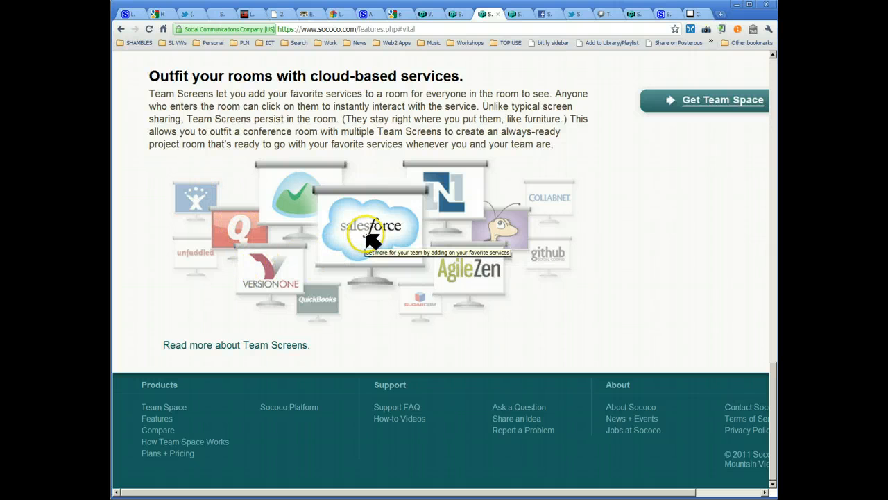
{"action": "mouse_move", "coordinate": [427, 192]}
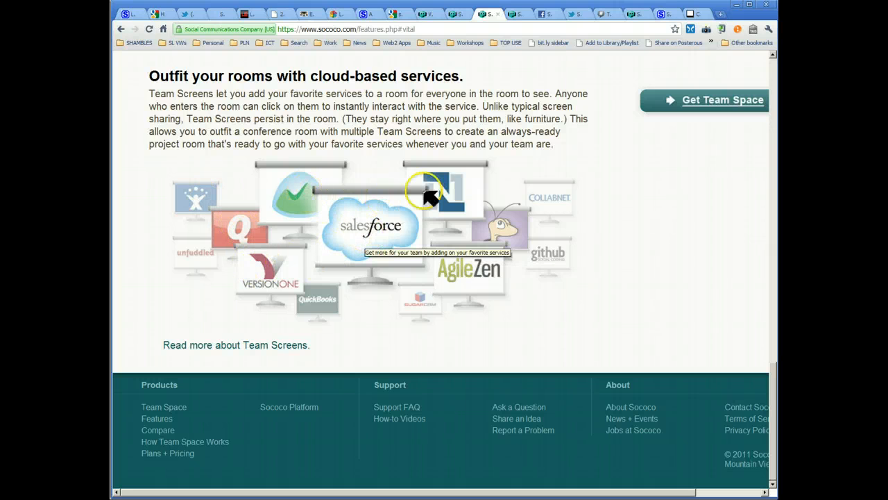
{"action": "mouse_move", "coordinate": [757, 388]}
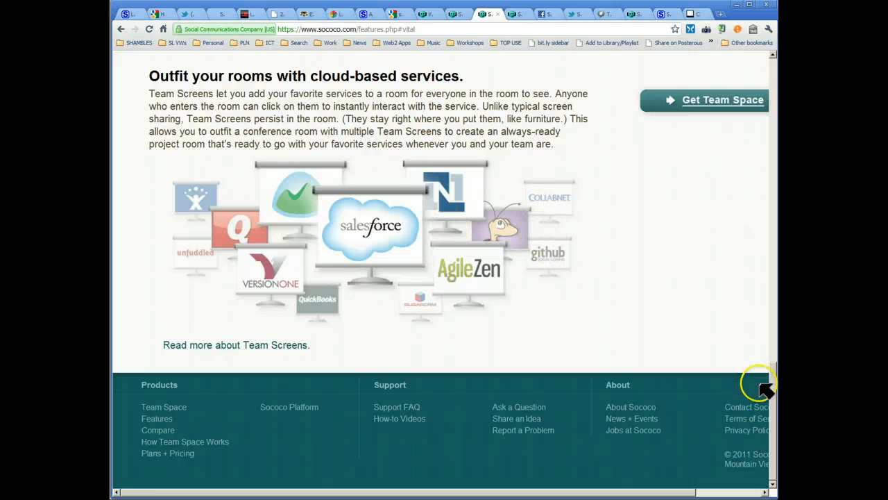
{"action": "scroll", "scroll_direction": "up", "scroll_amount": 3}
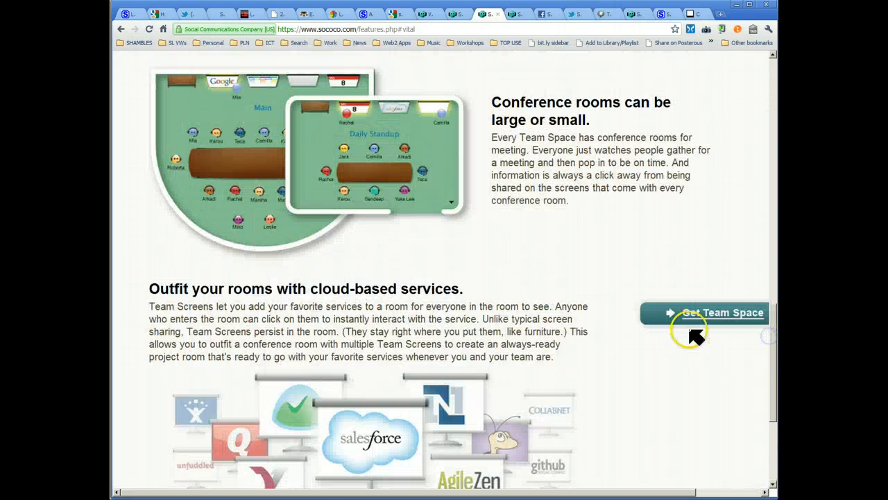
{"action": "scroll", "scroll_direction": "up", "scroll_amount": 3}
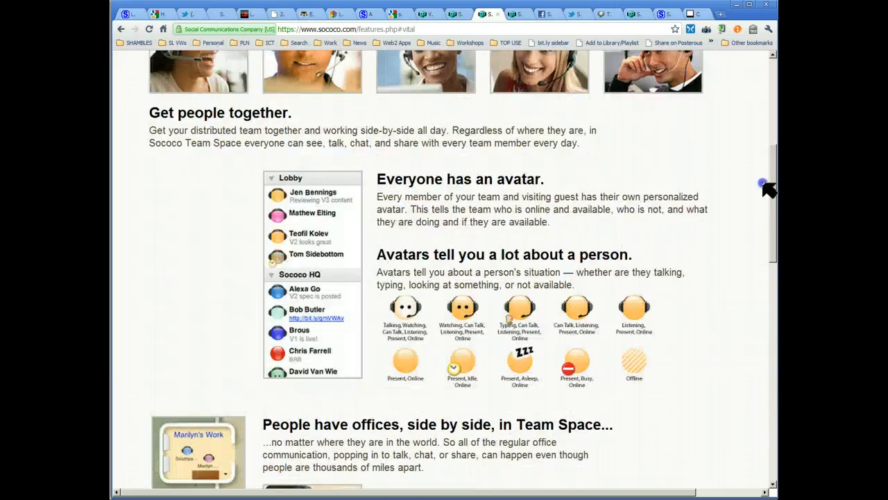
{"action": "scroll", "scroll_direction": "up", "scroll_amount": 3}
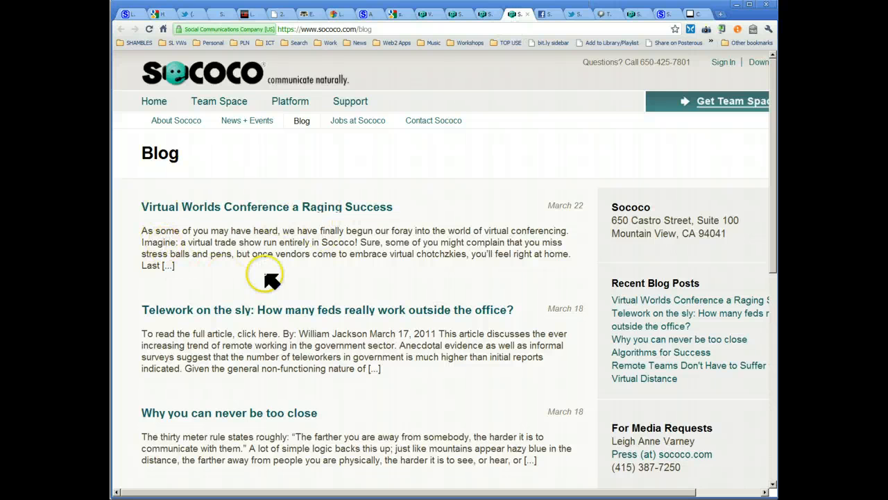
{"action": "mouse_move", "coordinate": [308, 287]}
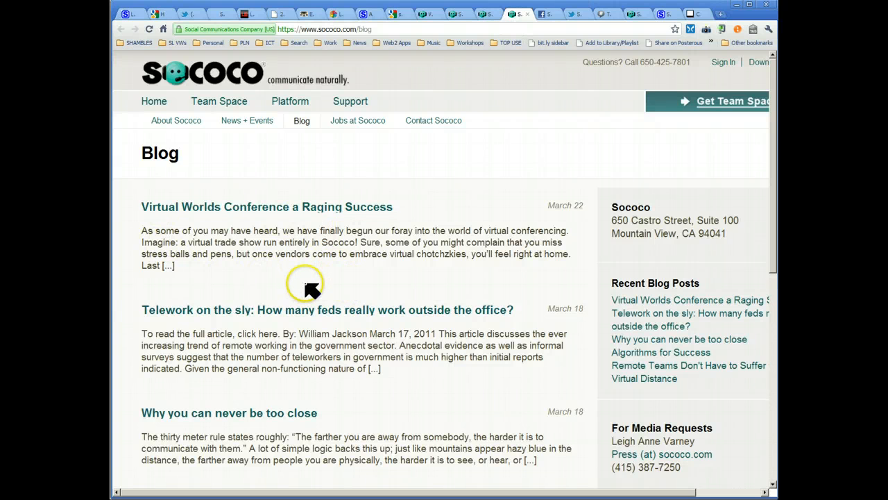
{"action": "mouse_move", "coordinate": [183, 225]}
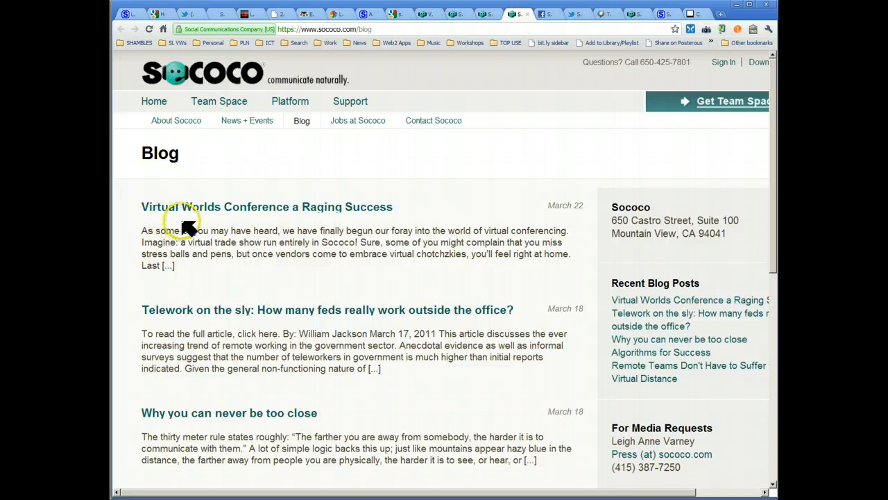
{"action": "mouse_move", "coordinate": [247, 224]}
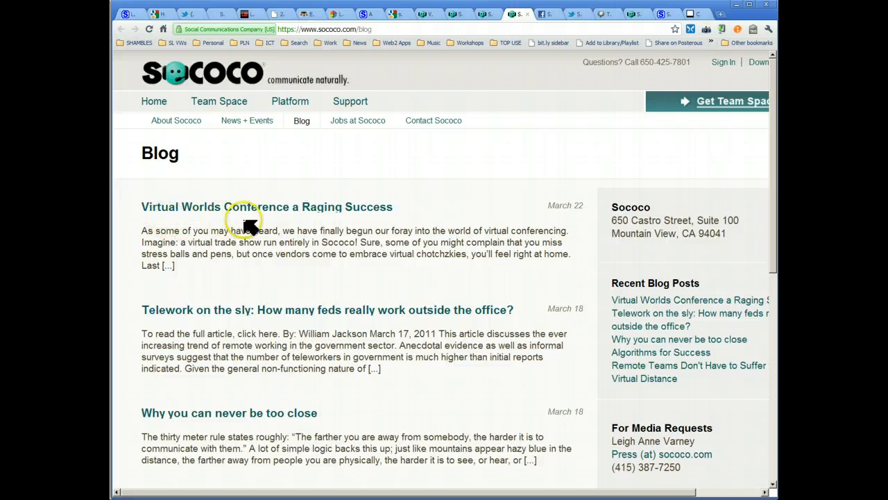
{"action": "mouse_move", "coordinate": [586, 256]}
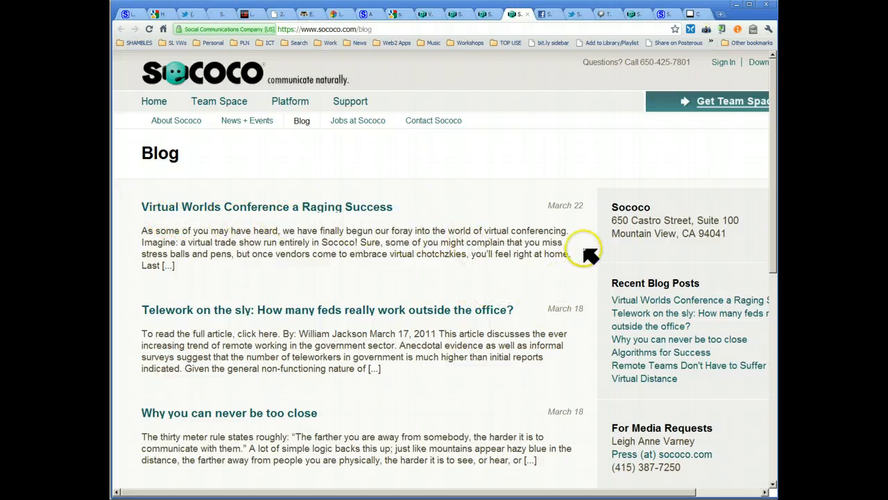
{"action": "mouse_move", "coordinate": [572, 205]}
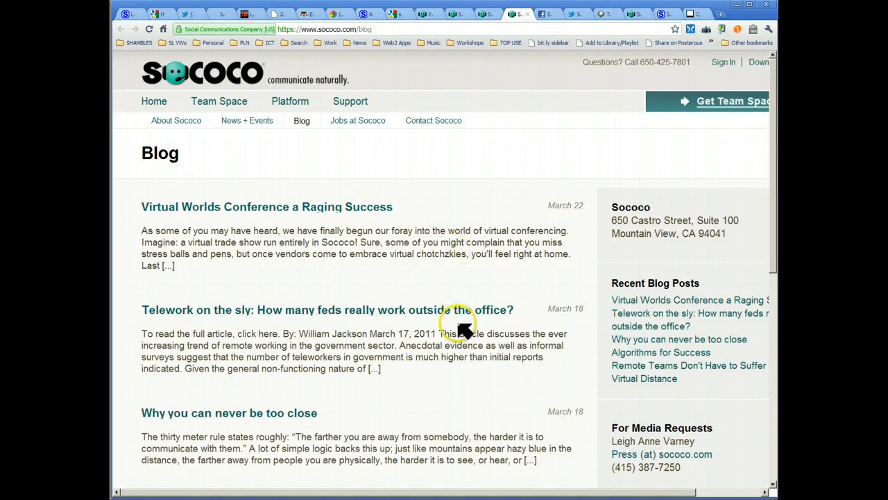
Step: Skim the blog posts down to Remote Teams, then head to Get Team Space
{"action": "scroll", "scroll_direction": "down", "scroll_amount": 3}
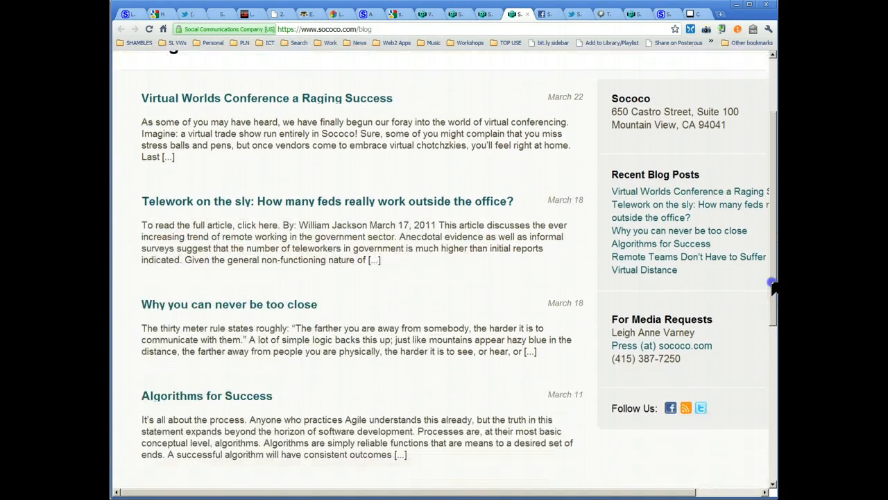
{"action": "scroll", "scroll_direction": "down", "scroll_amount": 3}
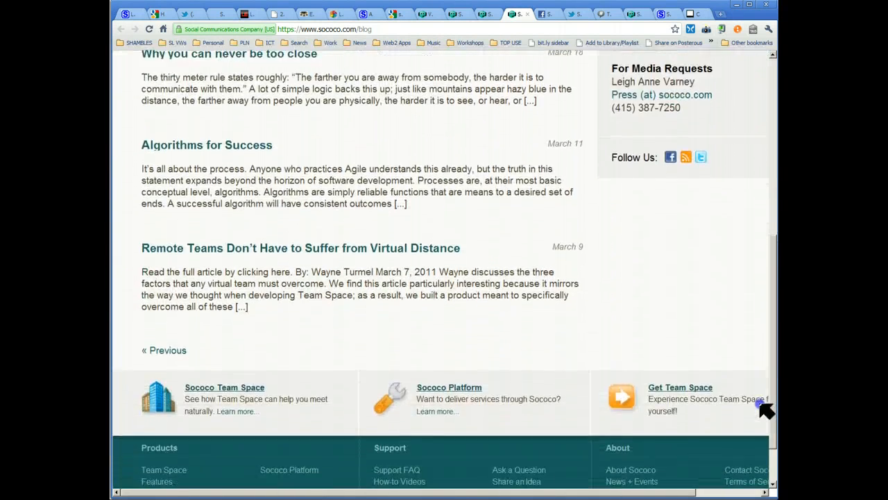
{"action": "scroll", "scroll_direction": "up", "scroll_amount": 3}
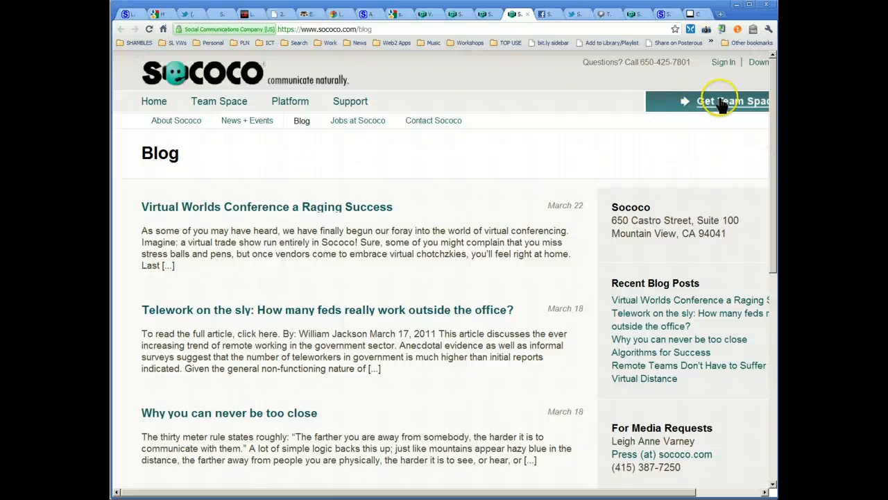
{"action": "left_click", "coordinate": [732, 101]}
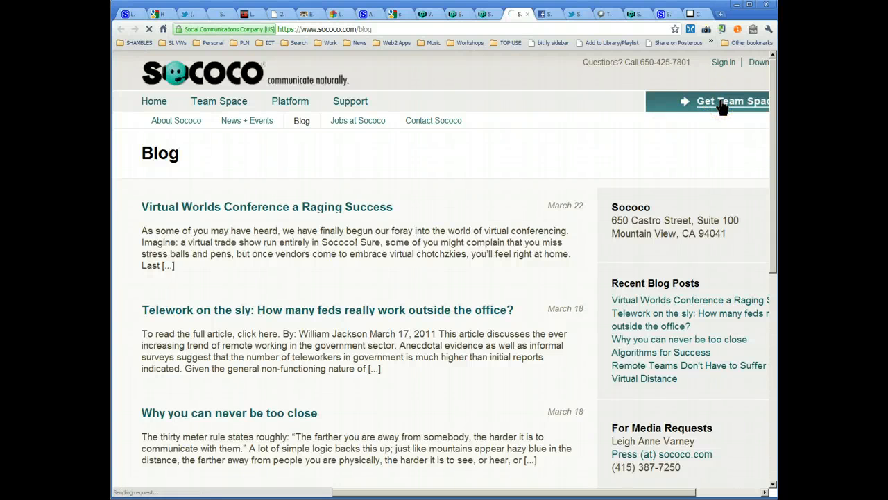
Step: Review the Plans + Pricing tiers, then switch to Sococo's Facebook page
{"action": "left_click", "coordinate": [732, 101]}
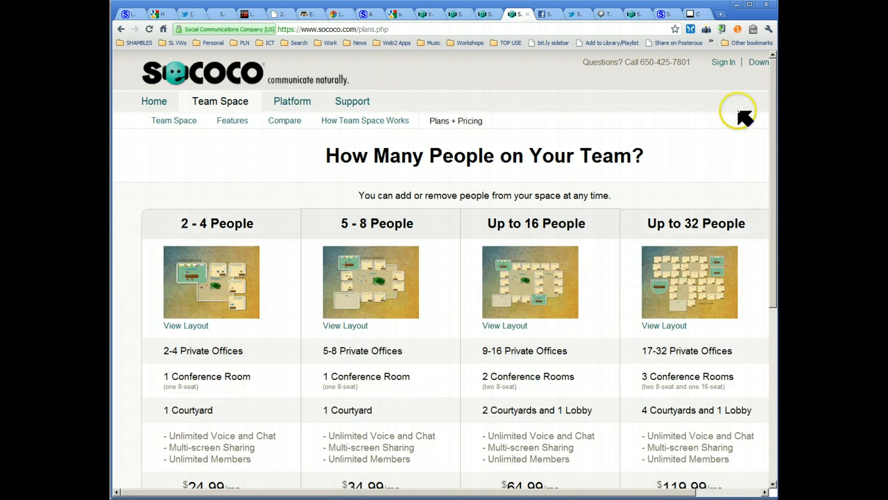
{"action": "scroll", "scroll_direction": "down", "scroll_amount": 3}
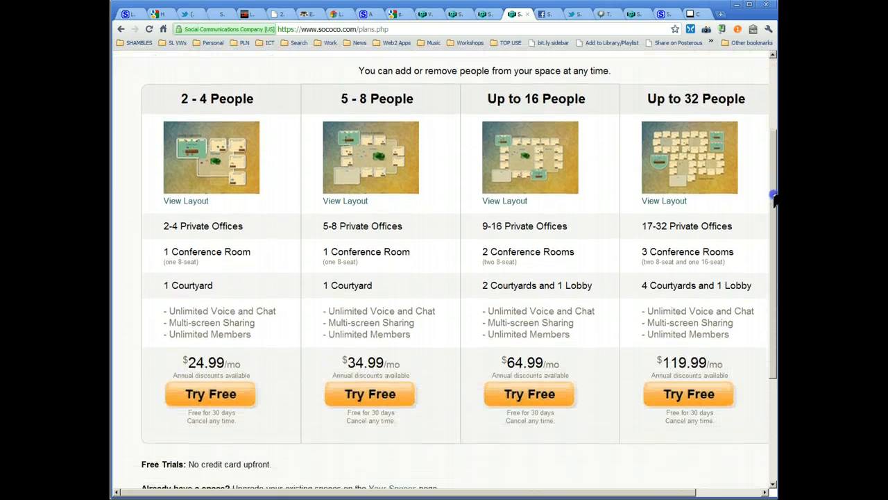
{"action": "scroll", "scroll_direction": "up", "scroll_amount": 3}
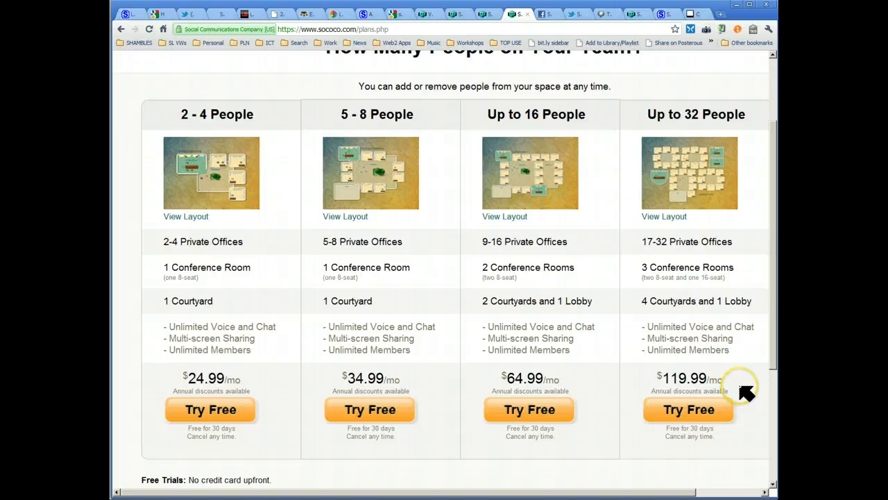
{"action": "mouse_move", "coordinate": [575, 408]}
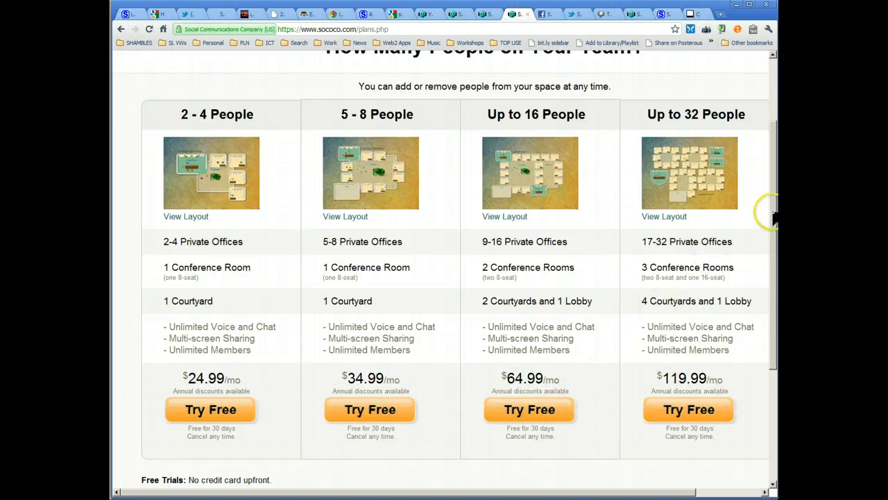
{"action": "scroll", "scroll_direction": "down", "scroll_amount": 3}
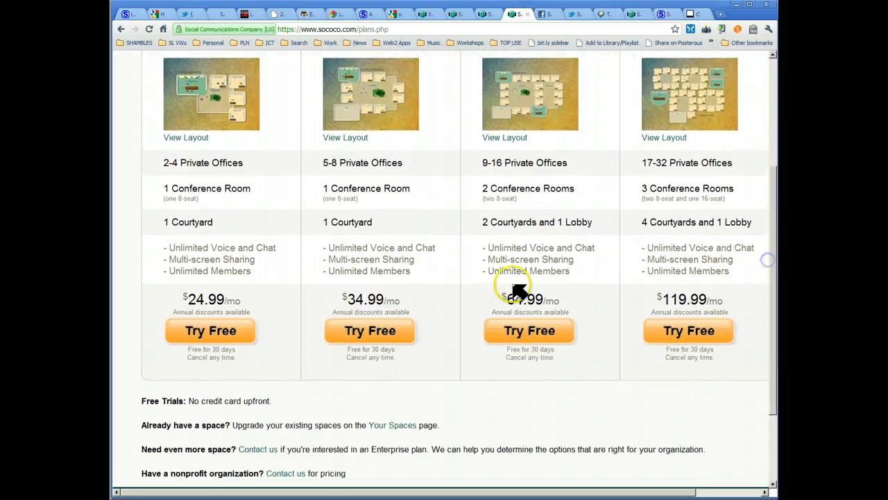
{"action": "mouse_move", "coordinate": [222, 414]}
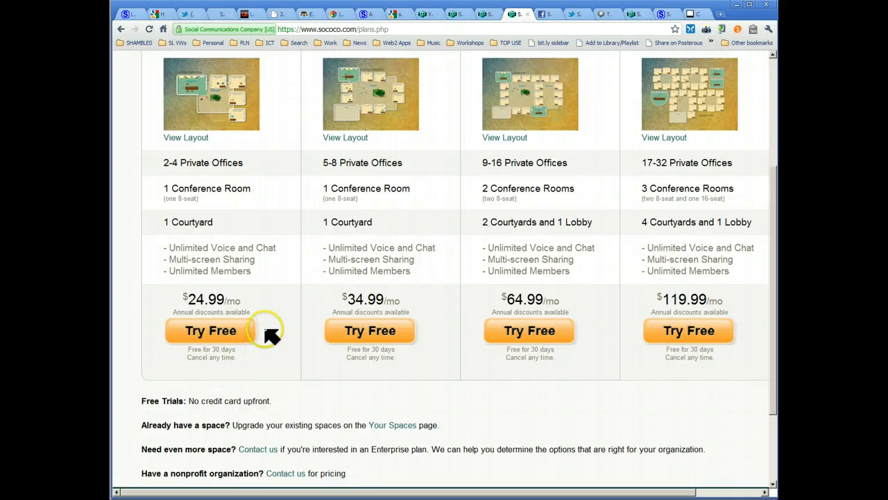
{"action": "mouse_move", "coordinate": [769, 197]}
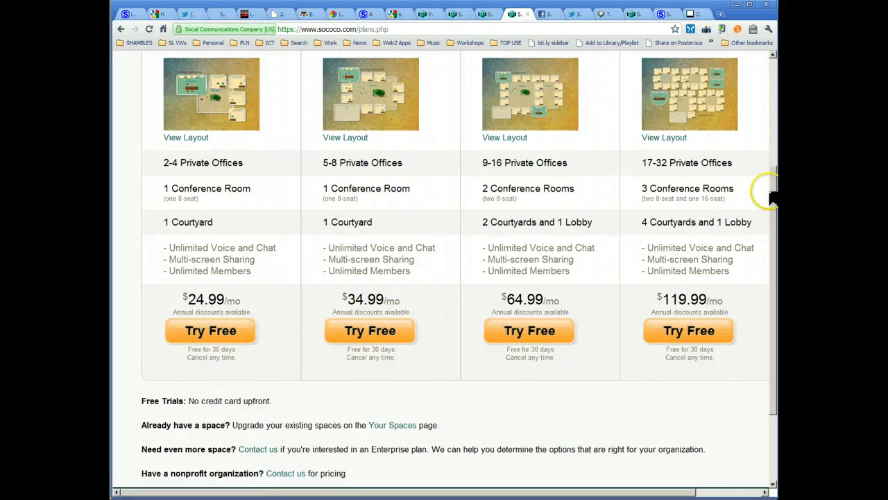
{"action": "scroll", "scroll_direction": "up", "scroll_amount": 3}
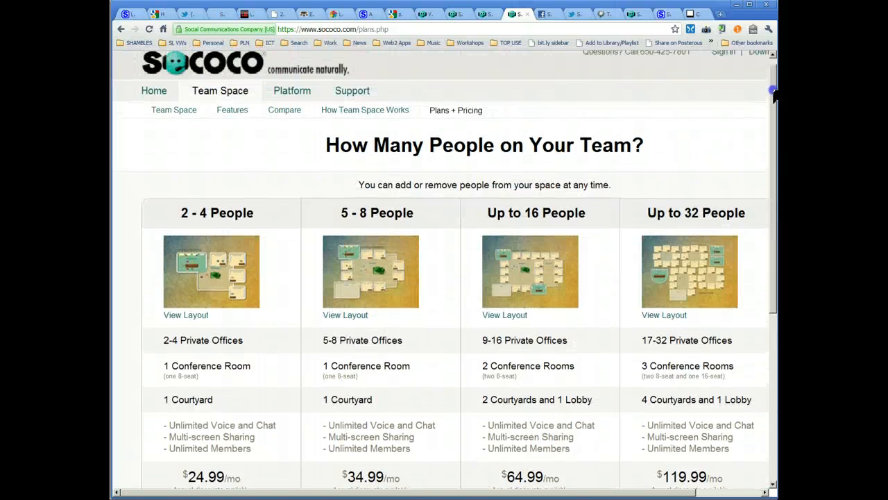
{"action": "mouse_move", "coordinate": [549, 15]}
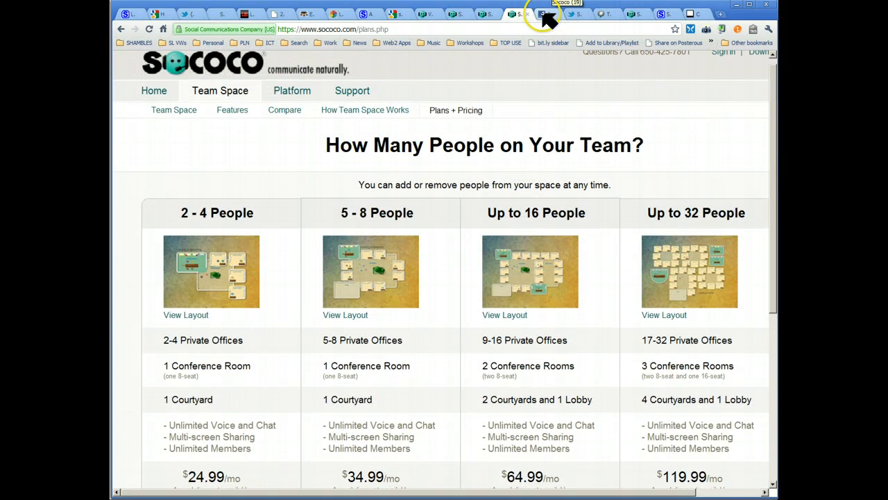
{"action": "left_click", "coordinate": [541, 13]}
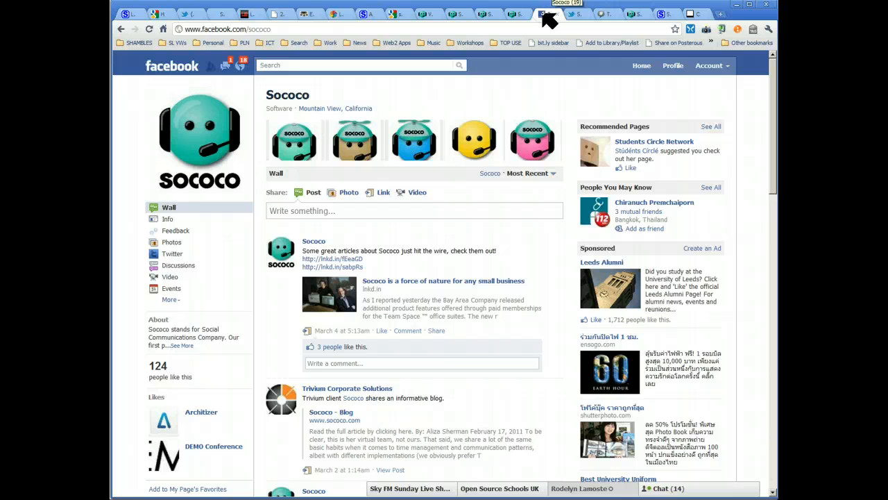
{"action": "scroll", "scroll_direction": "down", "scroll_amount": 3}
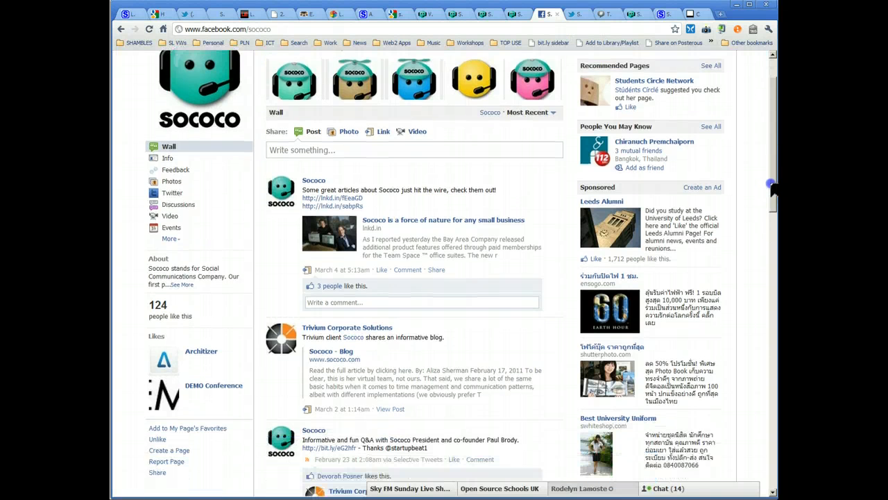
{"action": "scroll", "scroll_direction": "down", "scroll_amount": 3}
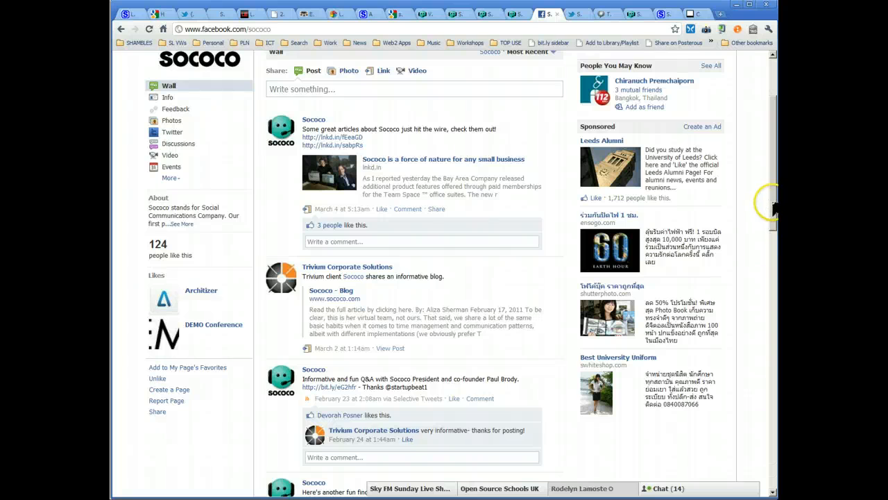
{"action": "scroll", "scroll_direction": "up", "scroll_amount": 3}
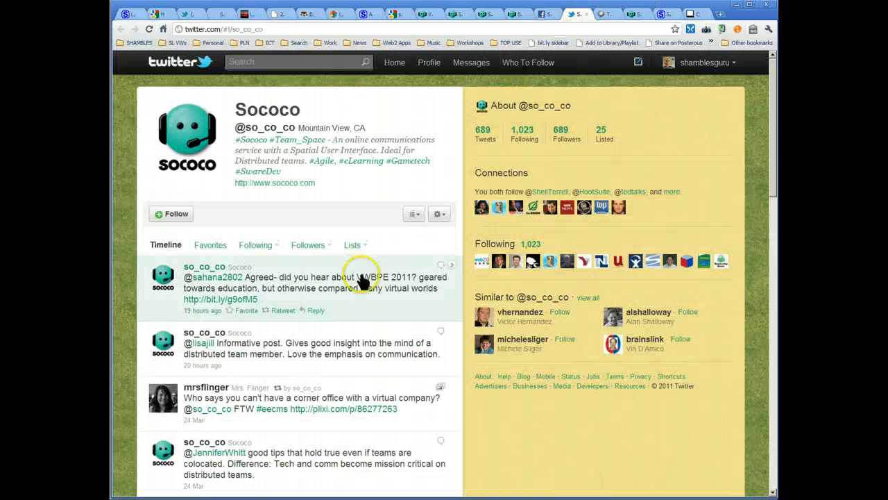
{"action": "mouse_move", "coordinate": [455, 262]}
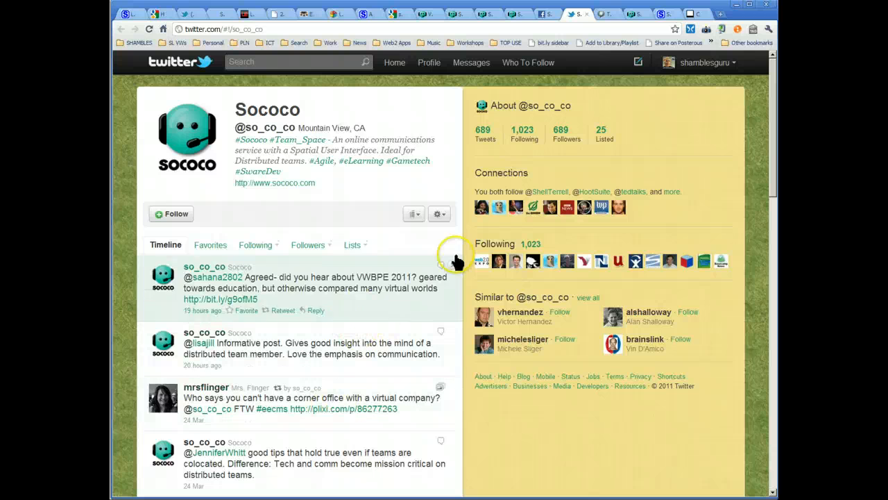
{"action": "mouse_move", "coordinate": [493, 132]}
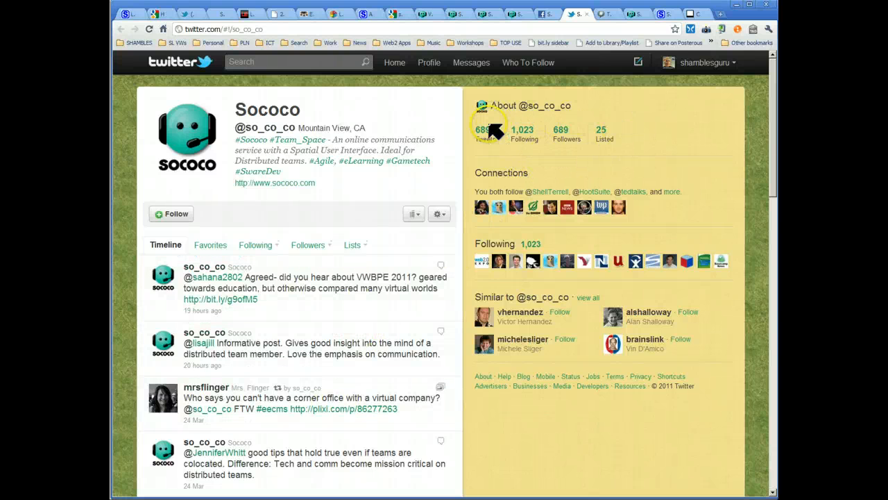
{"action": "mouse_move", "coordinate": [599, 11]}
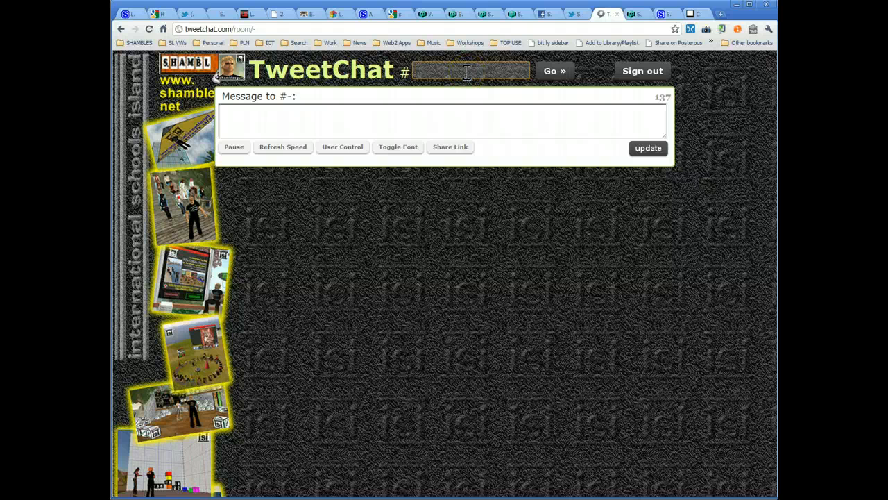
Step: Load the #sococo TweetChat stream, read the meeting tweet, and return to the features page
{"action": "type", "text": "sococo"}
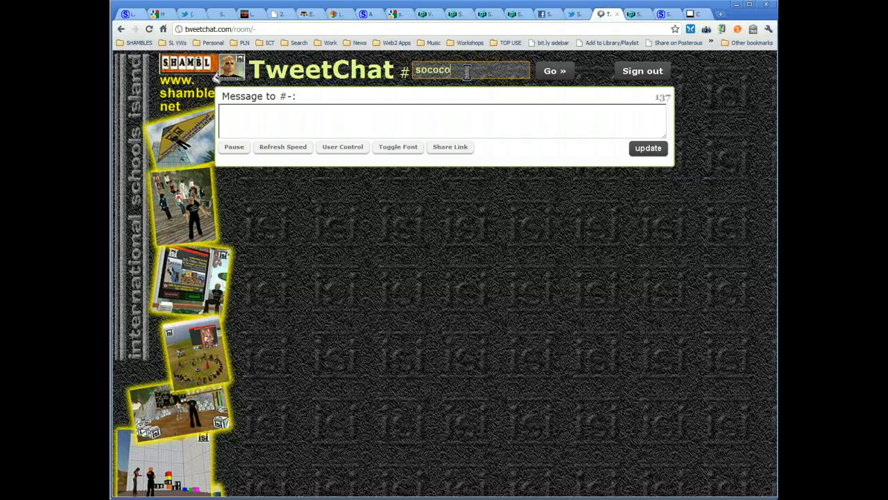
{"action": "left_click", "coordinate": [555, 69]}
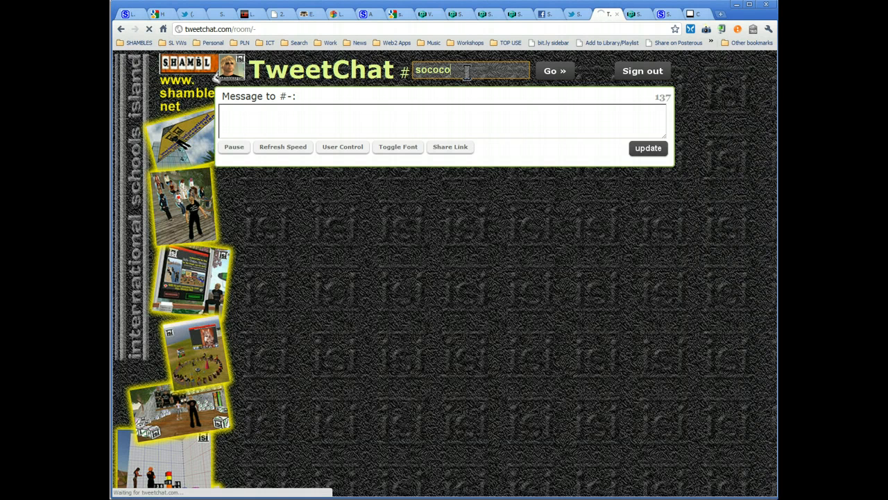
{"action": "left_click", "coordinate": [555, 69]}
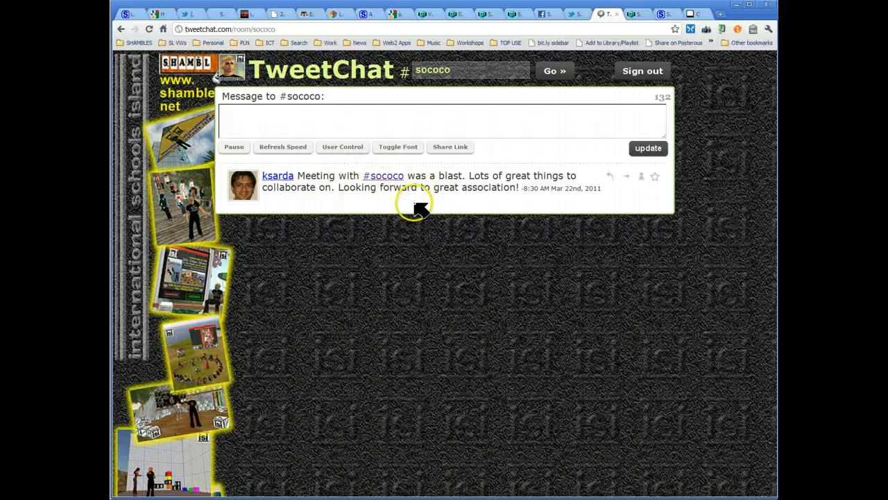
{"action": "mouse_move", "coordinate": [417, 208]}
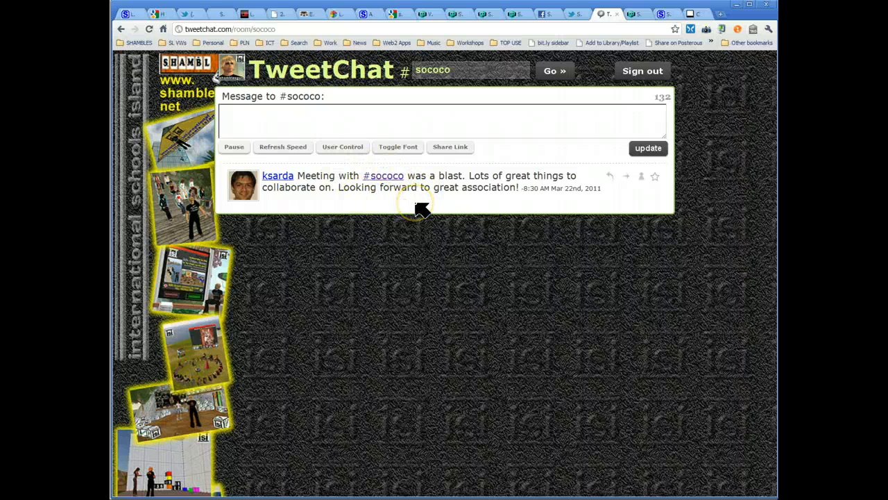
{"action": "mouse_move", "coordinate": [436, 187]}
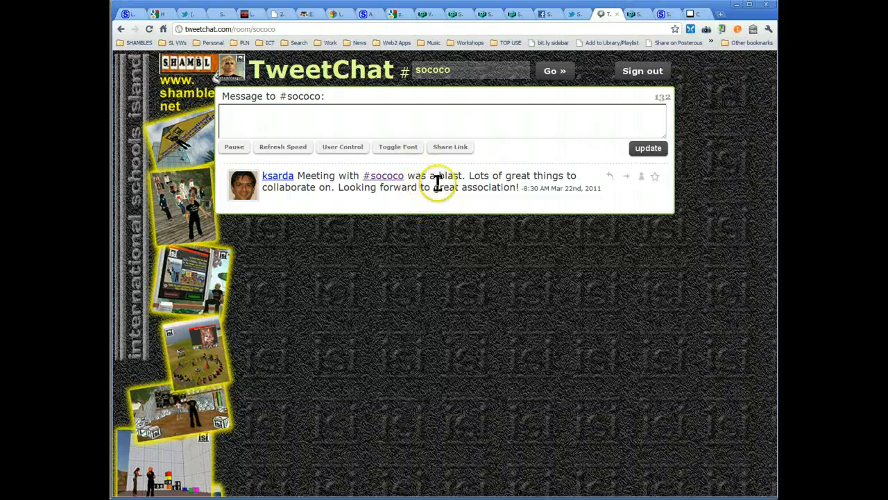
{"action": "mouse_move", "coordinate": [478, 209]}
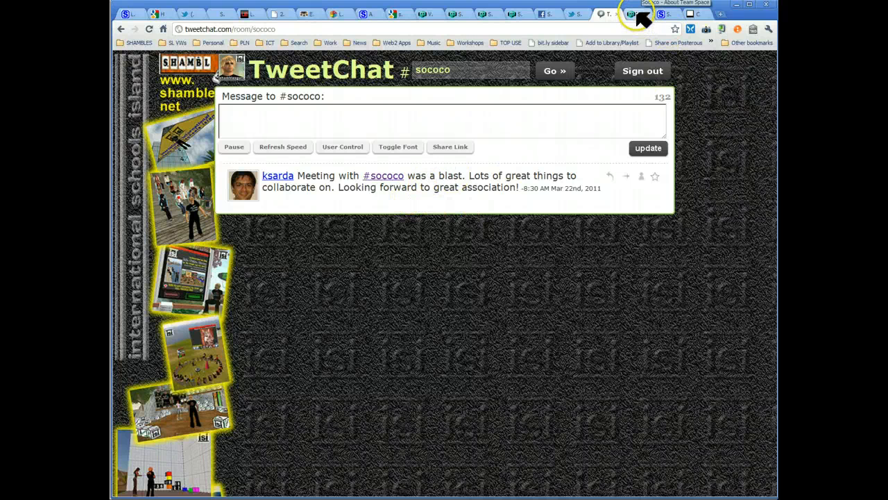
{"action": "left_click", "coordinate": [627, 14]}
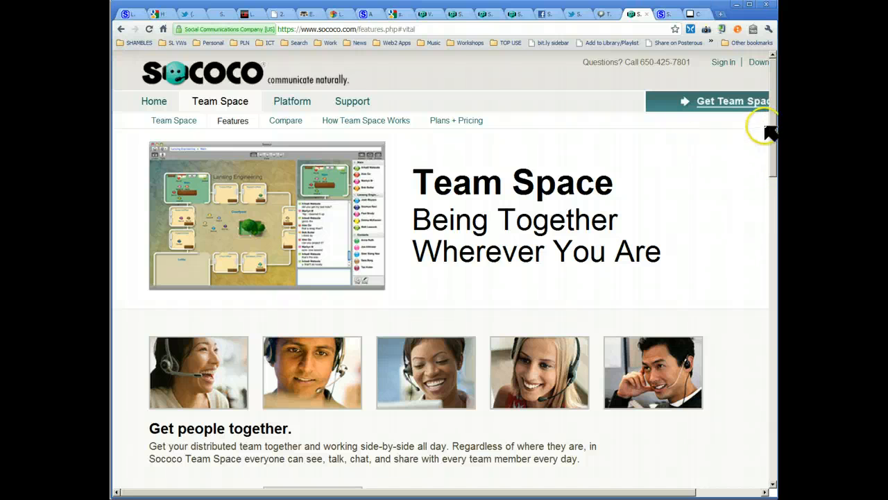
Step: Browse Plans + Pricing and start the free trial for the 2–4 People plan
{"action": "scroll", "scroll_direction": "down", "scroll_amount": 3}
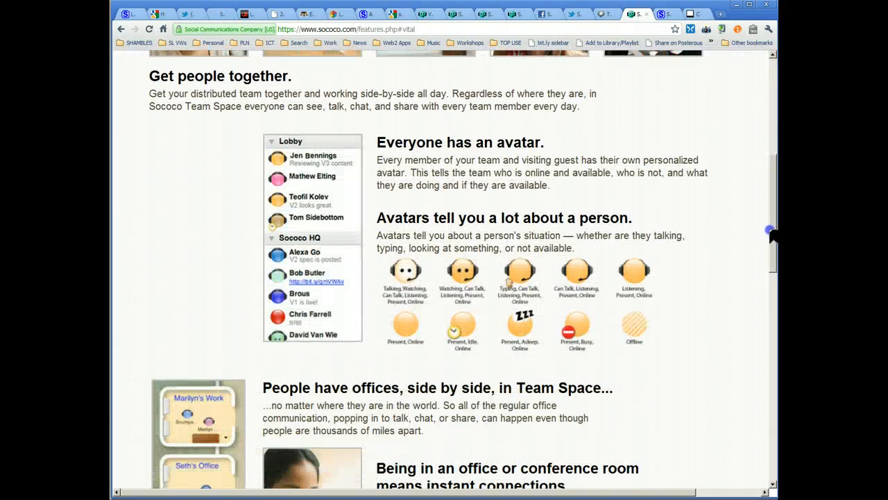
{"action": "scroll", "scroll_direction": "up", "scroll_amount": 3}
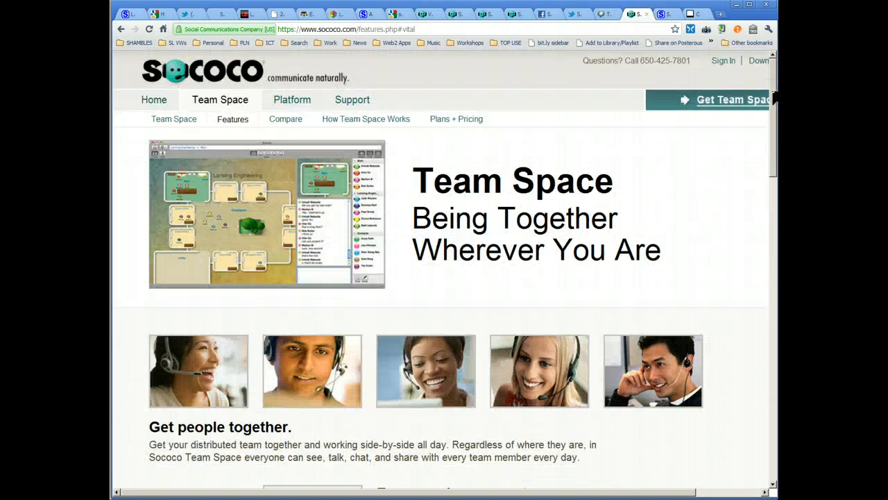
{"action": "mouse_move", "coordinate": [724, 104]}
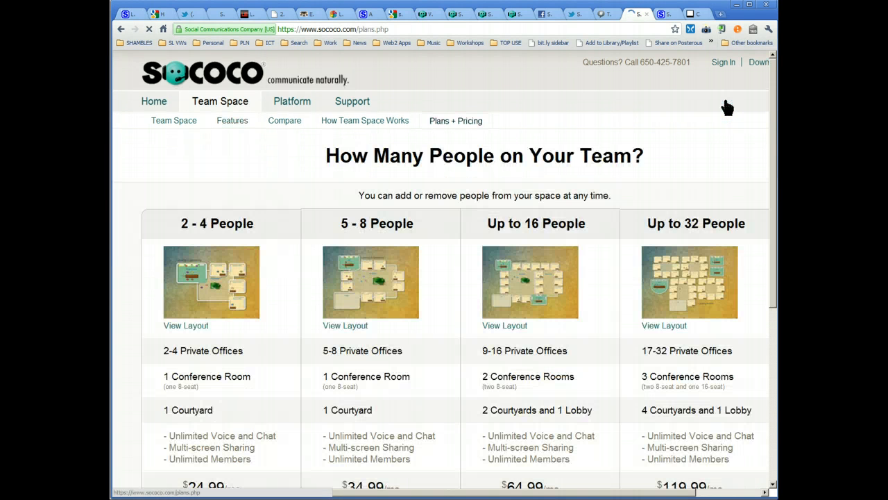
{"action": "scroll", "scroll_direction": "down", "scroll_amount": 3}
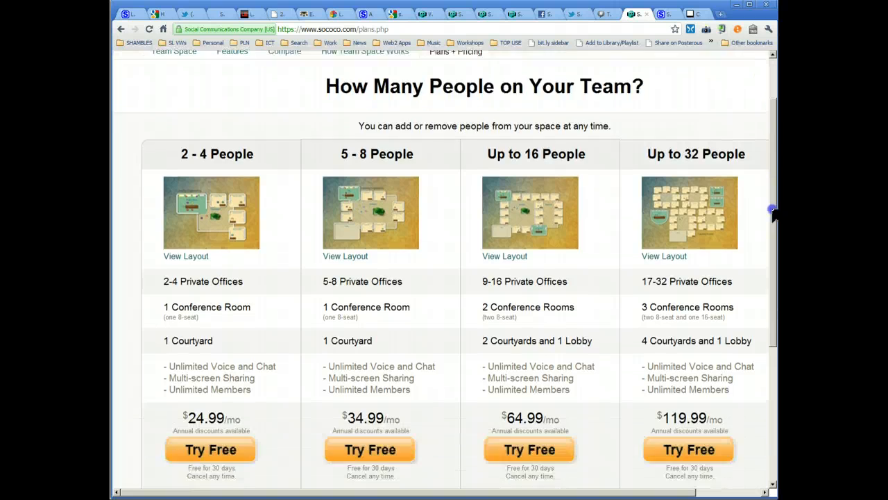
{"action": "scroll", "scroll_direction": "down", "scroll_amount": 3}
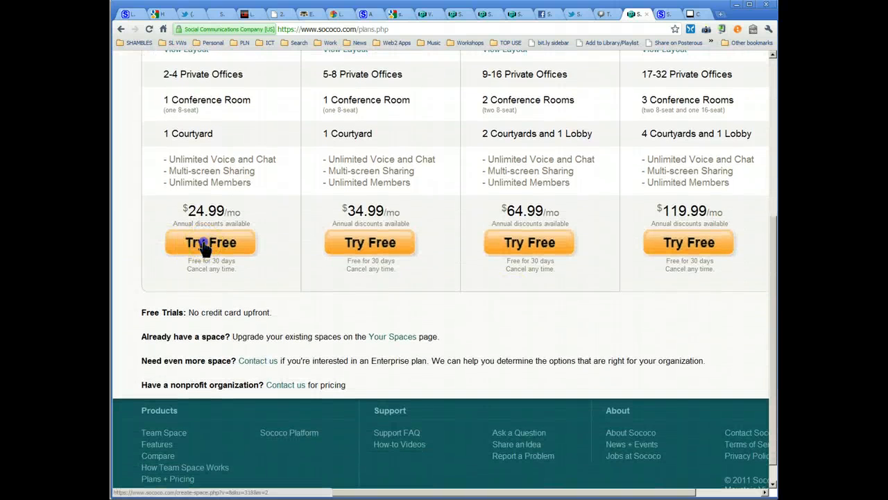
{"action": "left_click", "coordinate": [211, 241]}
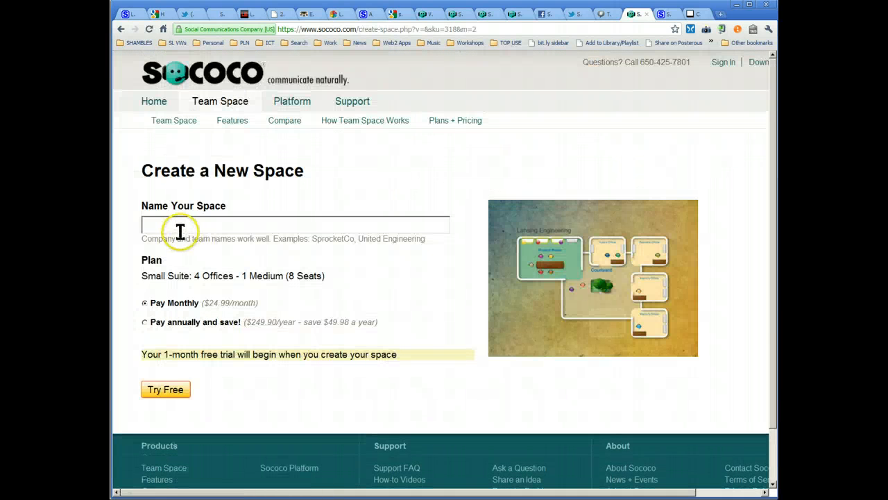
{"action": "left_click", "coordinate": [295, 224]}
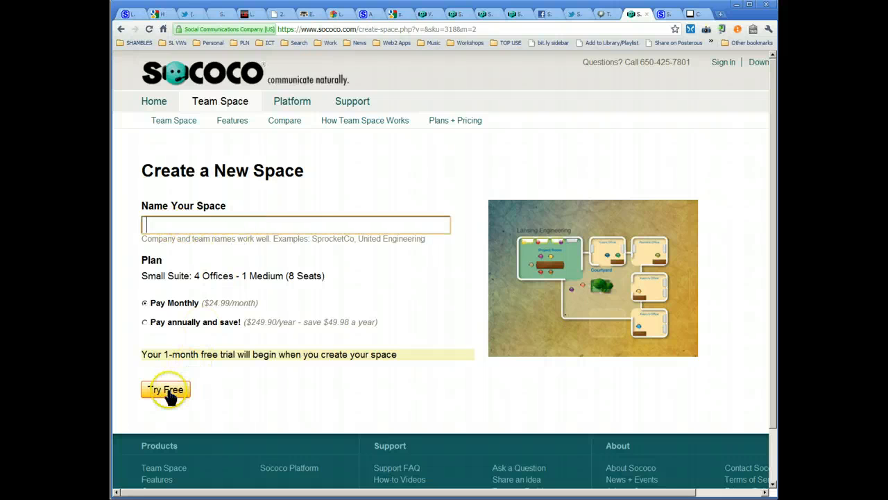
{"action": "mouse_move", "coordinate": [223, 341]}
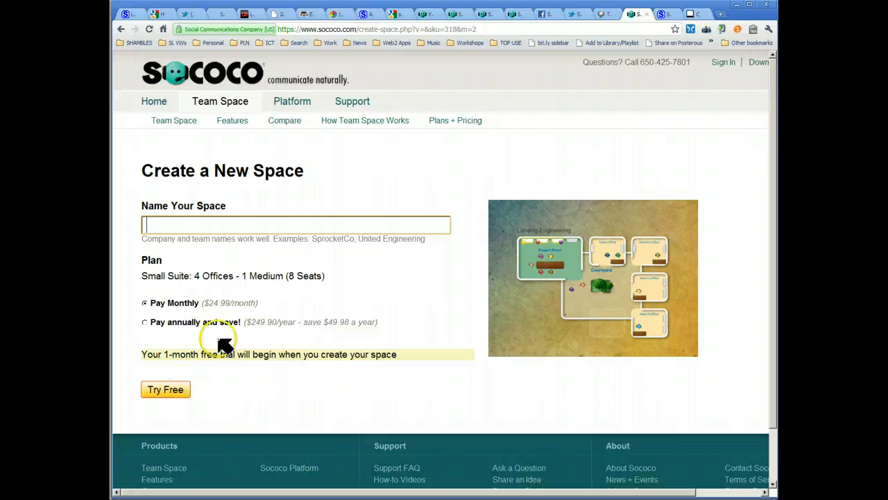
{"action": "mouse_move", "coordinate": [257, 220]}
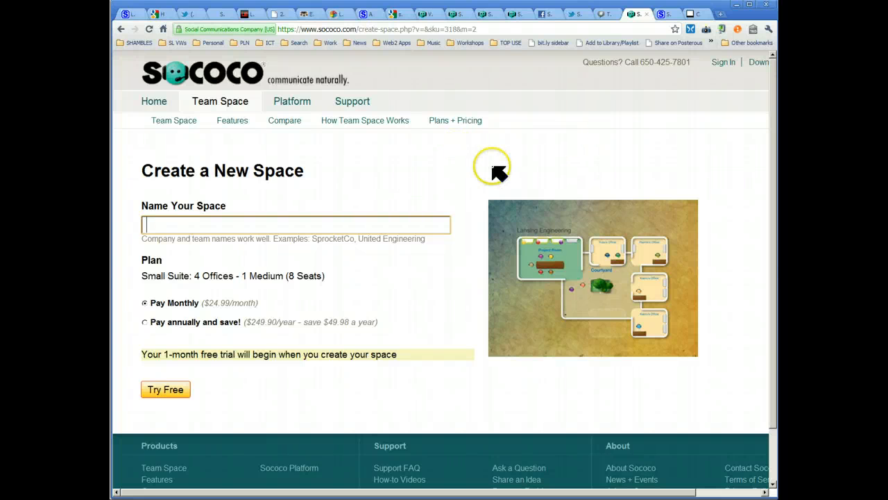
{"action": "mouse_move", "coordinate": [499, 172]}
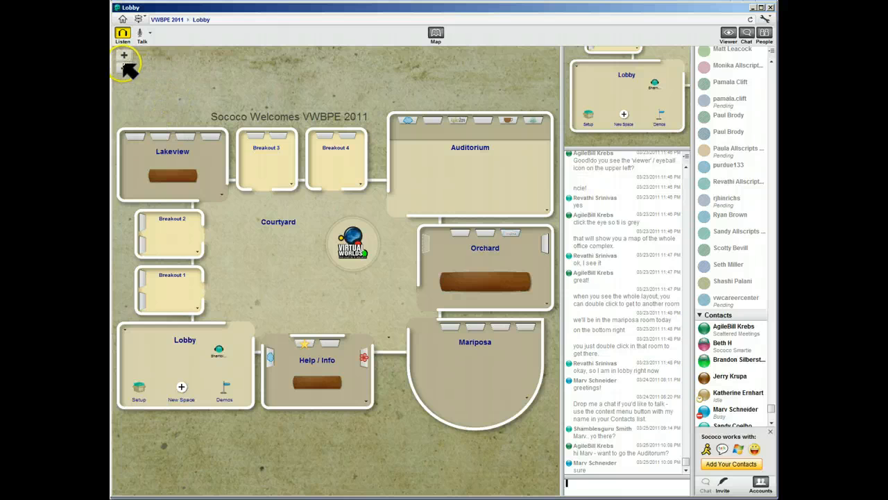
Step: Zoom the VWBPE 2011 office map out and back in, then return to Chrome
{"action": "left_click", "coordinate": [124, 55]}
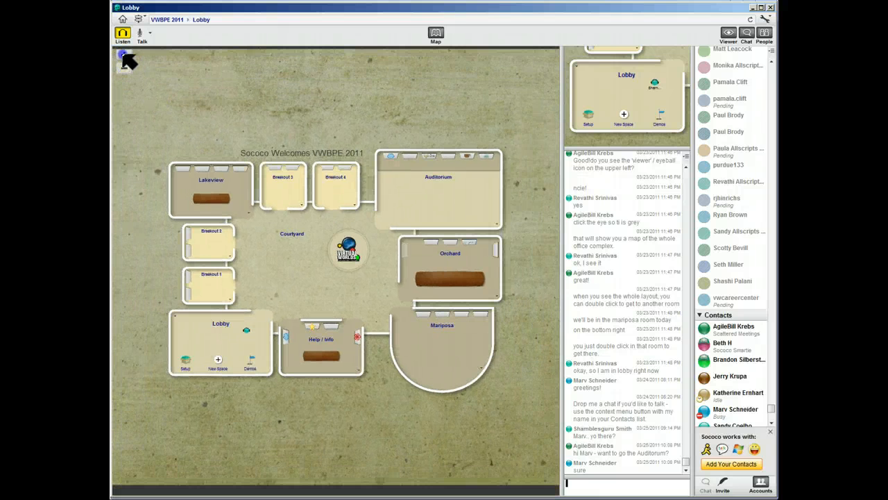
{"action": "left_click", "coordinate": [124, 55]}
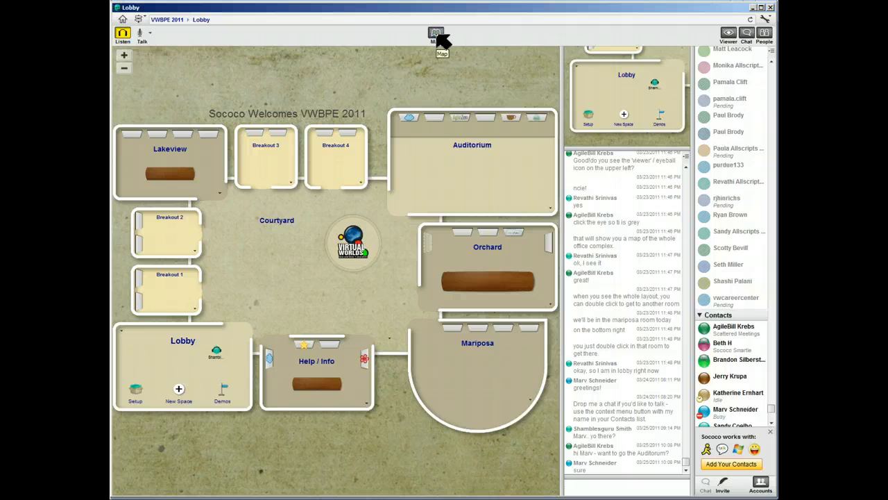
{"action": "mouse_move", "coordinate": [451, 72]}
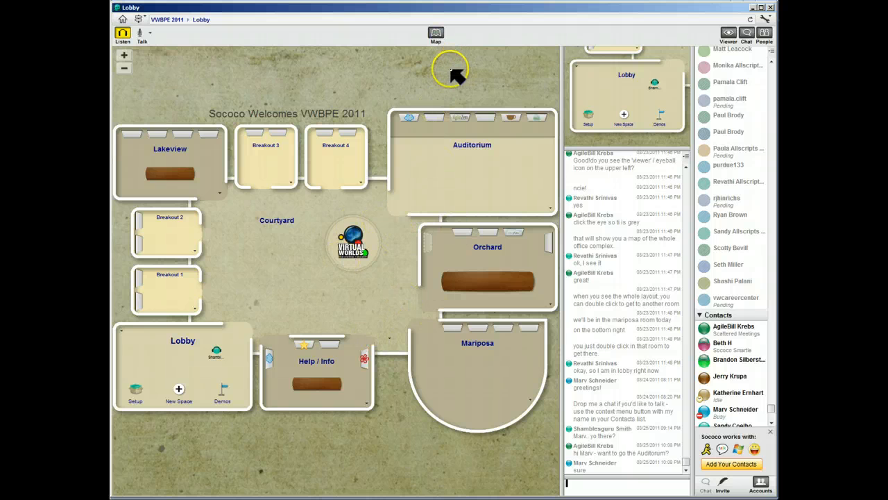
{"action": "left_click", "coordinate": [727, 34]}
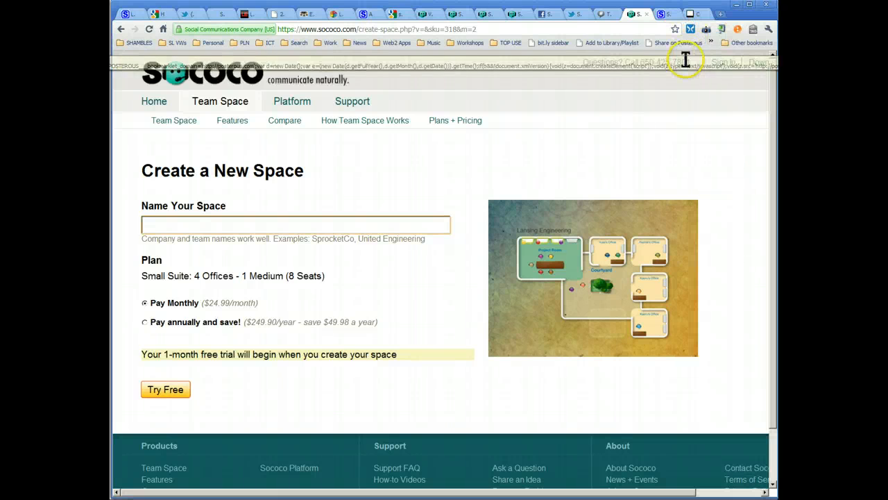
{"action": "mouse_move", "coordinate": [317, 86]}
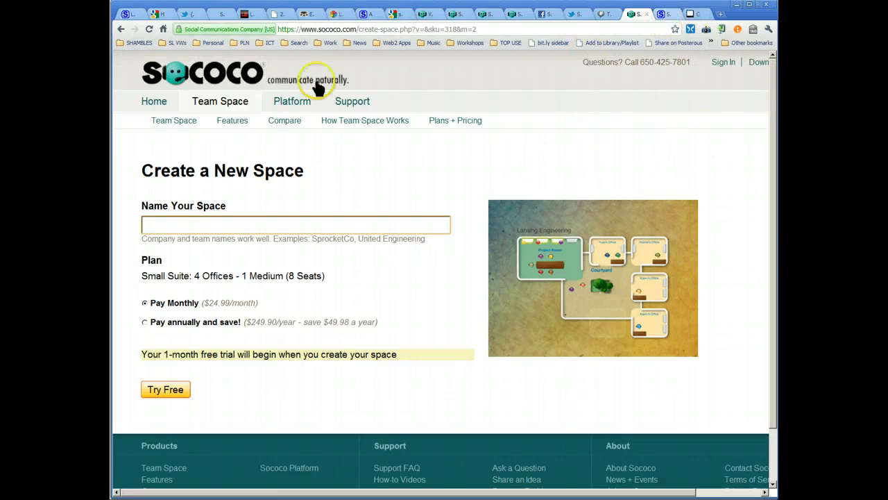
{"action": "mouse_move", "coordinate": [733, 47]}
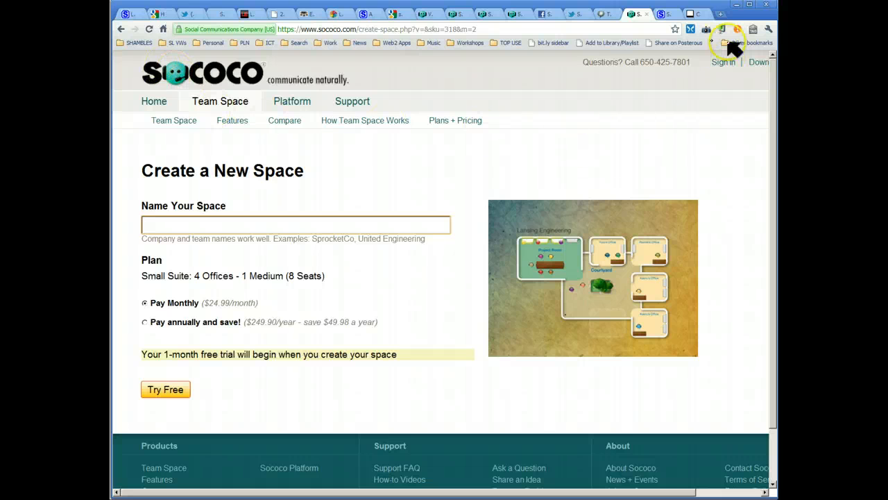
{"action": "mouse_move", "coordinate": [639, 17]}
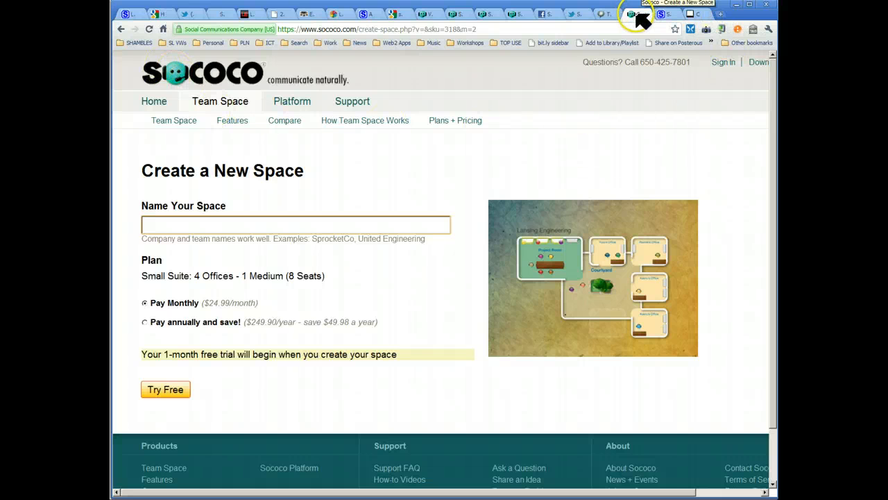
{"action": "mouse_move", "coordinate": [590, 125]}
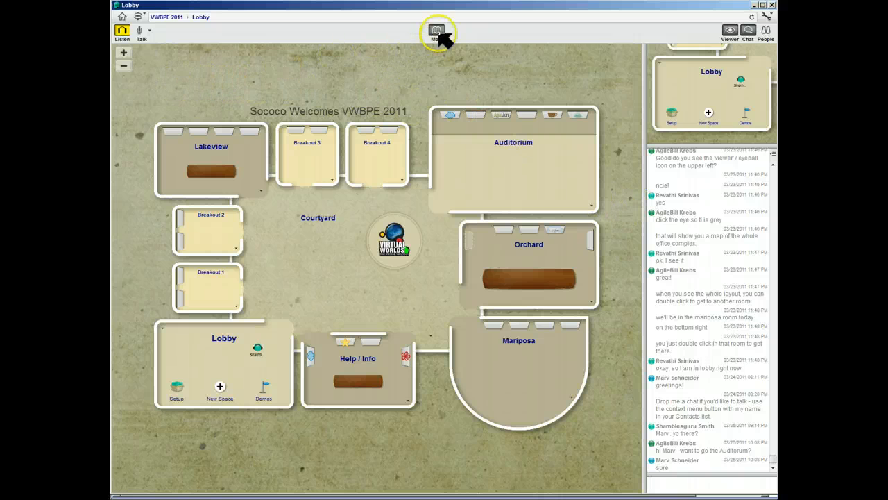
{"action": "mouse_move", "coordinate": [516, 424]}
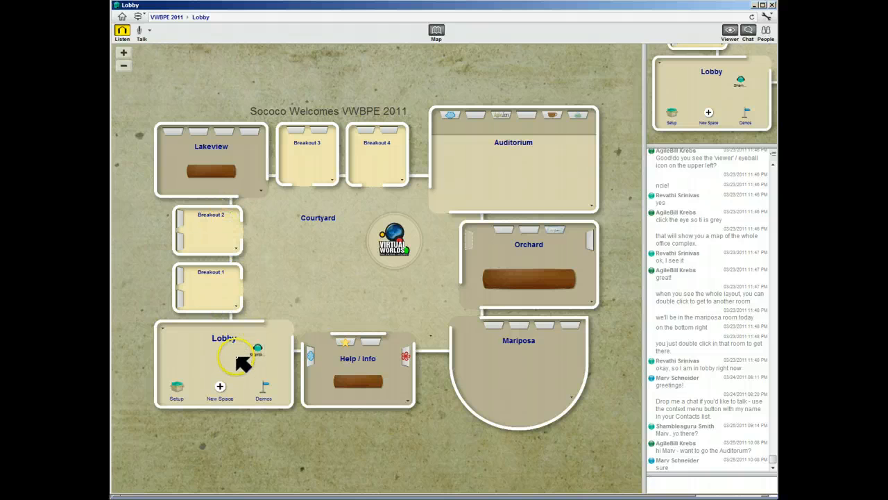
{"action": "mouse_move", "coordinate": [267, 358]}
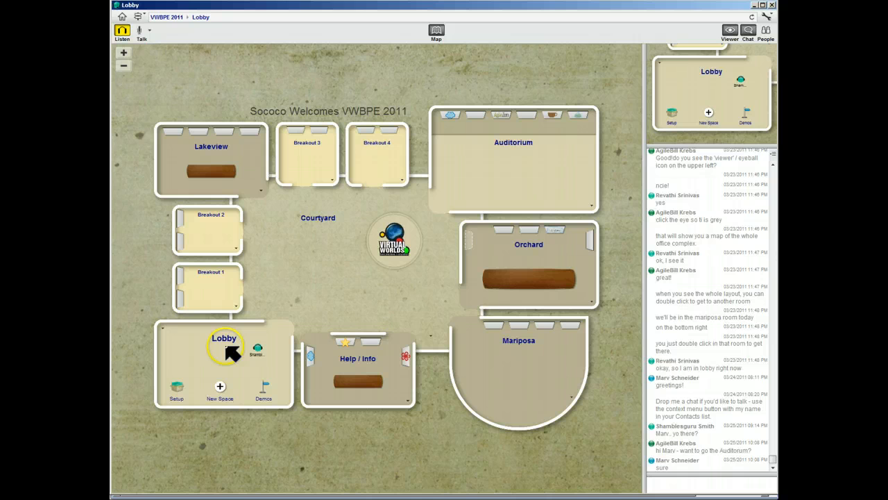
{"action": "mouse_move", "coordinate": [193, 47]}
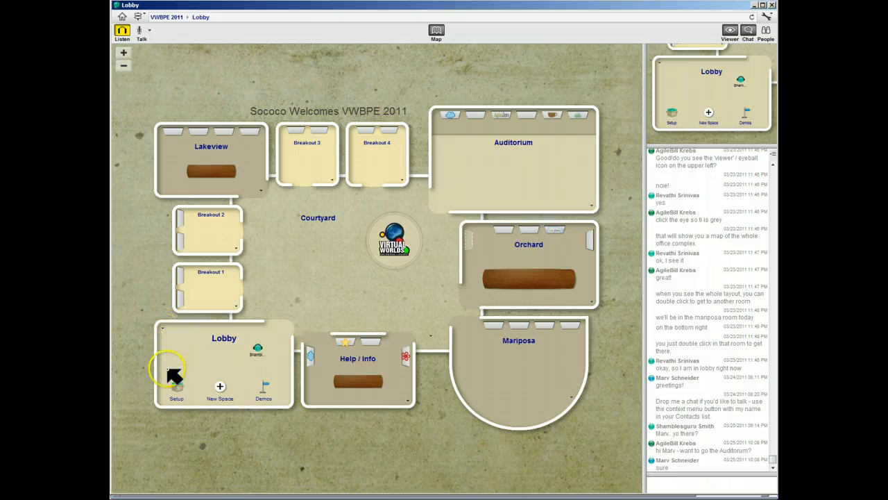
{"action": "mouse_move", "coordinate": [208, 333]}
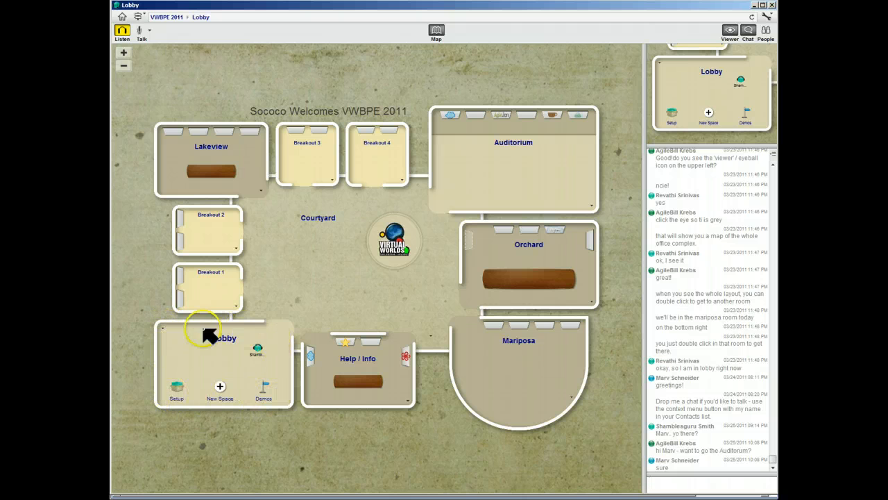
{"action": "mouse_move", "coordinate": [416, 316]}
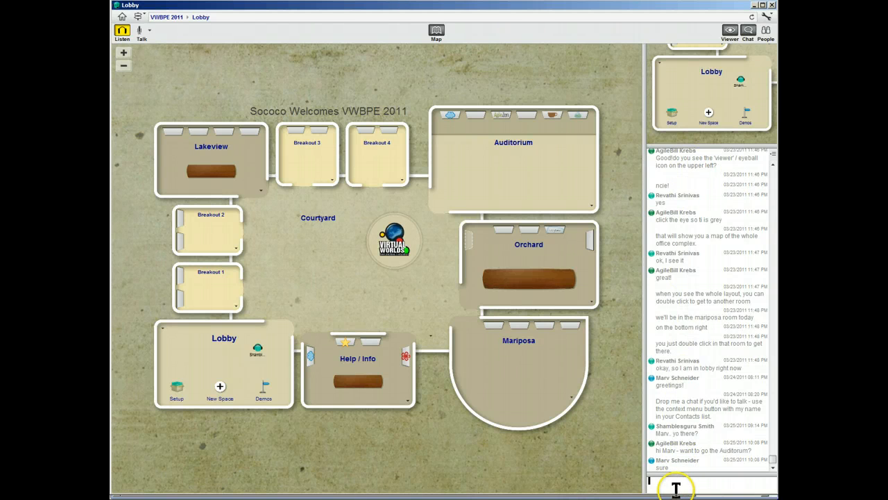
Step: Send a "hello" message in the Lobby chat
{"action": "type", "text": "he"}
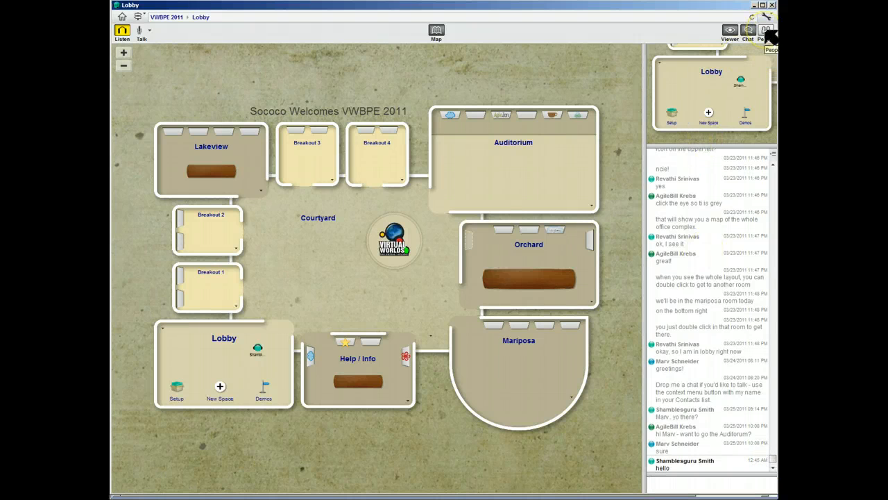
{"action": "left_click", "coordinate": [766, 30]}
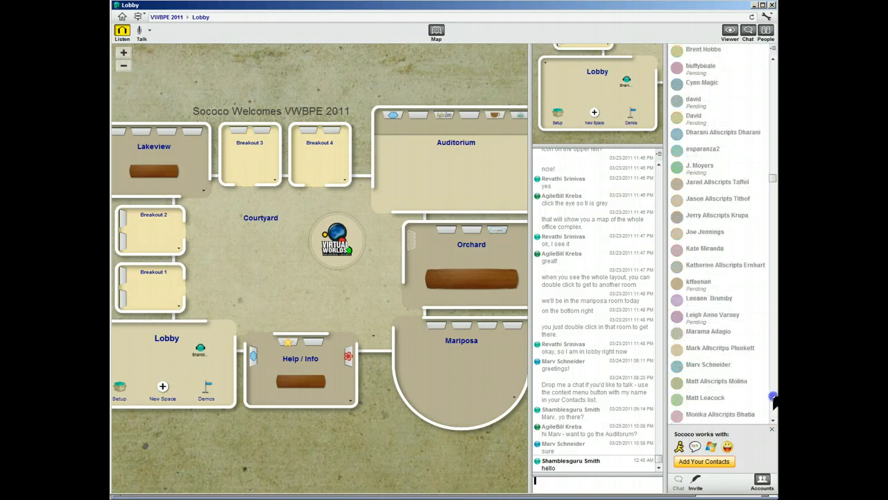
{"action": "scroll", "scroll_direction": "up", "scroll_amount": 3}
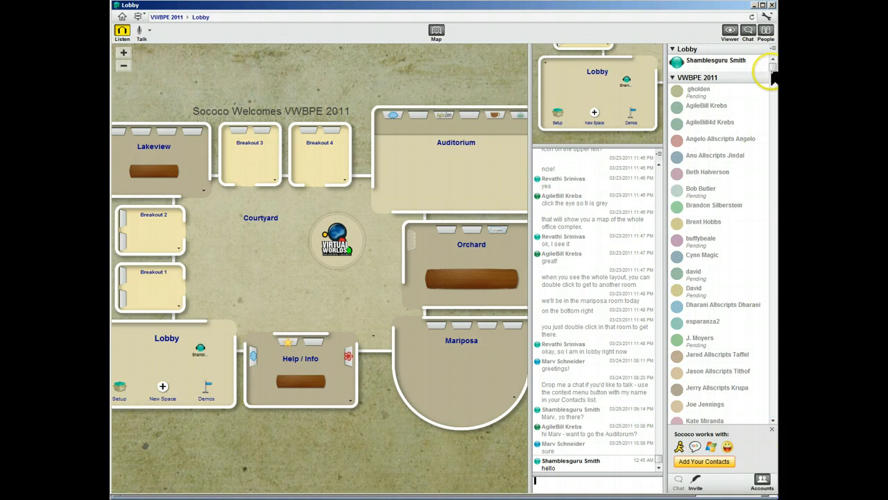
{"action": "scroll", "scroll_direction": "down", "scroll_amount": 3}
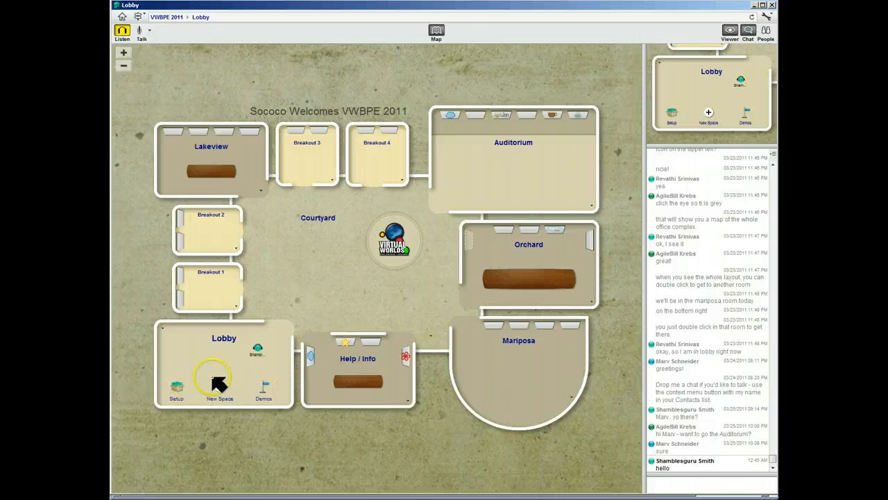
{"action": "mouse_move", "coordinate": [288, 375]}
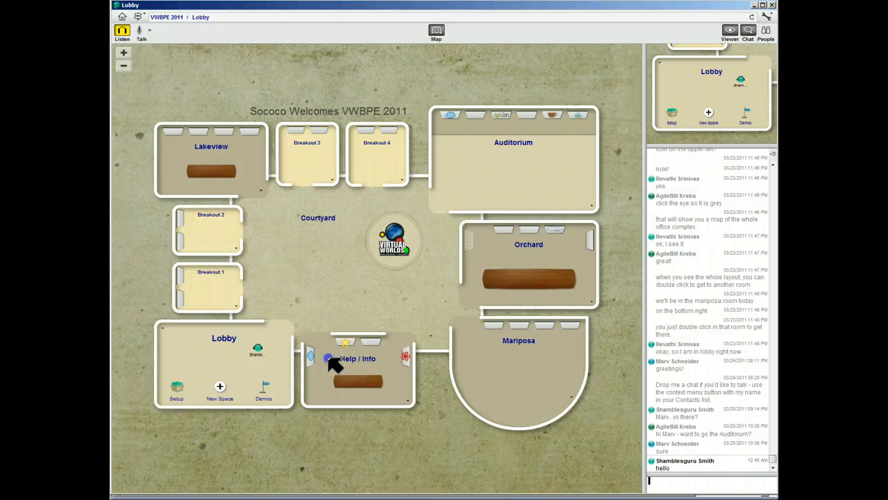
Step: Move the avatar into Help / Info, then on to the Orchard room
{"action": "double_click", "coordinate": [333, 358]}
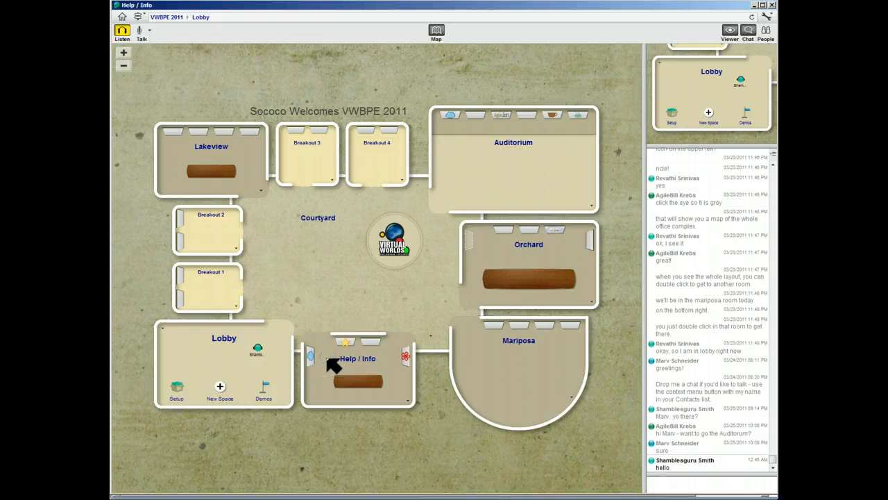
{"action": "double_click", "coordinate": [358, 367]}
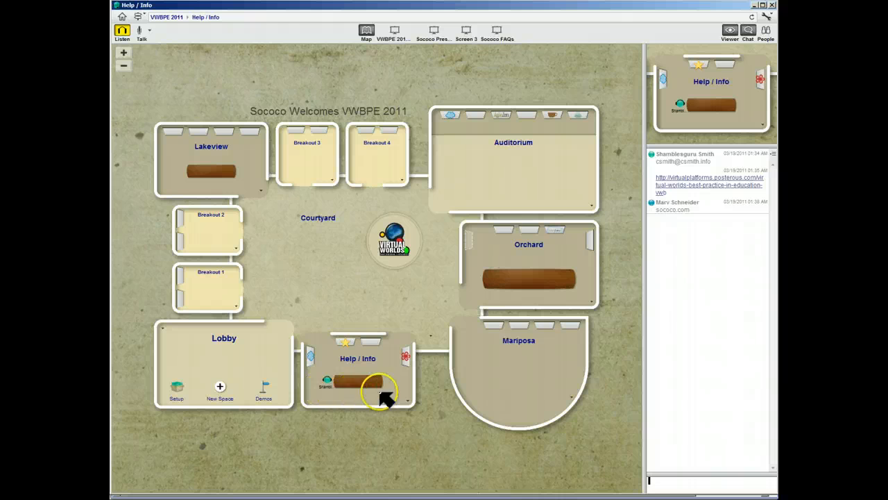
{"action": "mouse_move", "coordinate": [525, 173]}
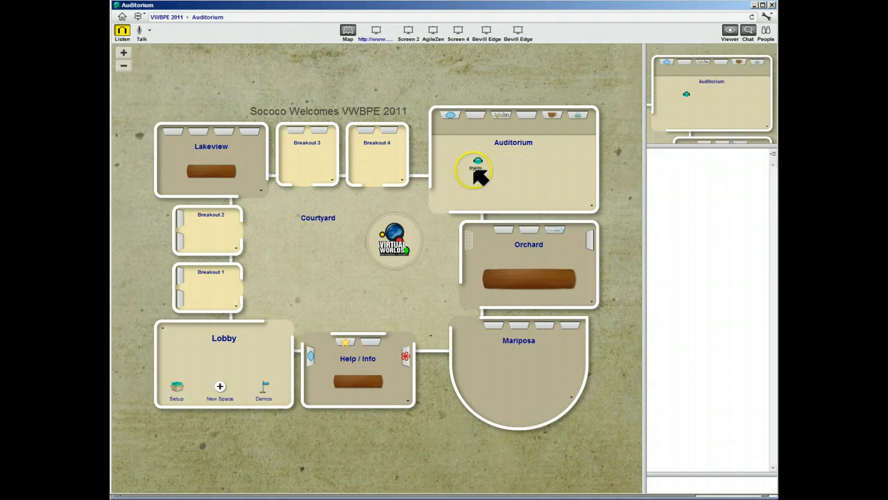
{"action": "mouse_move", "coordinate": [707, 183]}
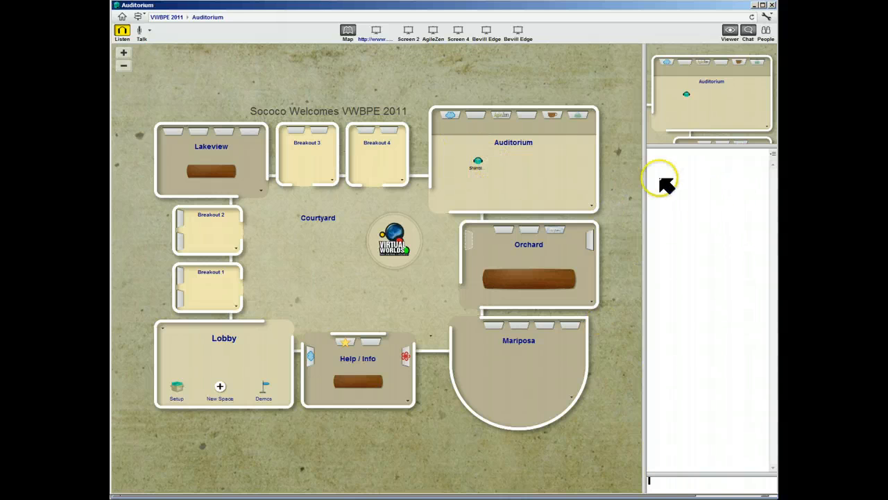
{"action": "mouse_move", "coordinate": [403, 386]}
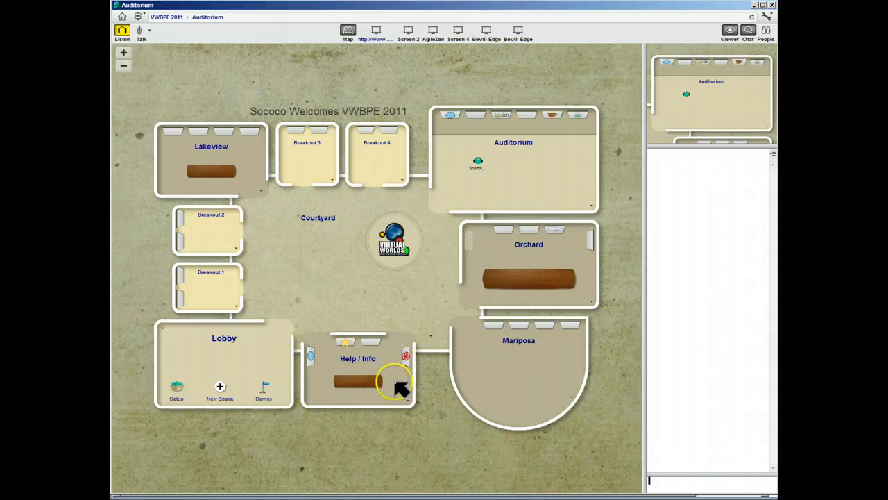
{"action": "mouse_move", "coordinate": [526, 381]}
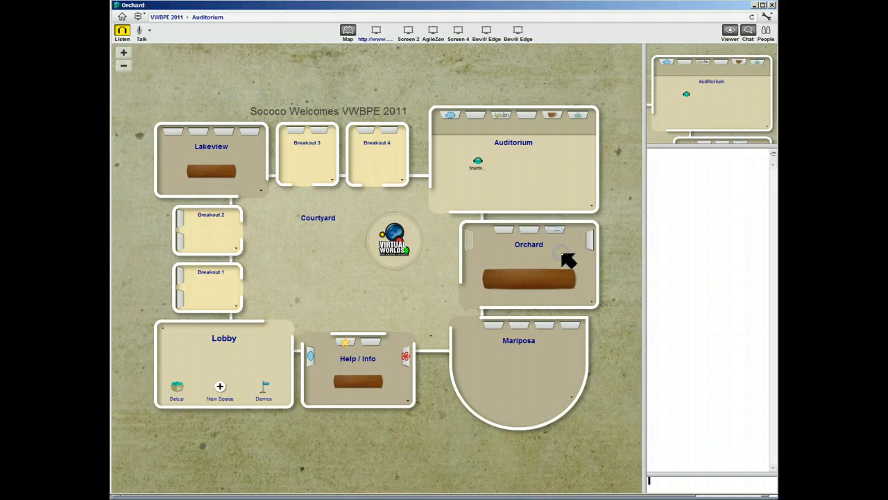
{"action": "left_click", "coordinate": [528, 263]}
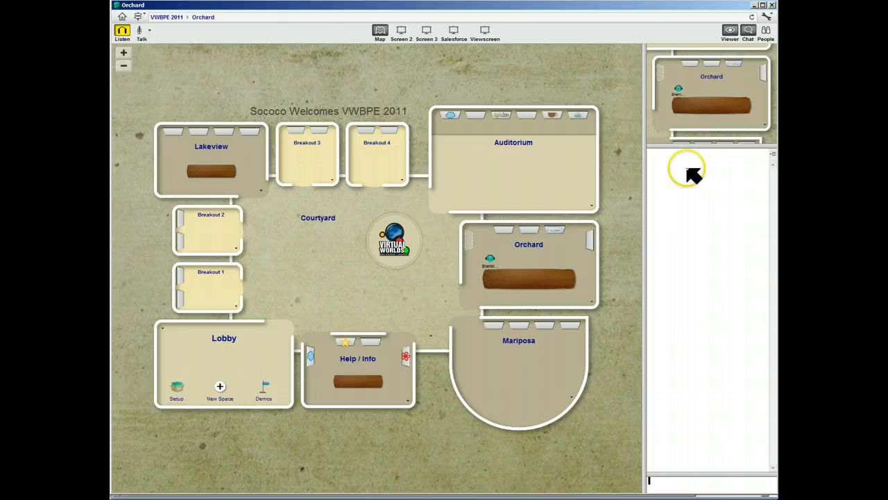
{"action": "mouse_move", "coordinate": [657, 114]}
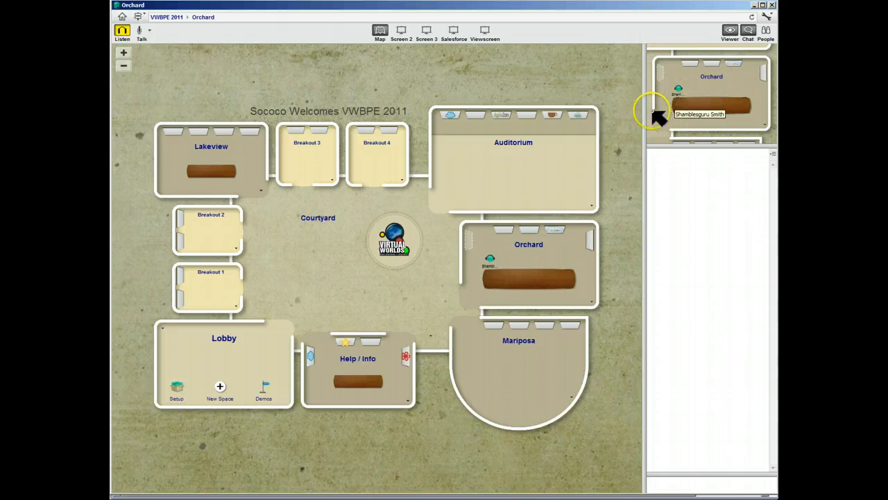
{"action": "mouse_move", "coordinate": [527, 405]}
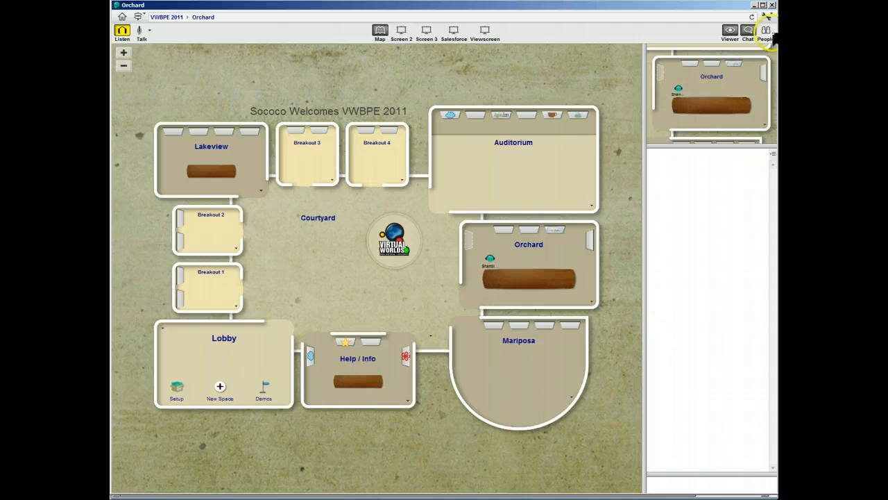
Step: Return the avatar to the Help / Info room with its link-filled chat
{"action": "left_click", "coordinate": [766, 31]}
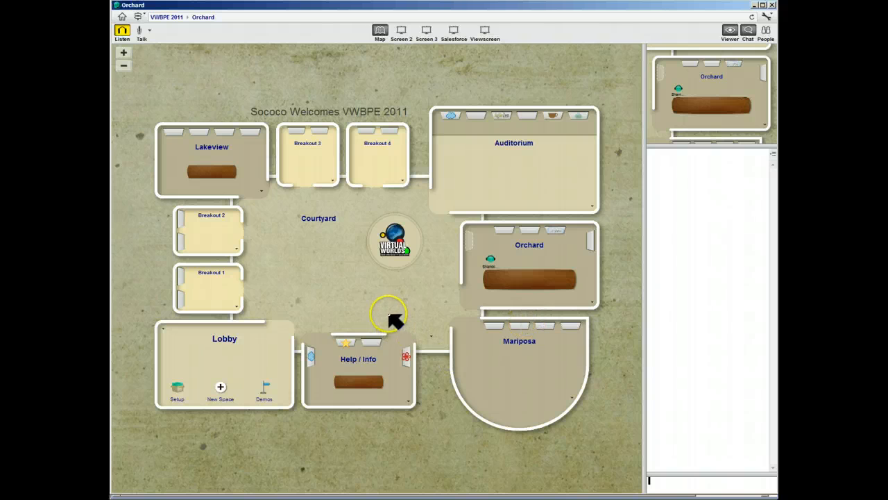
{"action": "mouse_move", "coordinate": [358, 339]}
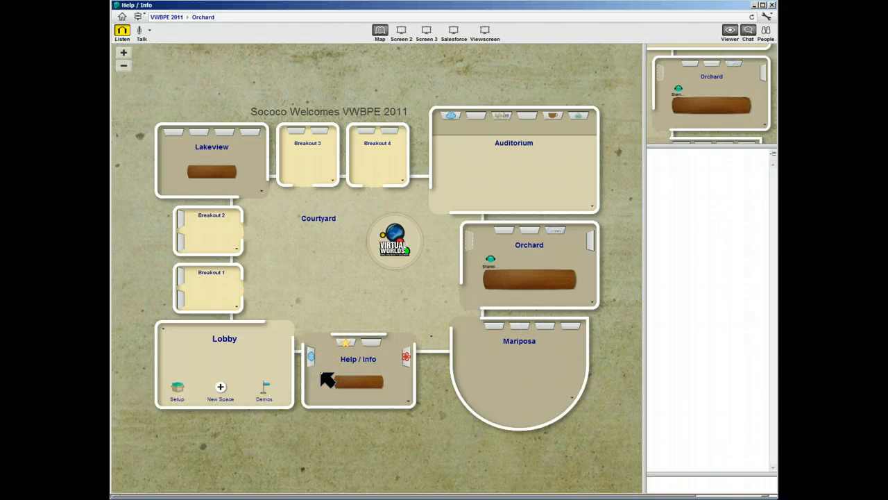
{"action": "left_click", "coordinate": [330, 377]}
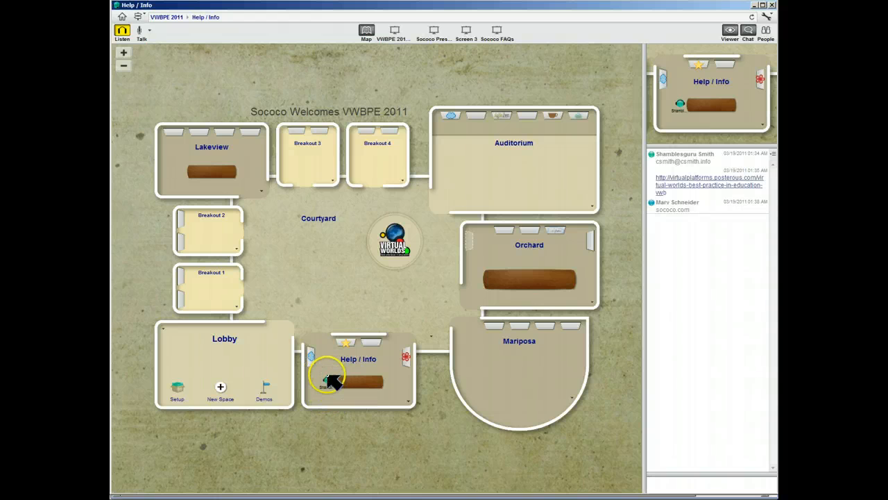
{"action": "mouse_move", "coordinate": [375, 372]}
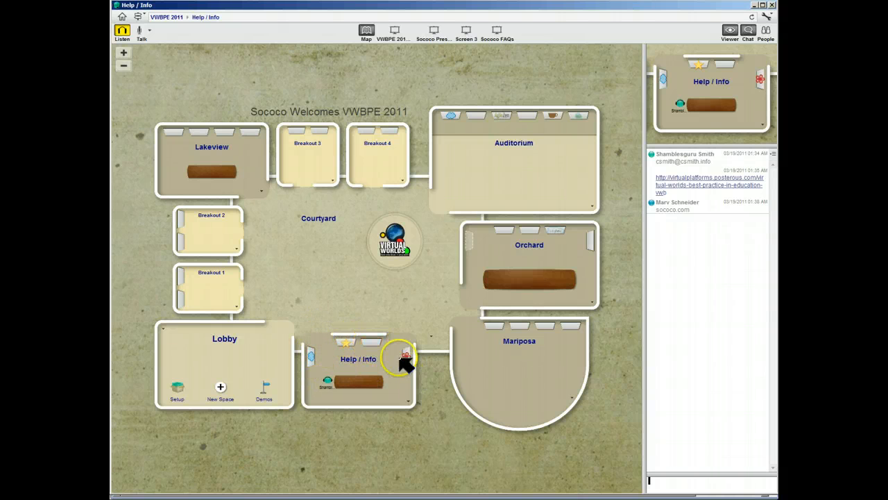
{"action": "mouse_move", "coordinate": [403, 360]}
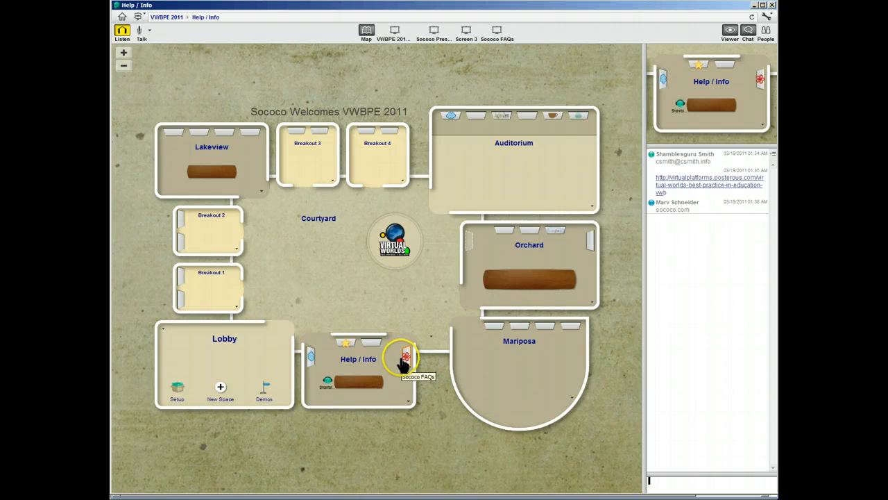
{"action": "mouse_move", "coordinate": [312, 358]}
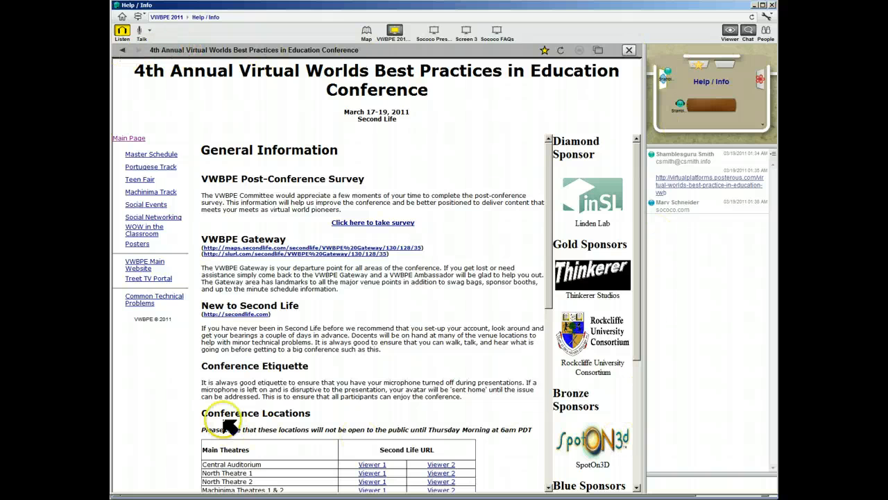
{"action": "mouse_move", "coordinate": [419, 146]}
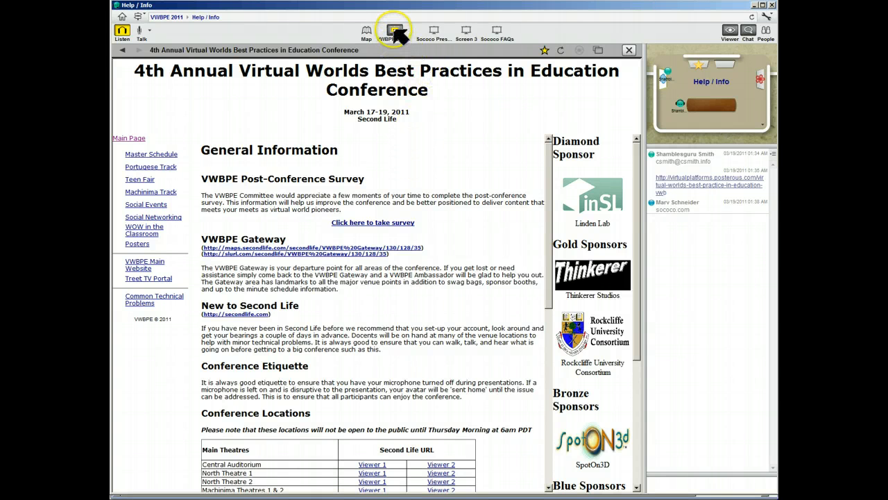
Step: Close the conference page and view the Sococo Presentations screen shared in the room
{"action": "left_click", "coordinate": [367, 30]}
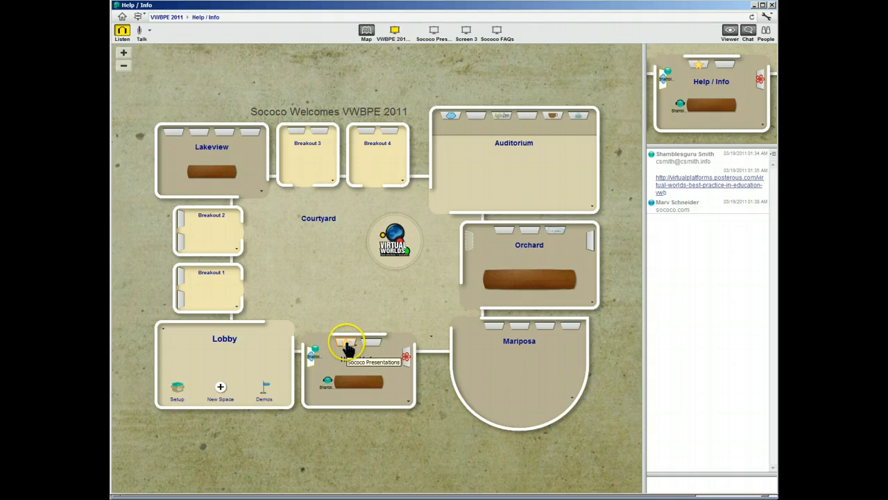
{"action": "left_click", "coordinate": [433, 31]}
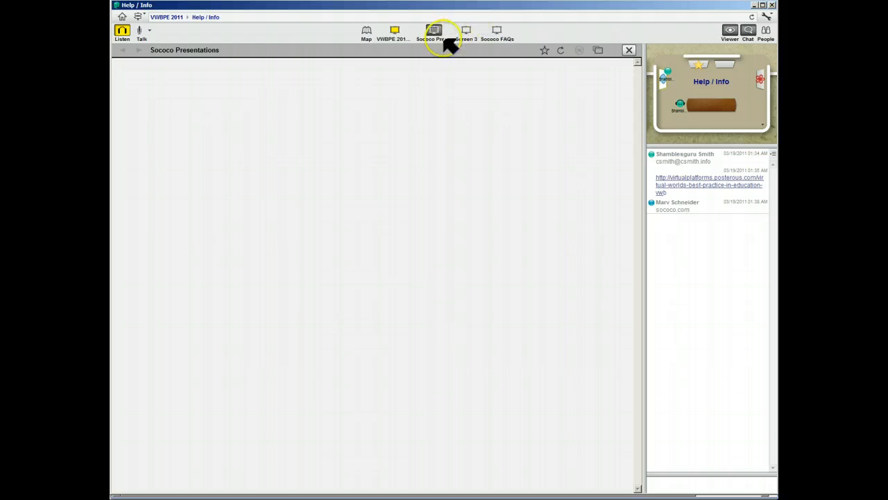
{"action": "left_click", "coordinate": [433, 30]}
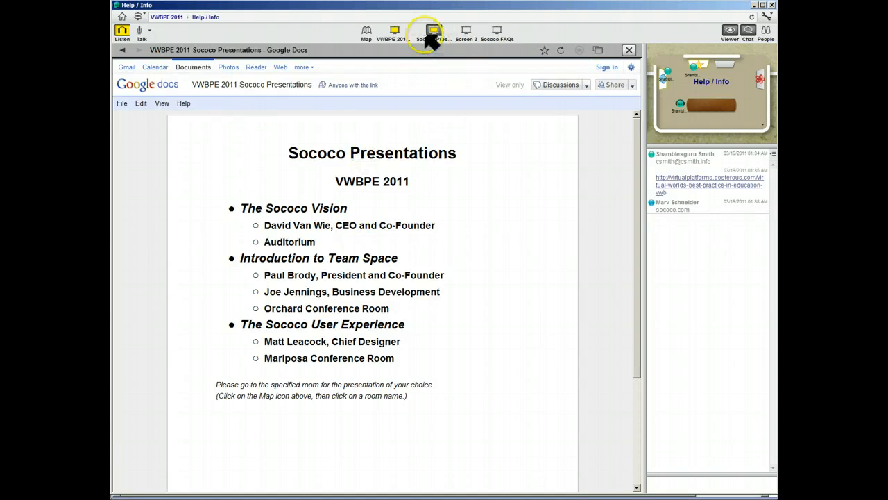
{"action": "mouse_move", "coordinate": [466, 31]}
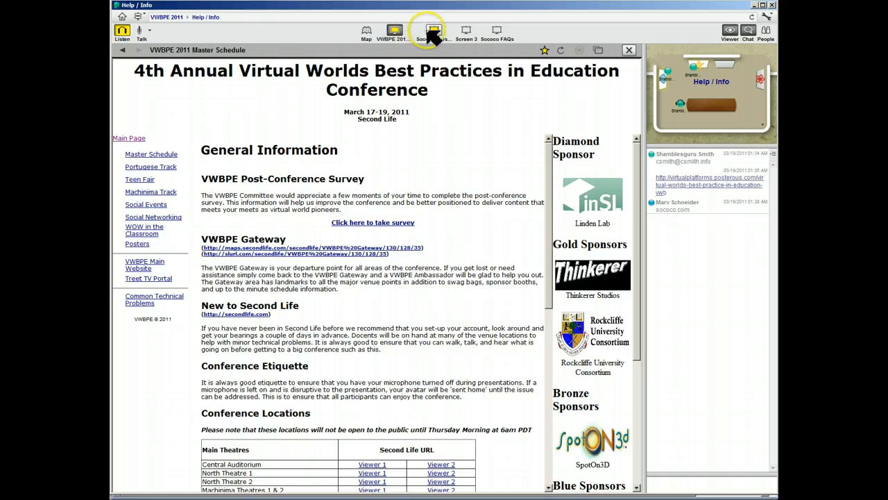
Step: Revisit the Sococo Presentations document, then return to the space map
{"action": "left_click", "coordinate": [430, 31]}
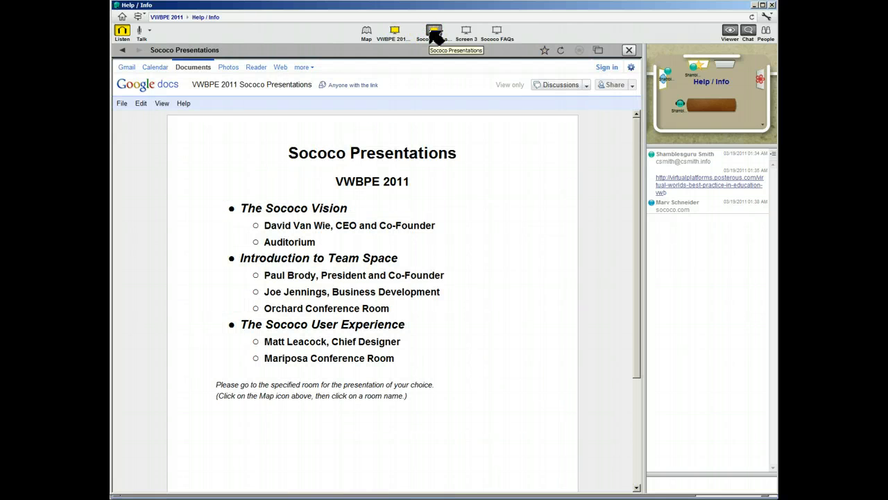
{"action": "mouse_move", "coordinate": [466, 30]}
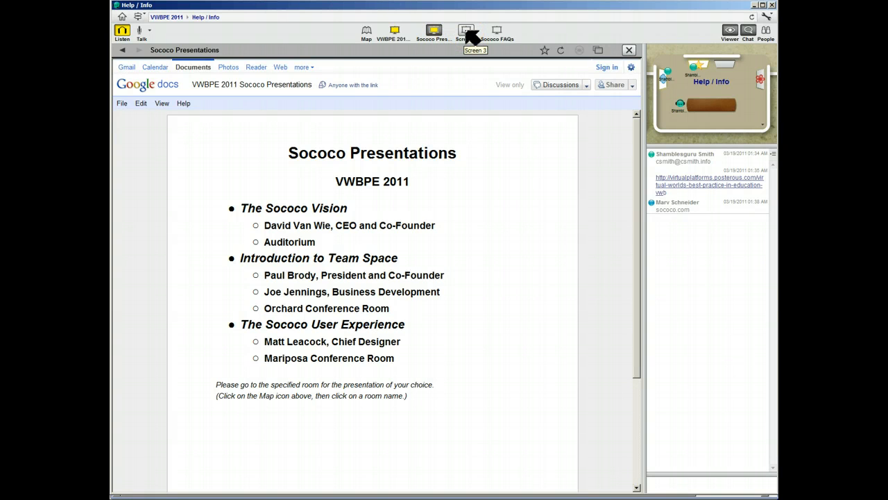
{"action": "mouse_move", "coordinate": [366, 31]}
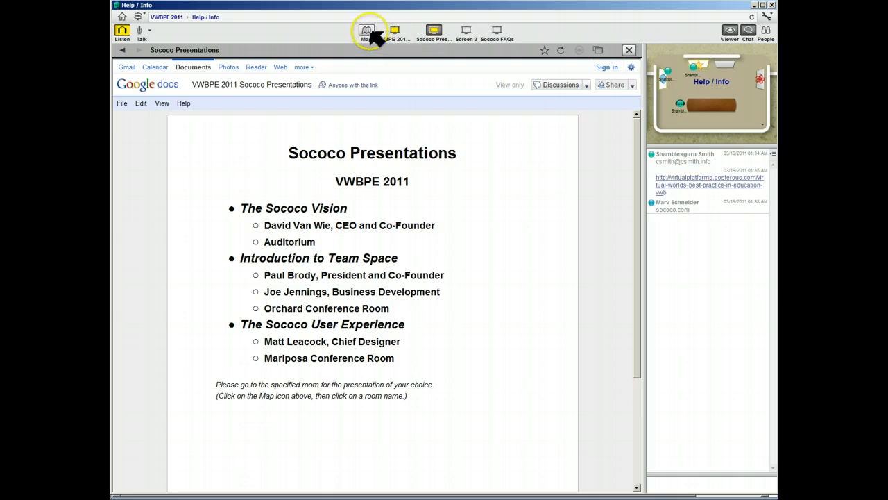
{"action": "left_click", "coordinate": [366, 31]}
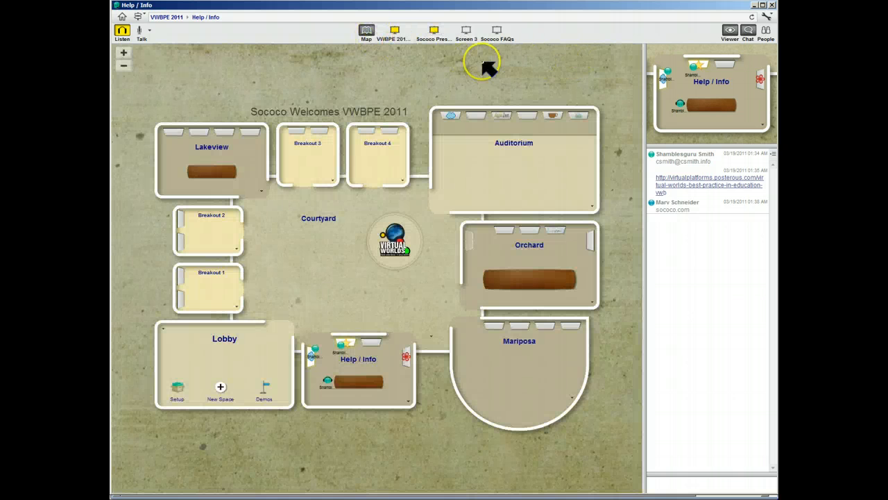
{"action": "mouse_move", "coordinate": [386, 469]}
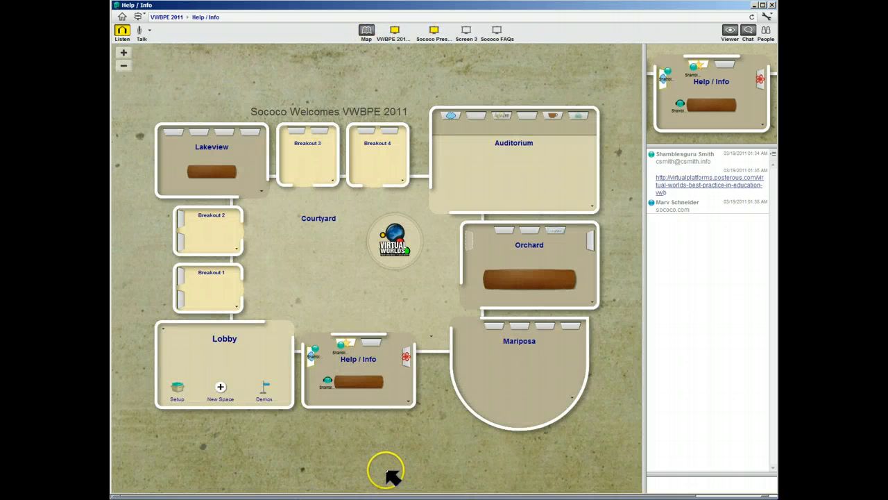
{"action": "mouse_move", "coordinate": [480, 202]}
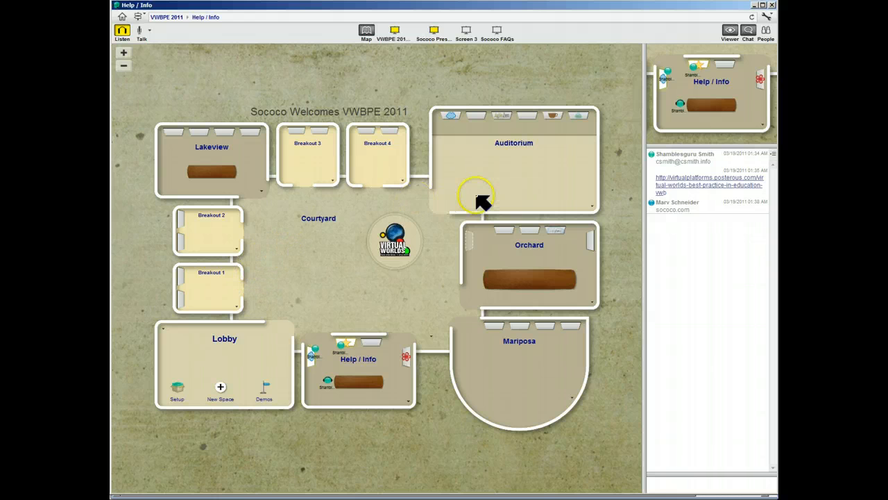
{"action": "mouse_move", "coordinate": [479, 169]}
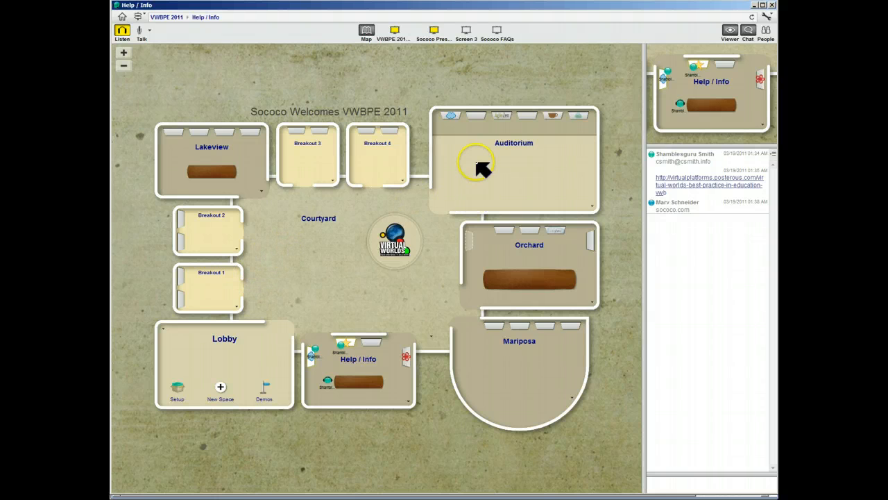
{"action": "mouse_move", "coordinate": [375, 77]}
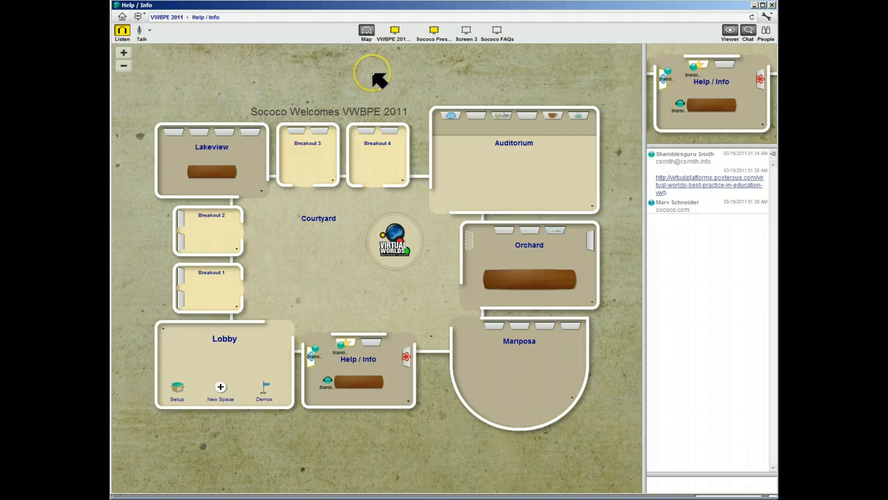
{"action": "mouse_move", "coordinate": [571, 86]}
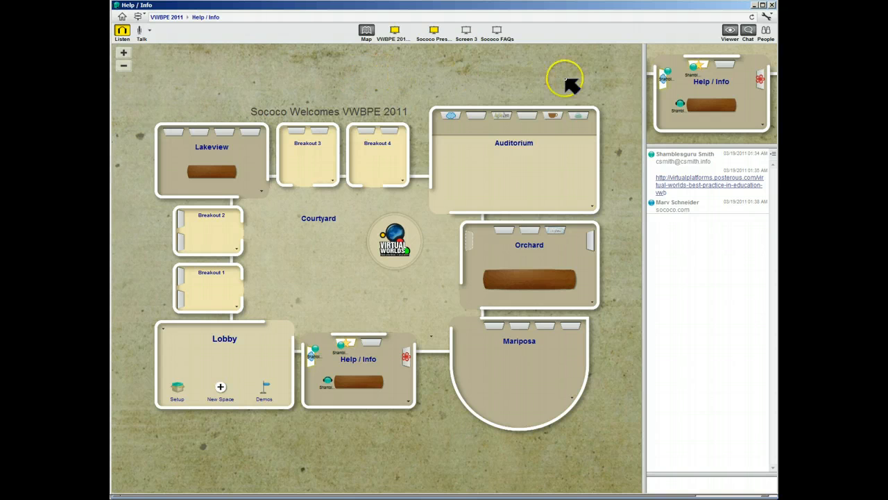
{"action": "mouse_move", "coordinate": [590, 316]}
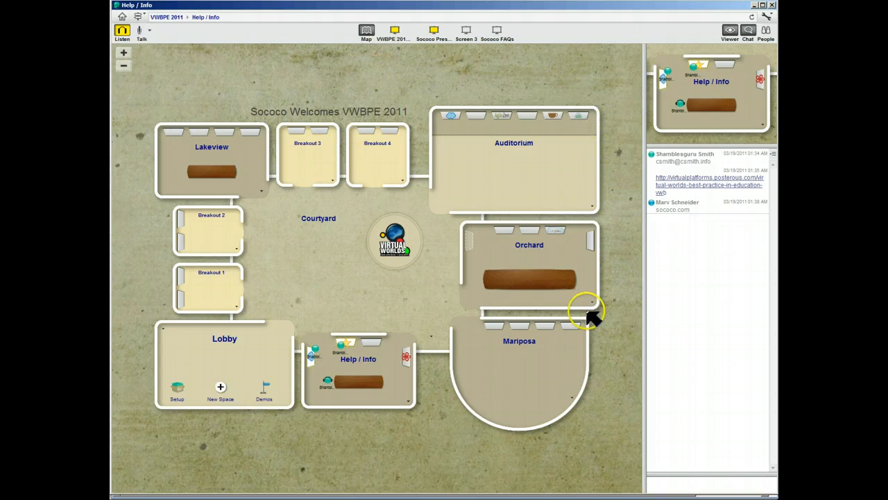
{"action": "mouse_move", "coordinate": [608, 136]}
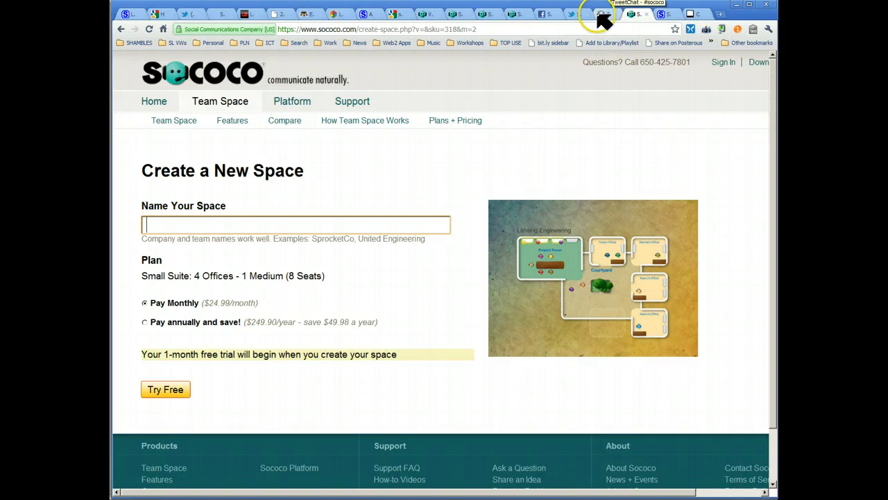
Step: From the Sococo home page footer, go to the How-to Videos page under Support
{"action": "left_click", "coordinate": [455, 120]}
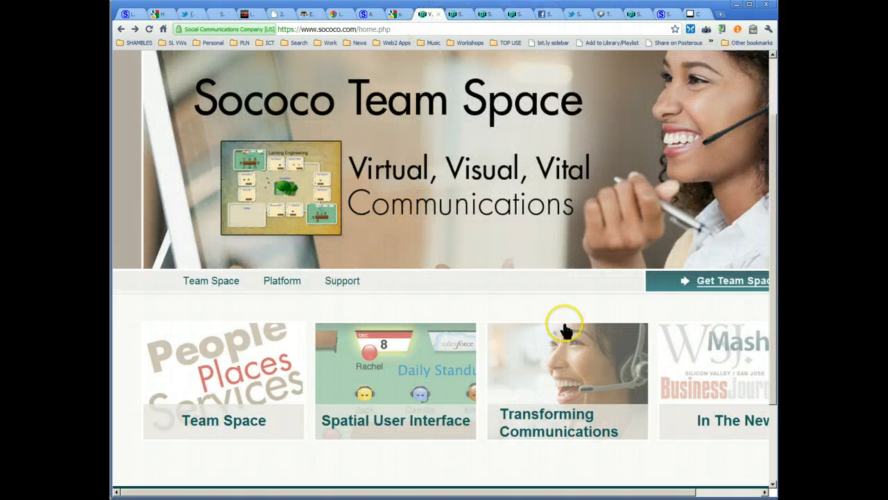
{"action": "scroll", "scroll_direction": "down", "scroll_amount": 3}
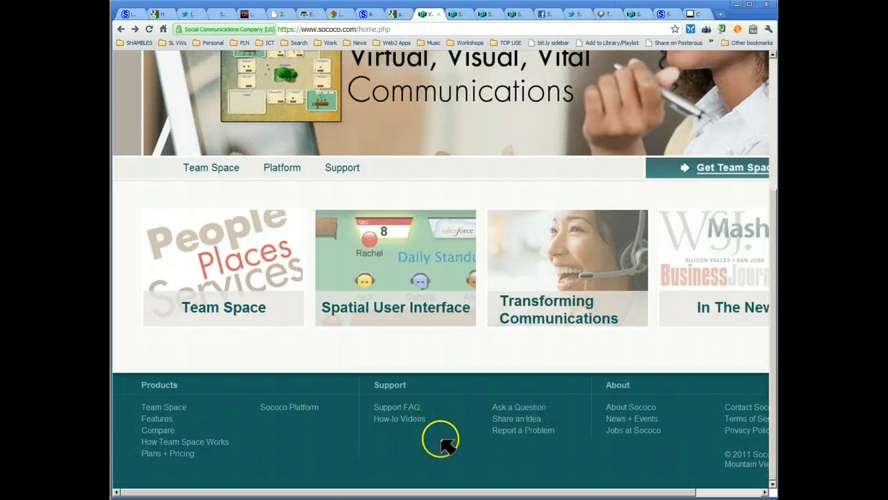
{"action": "mouse_move", "coordinate": [400, 419]}
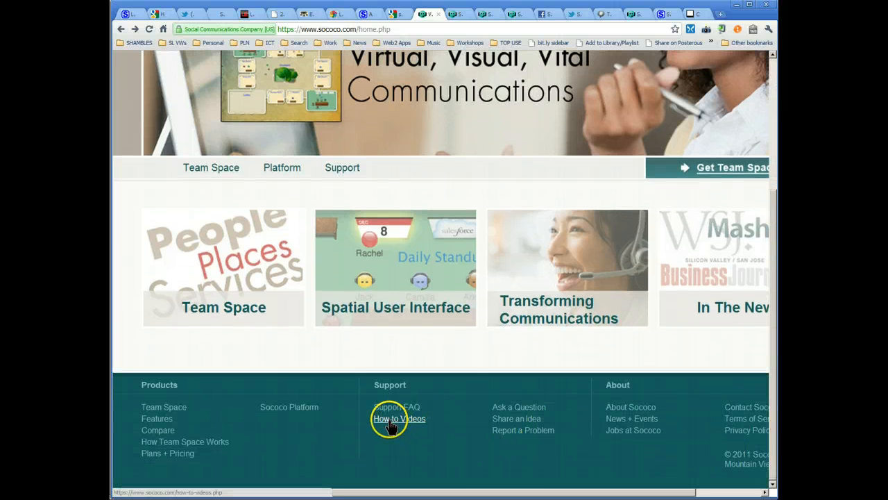
{"action": "left_click", "coordinate": [400, 419]}
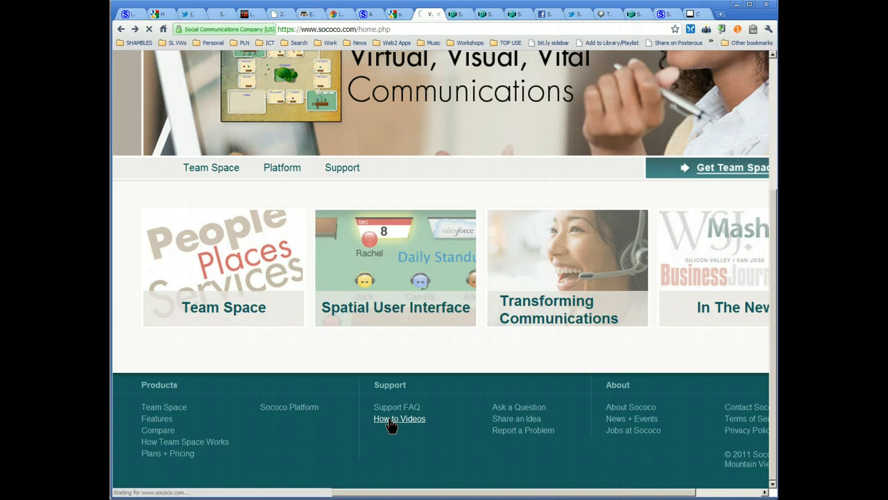
{"action": "left_click", "coordinate": [400, 419]}
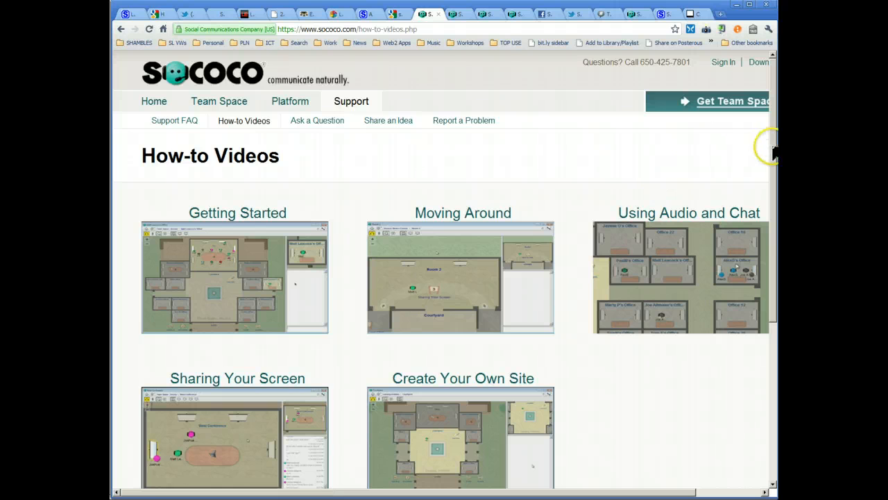
{"action": "scroll", "scroll_direction": "down", "scroll_amount": 3}
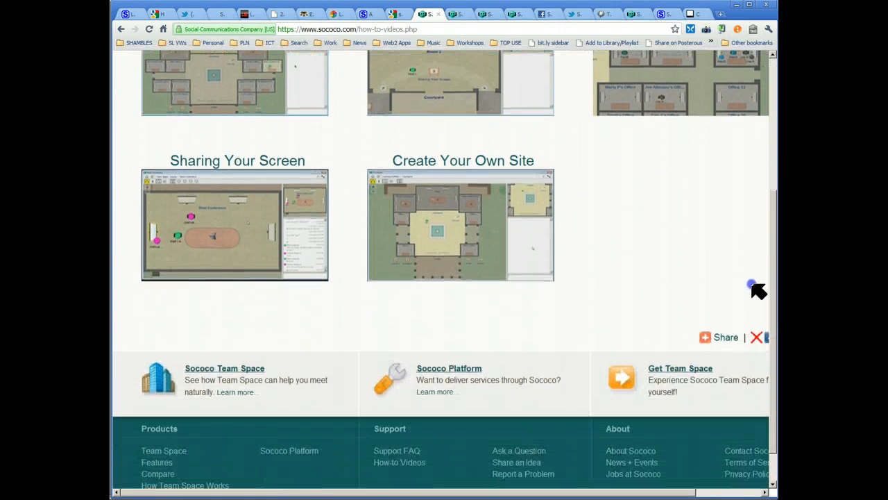
{"action": "scroll", "scroll_direction": "up", "scroll_amount": 3}
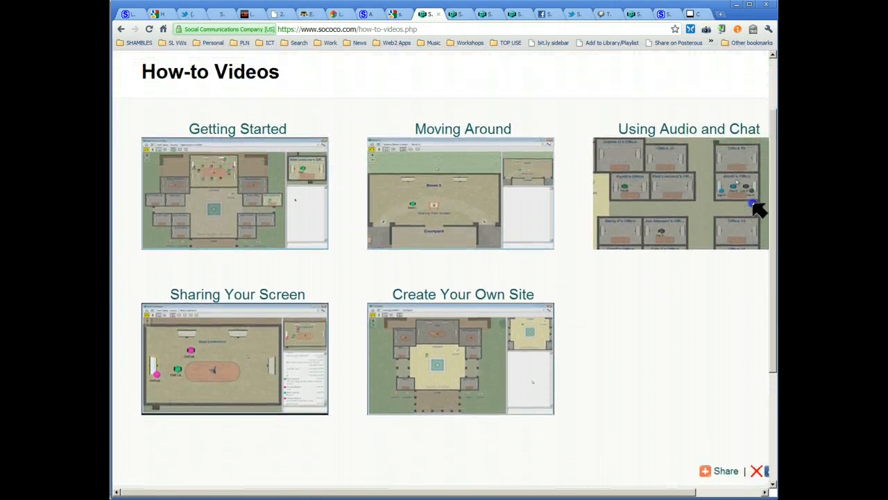
{"action": "scroll", "scroll_direction": "up", "scroll_amount": 3}
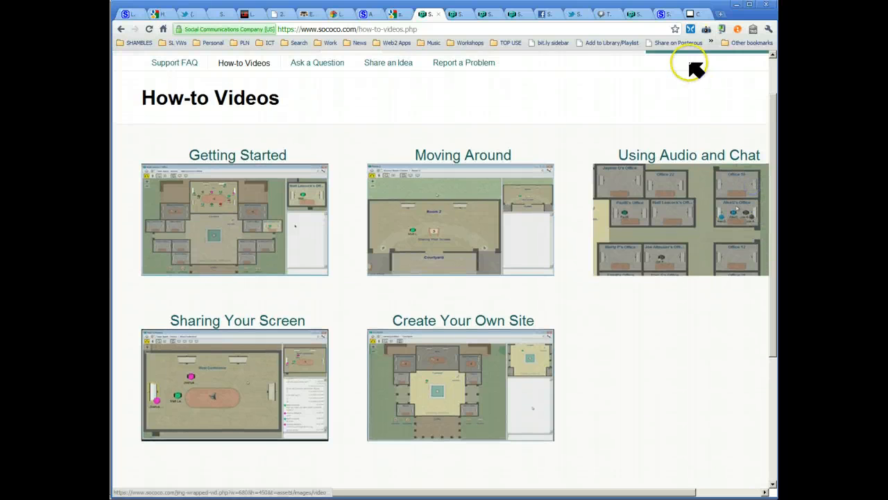
{"action": "mouse_move", "coordinate": [692, 114]}
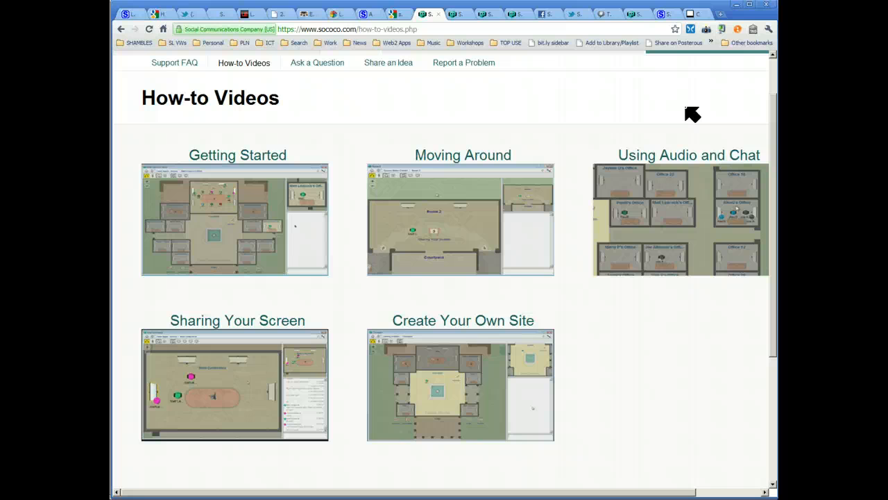
{"action": "mouse_move", "coordinate": [170, 277]}
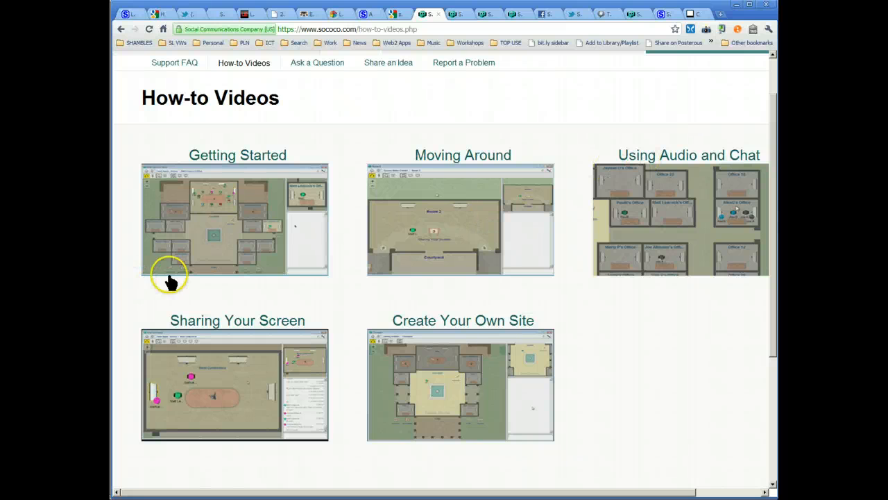
{"action": "mouse_move", "coordinate": [288, 284]}
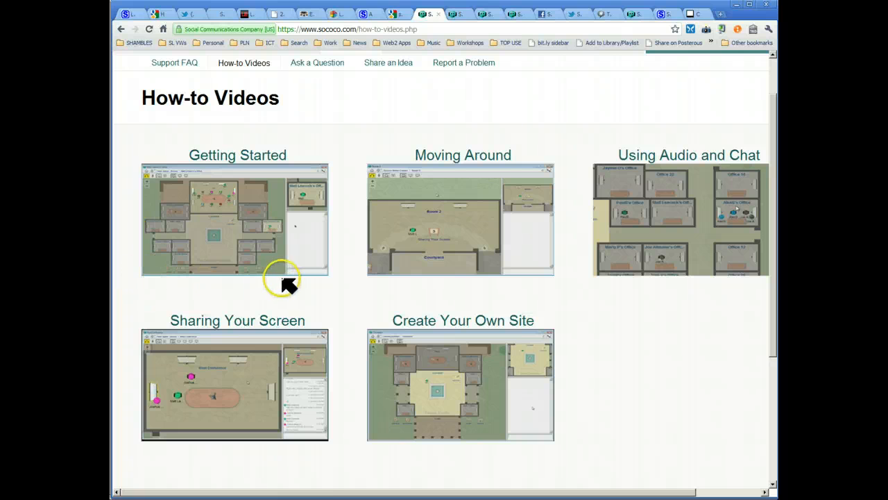
{"action": "mouse_move", "coordinate": [274, 280]}
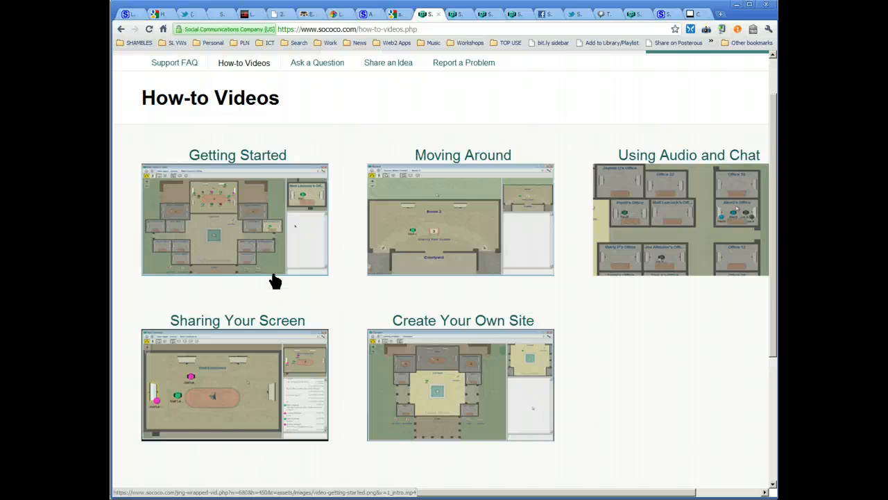
{"action": "mouse_move", "coordinate": [261, 258]}
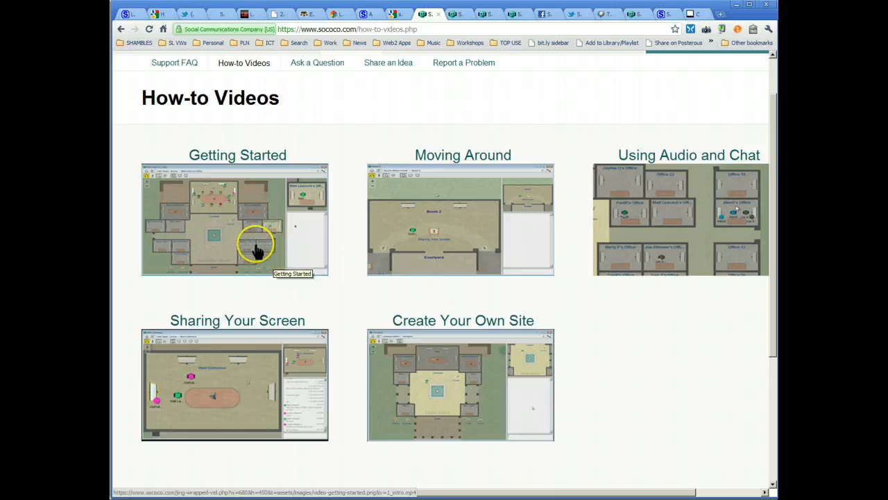
{"action": "mouse_move", "coordinate": [156, 225]}
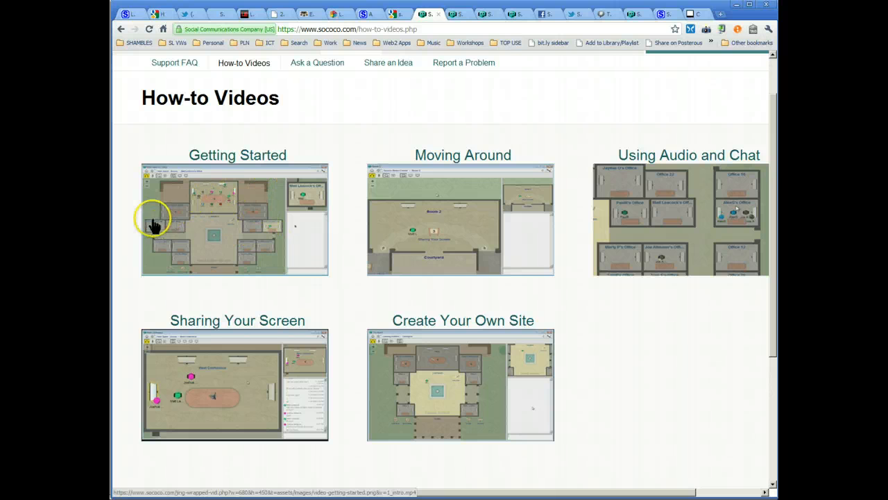
{"action": "mouse_move", "coordinate": [257, 298]}
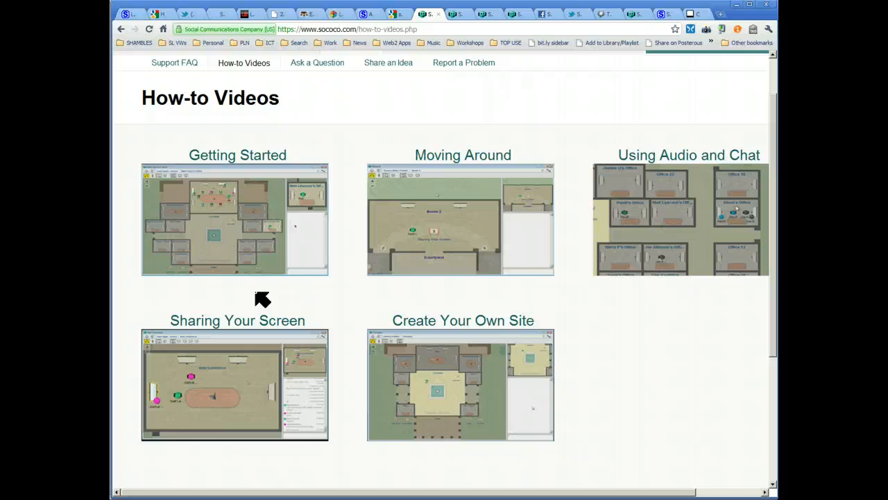
{"action": "mouse_move", "coordinate": [419, 29]}
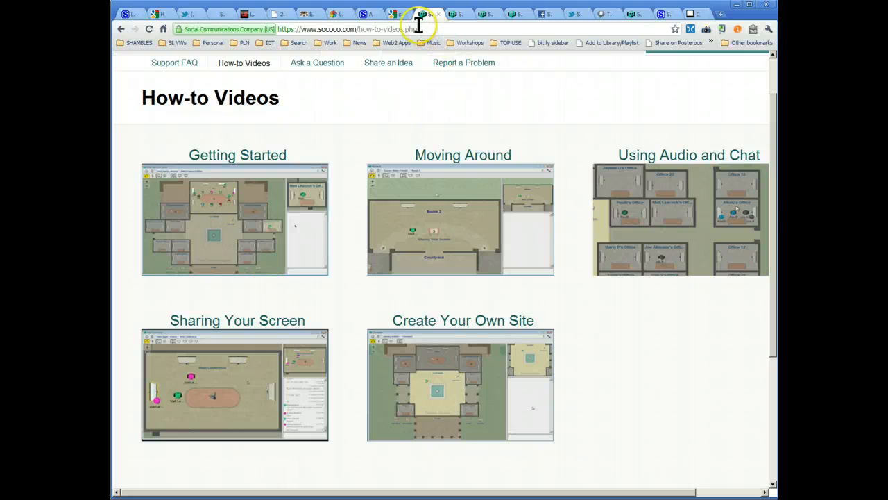